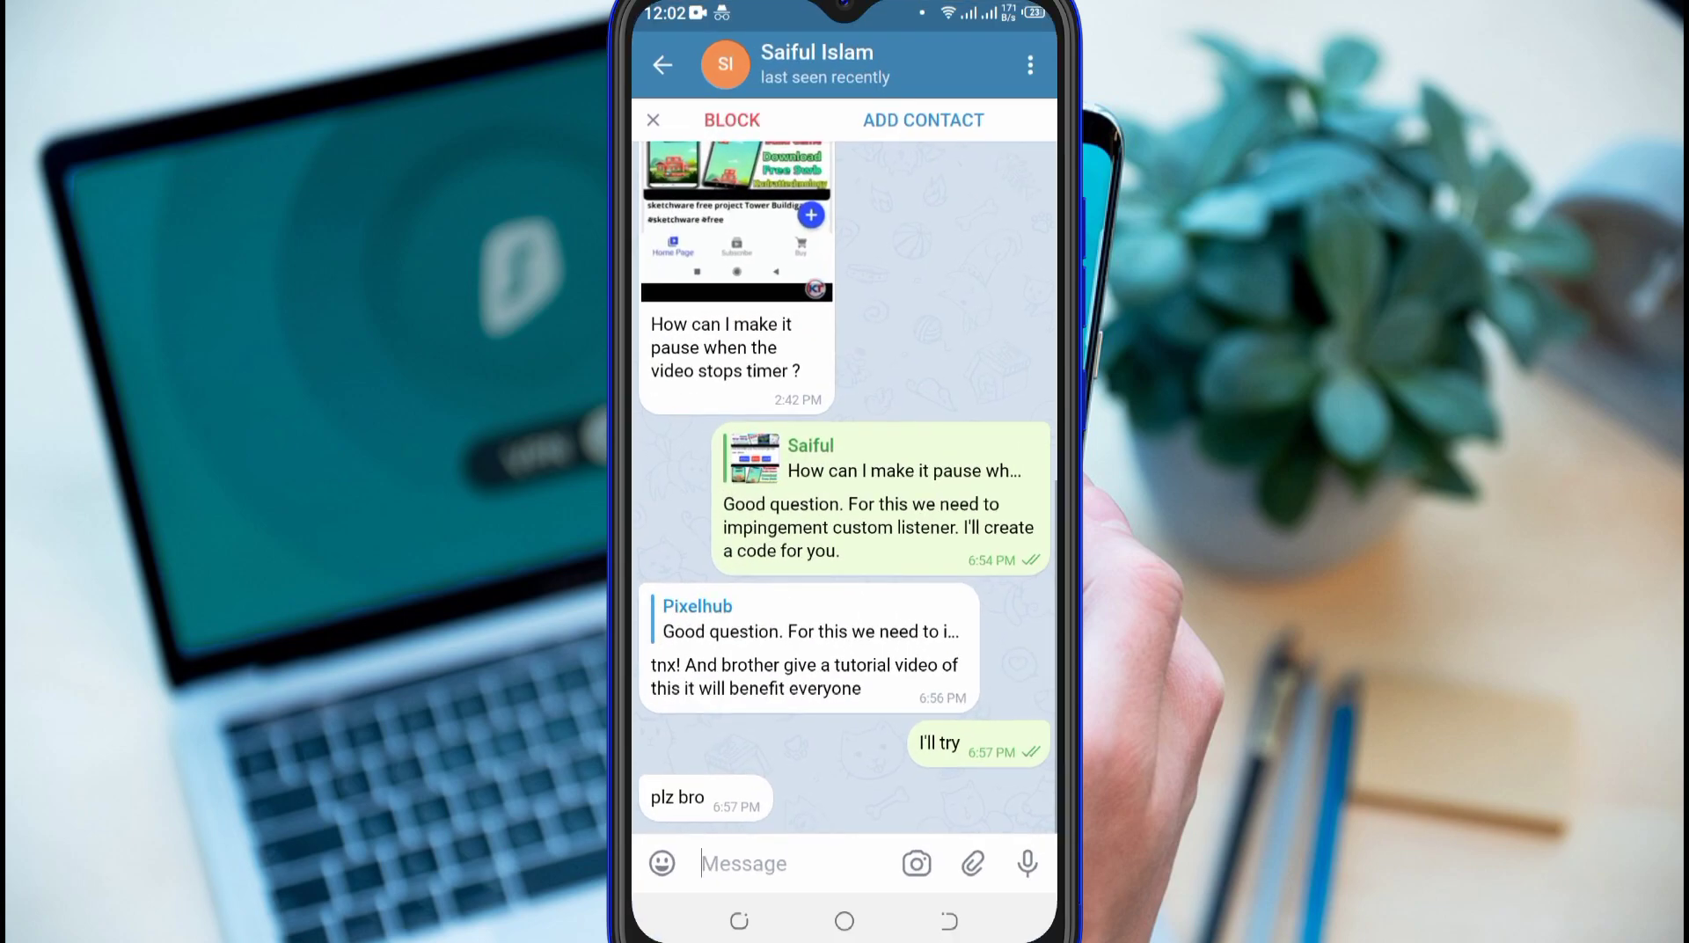
Create a new app named 'Views to Coins' and open its main.xml layout.
scroll(down, 3)
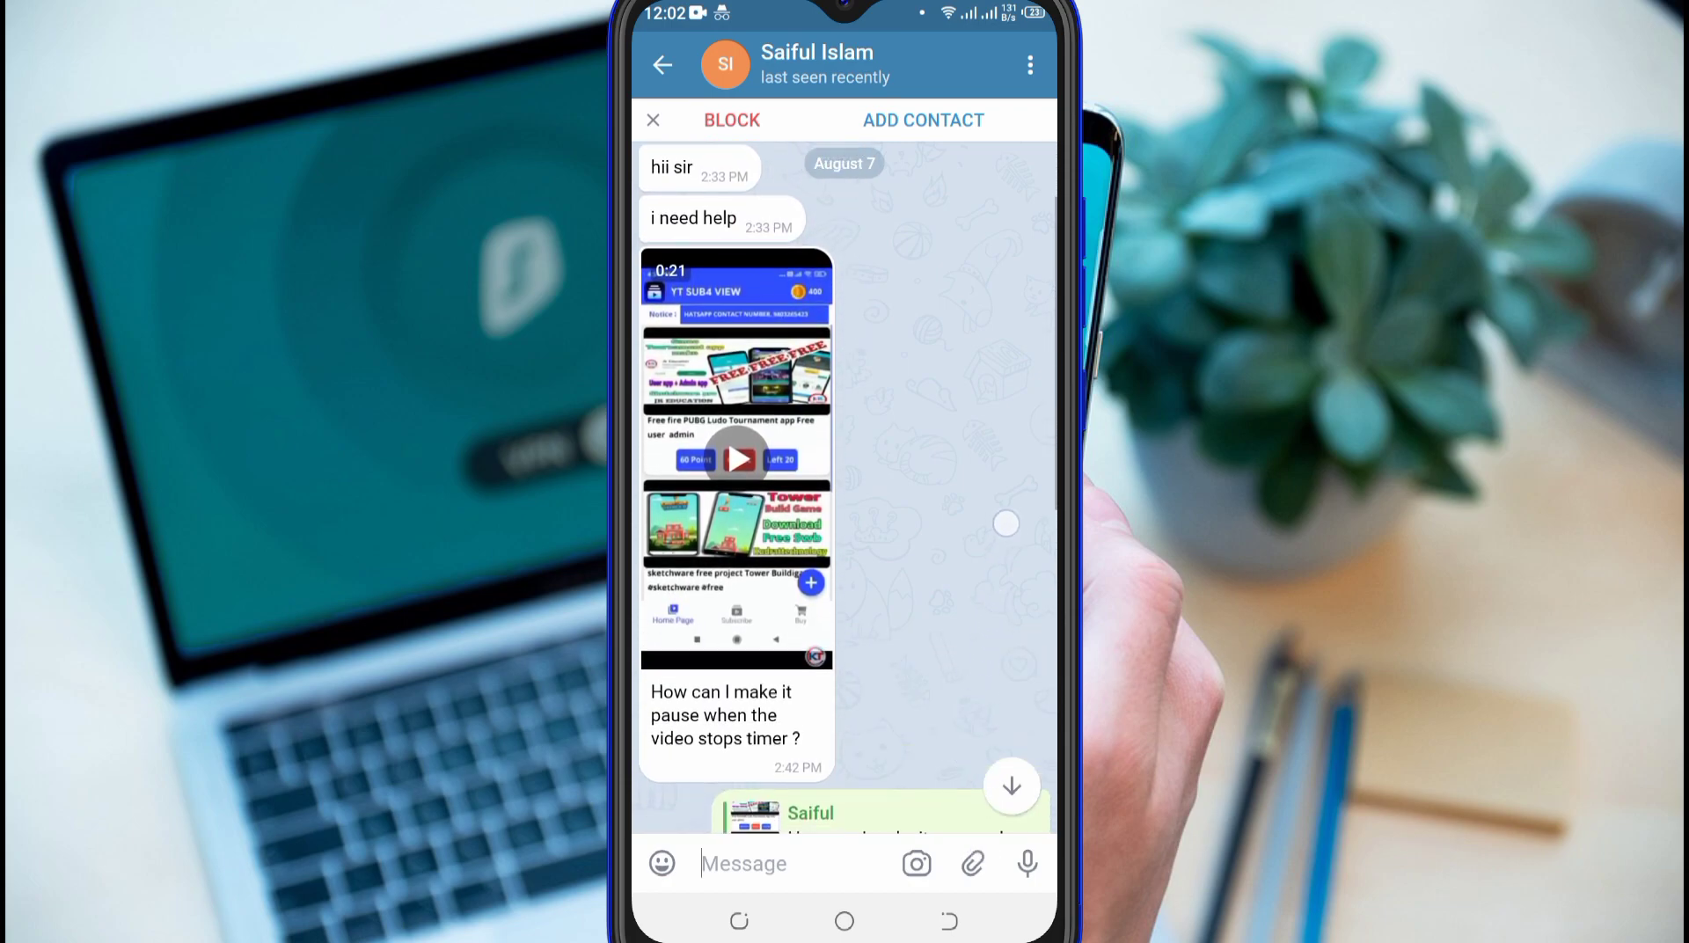
scroll(down, 3)
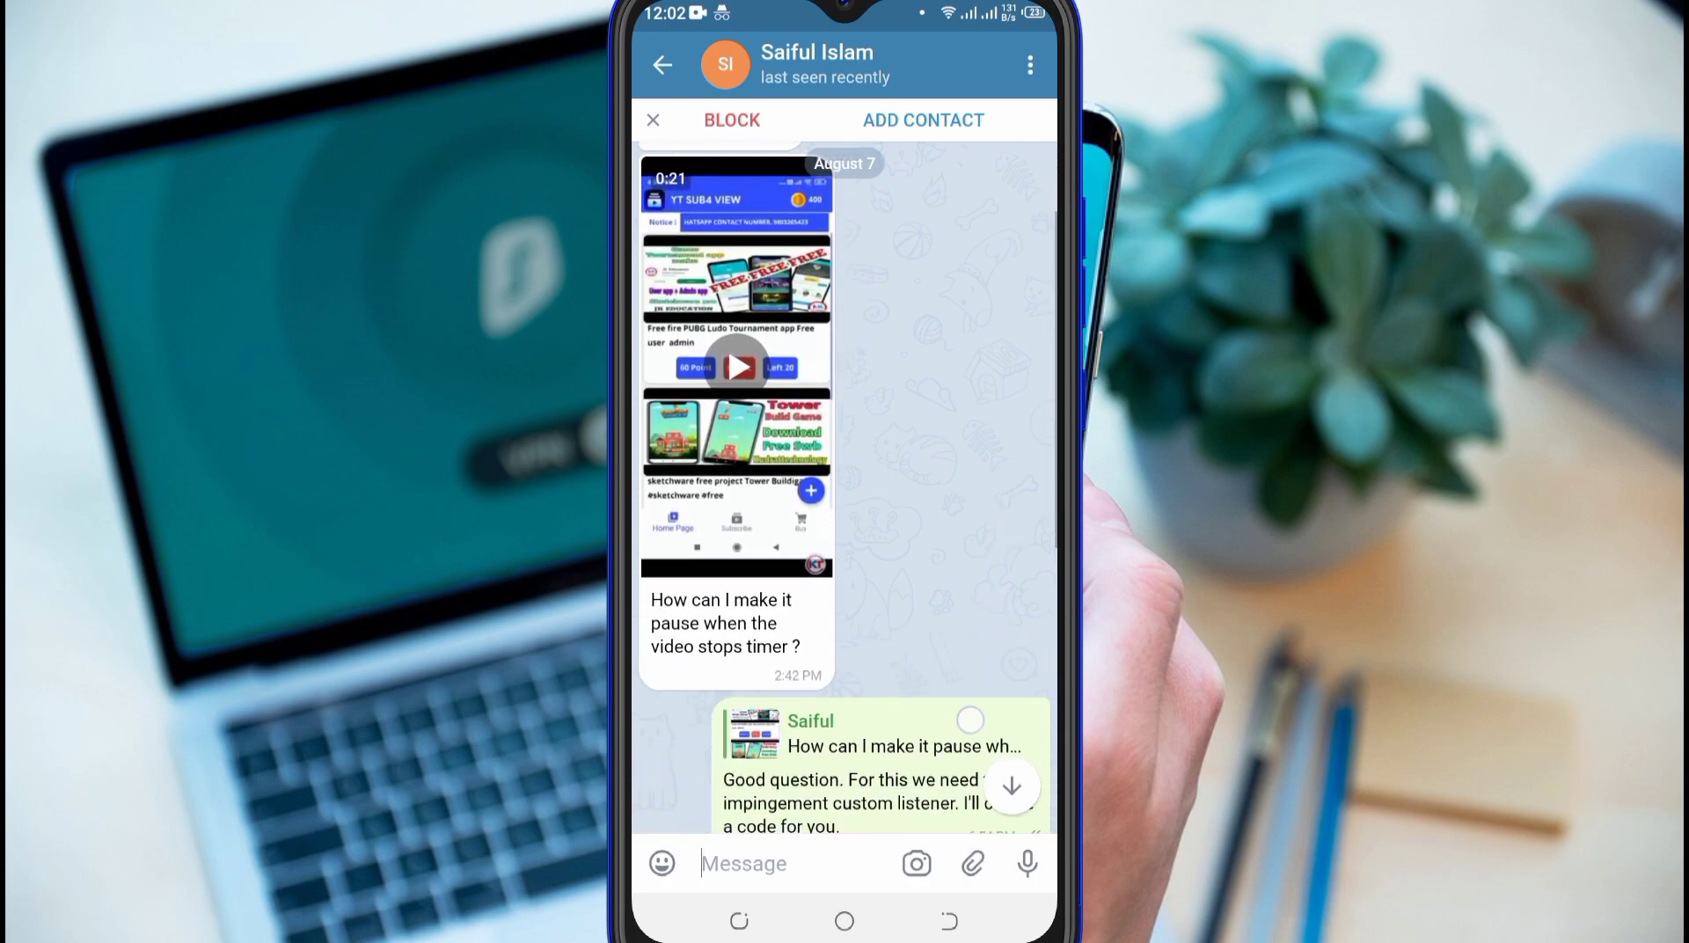
scroll(down, 3)
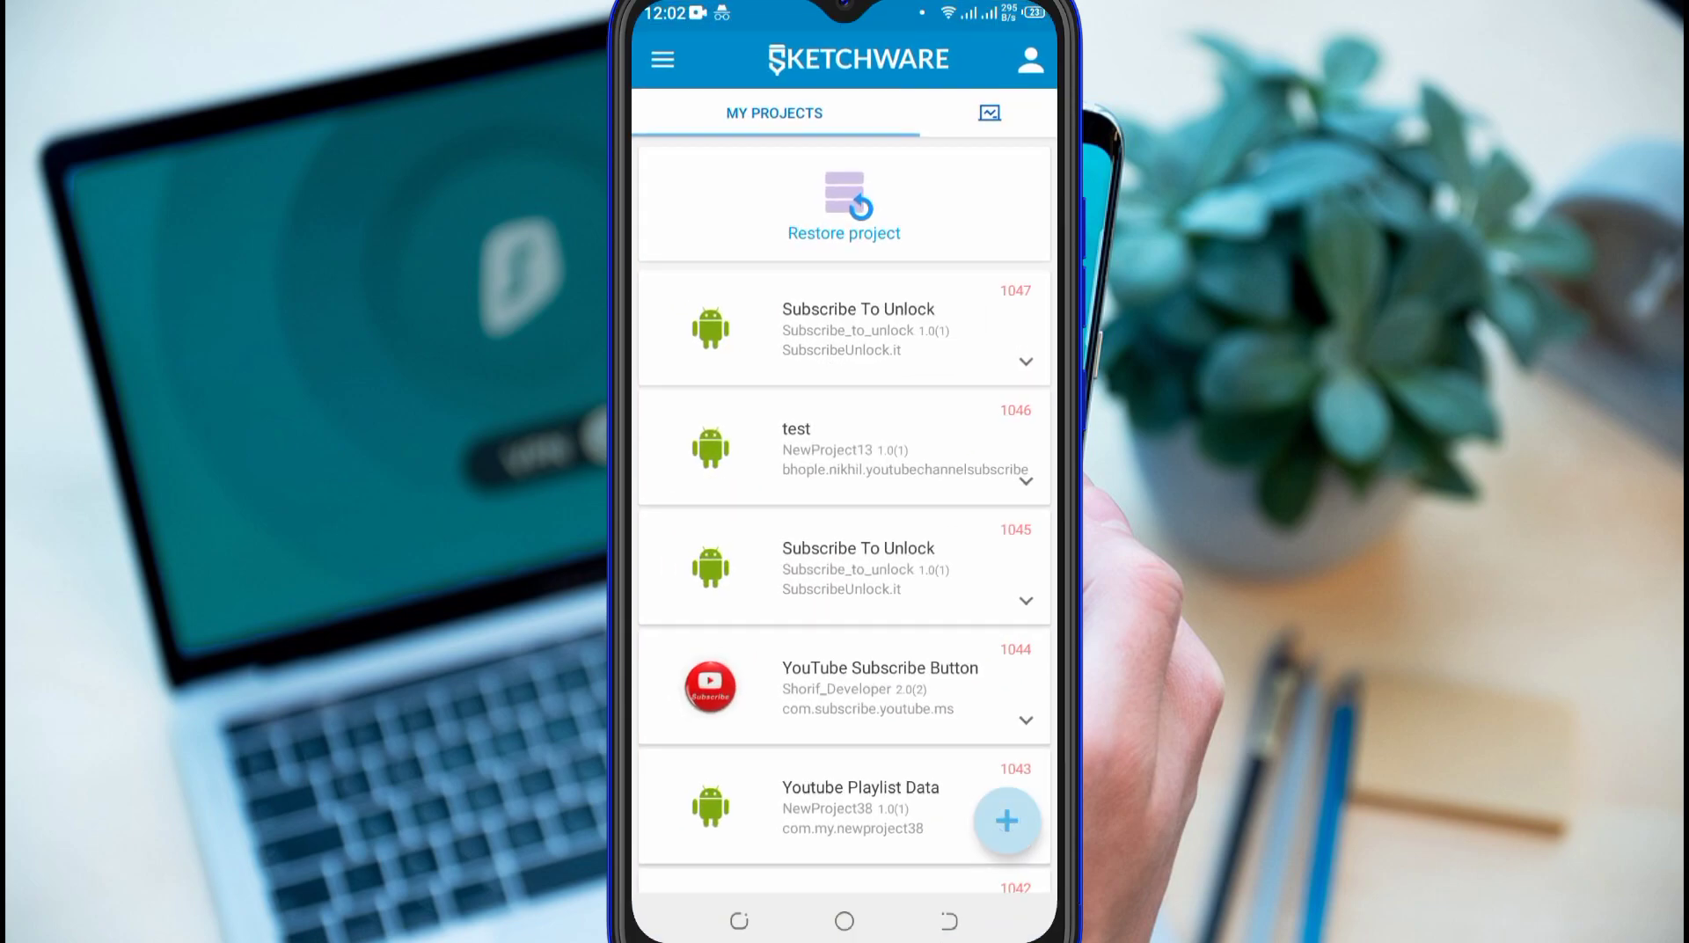
click(1006, 822)
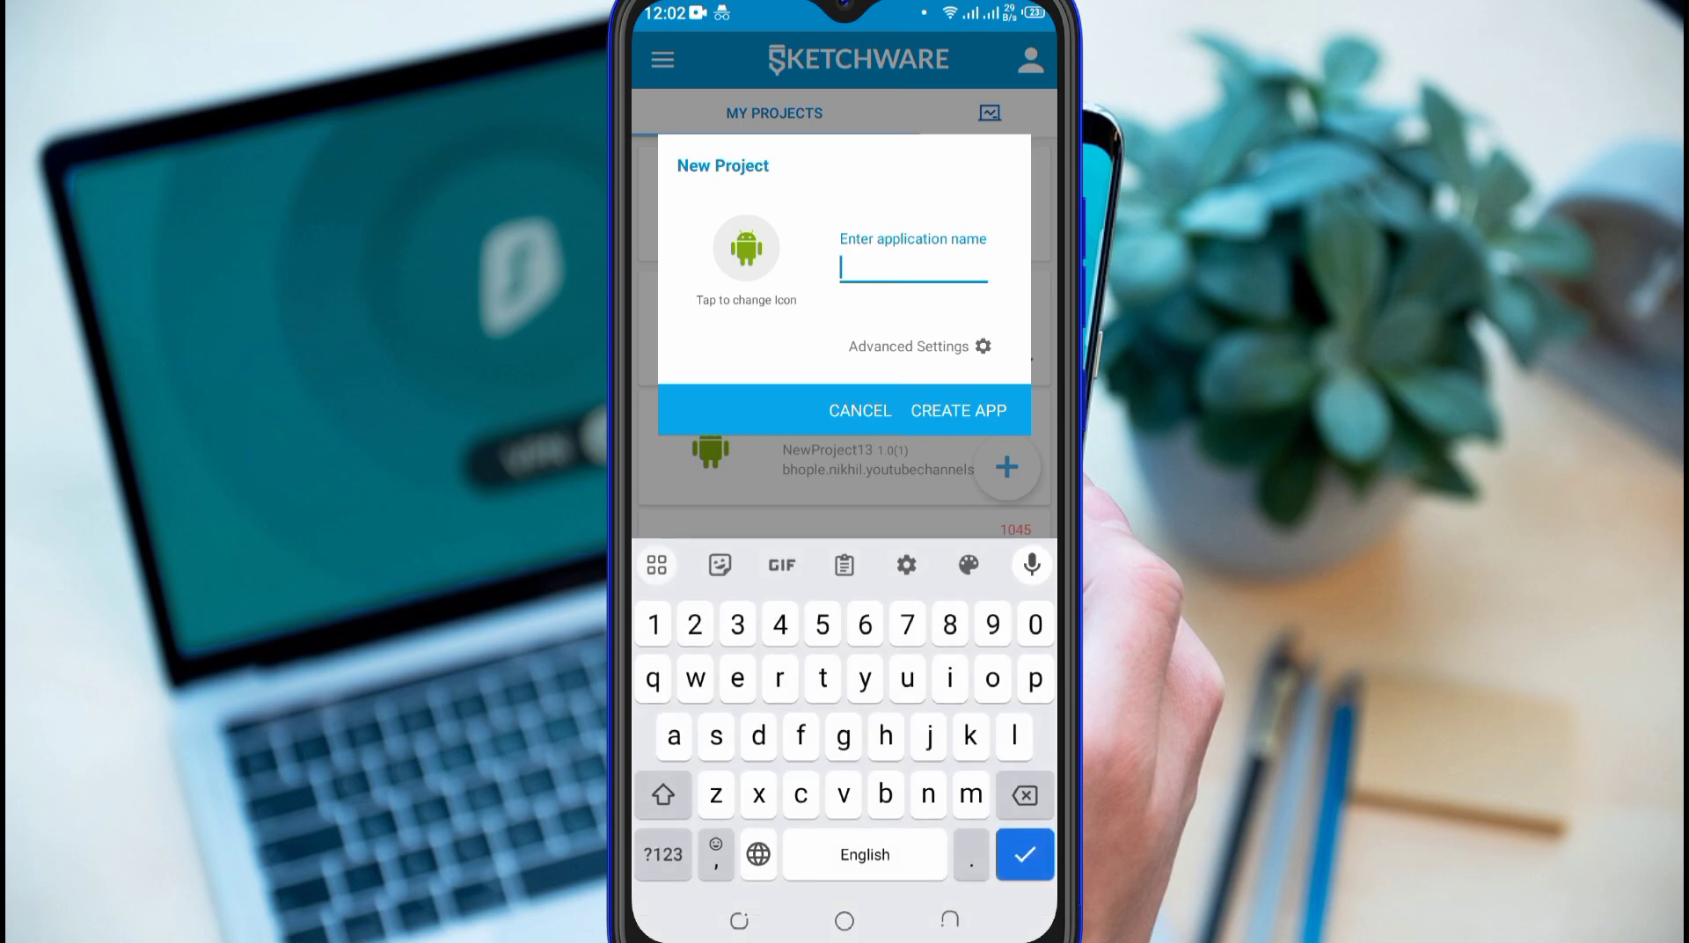
text(Views to)
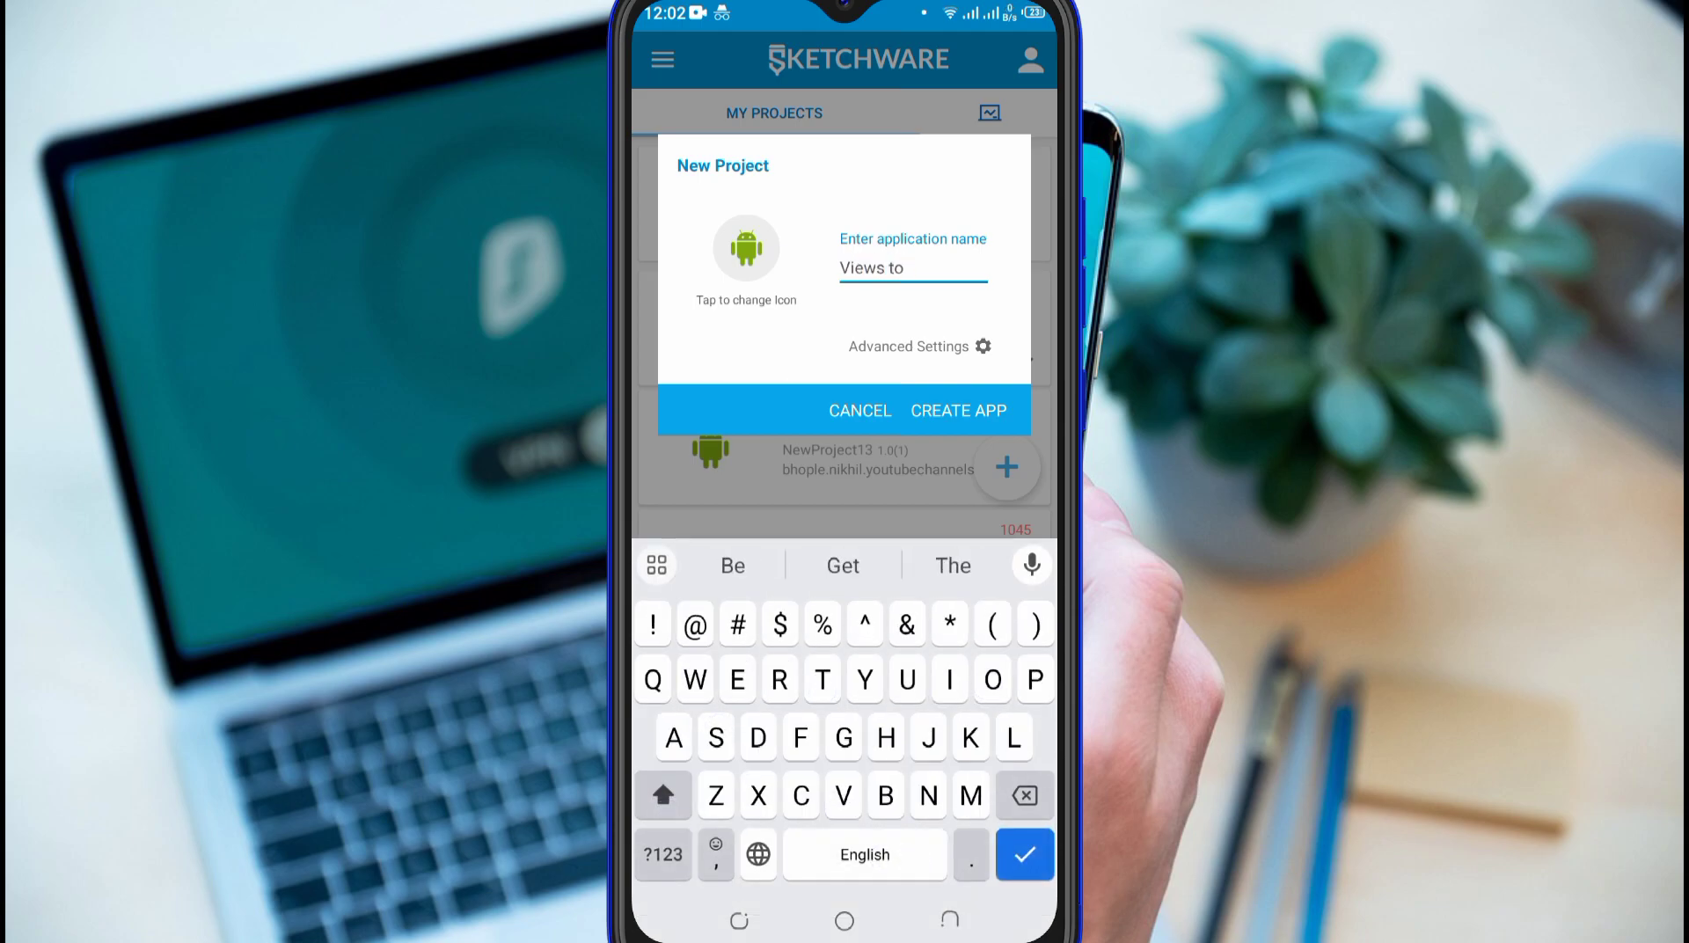
text(Coins)
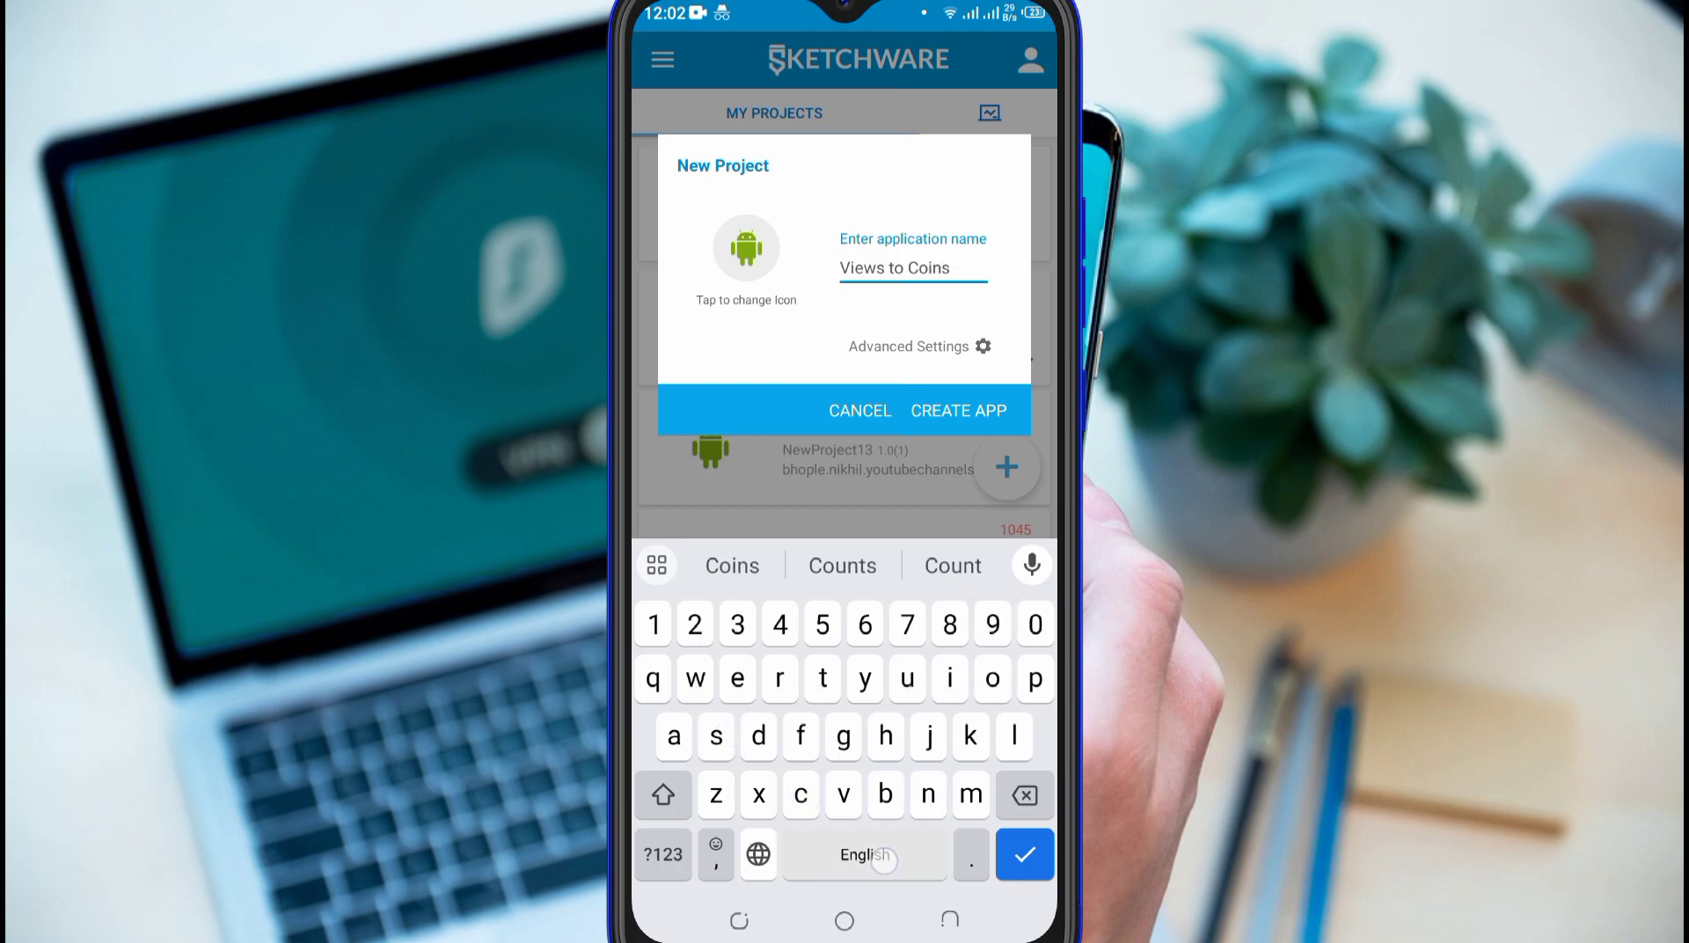
text(S)
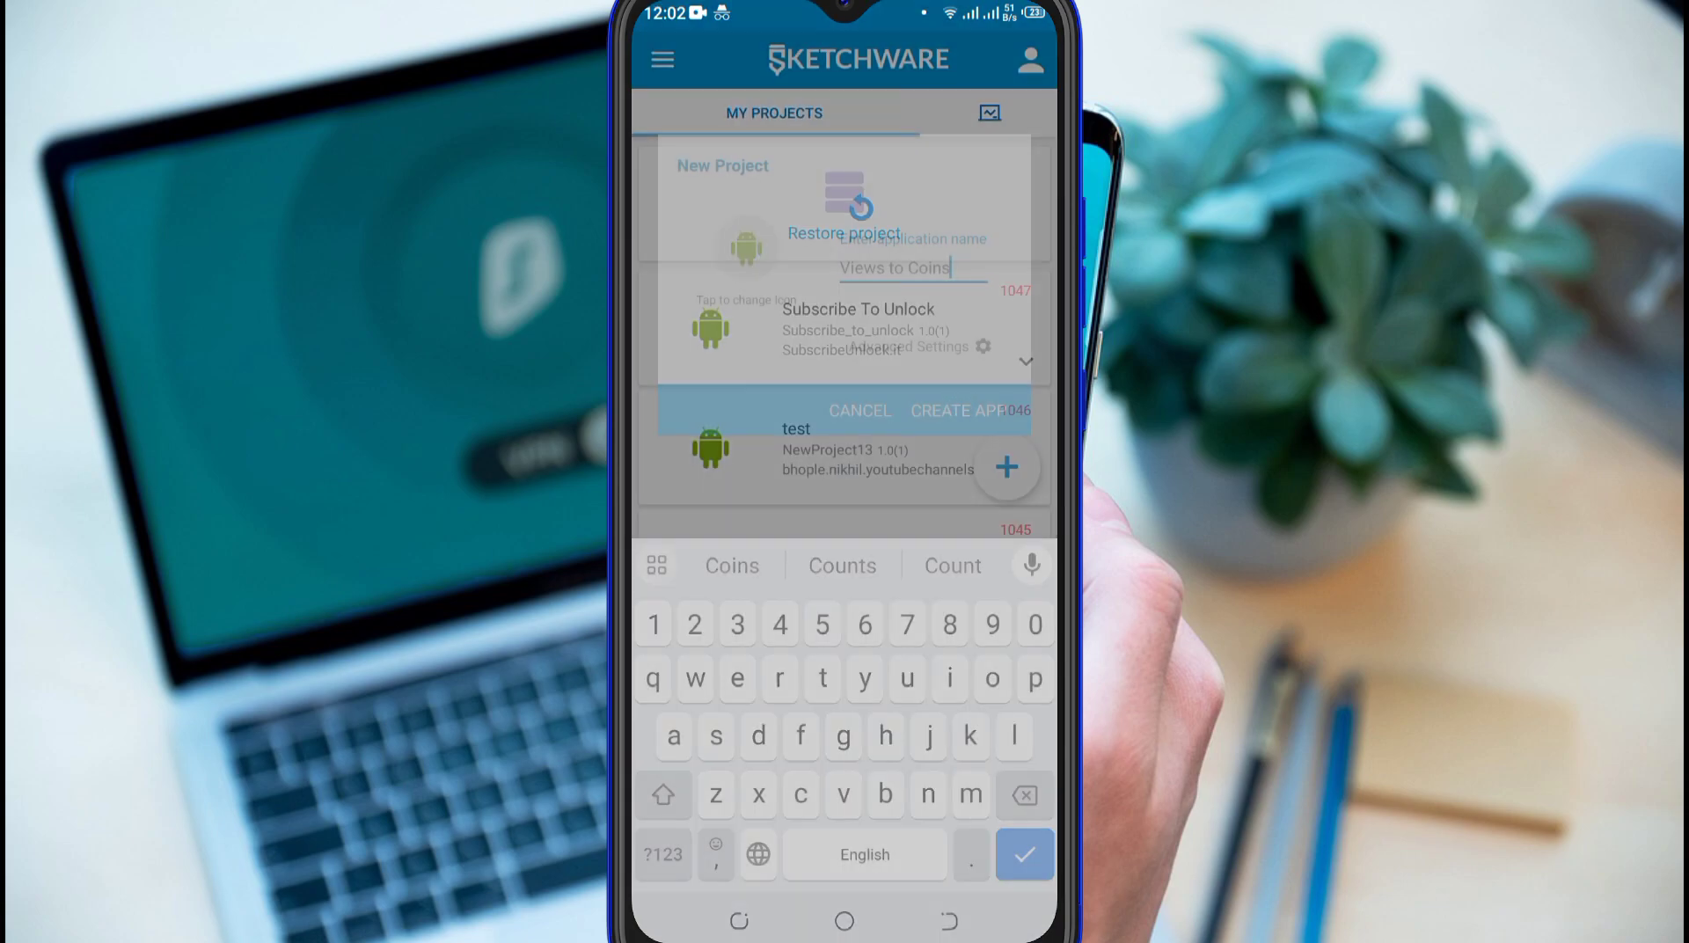
click(959, 411)
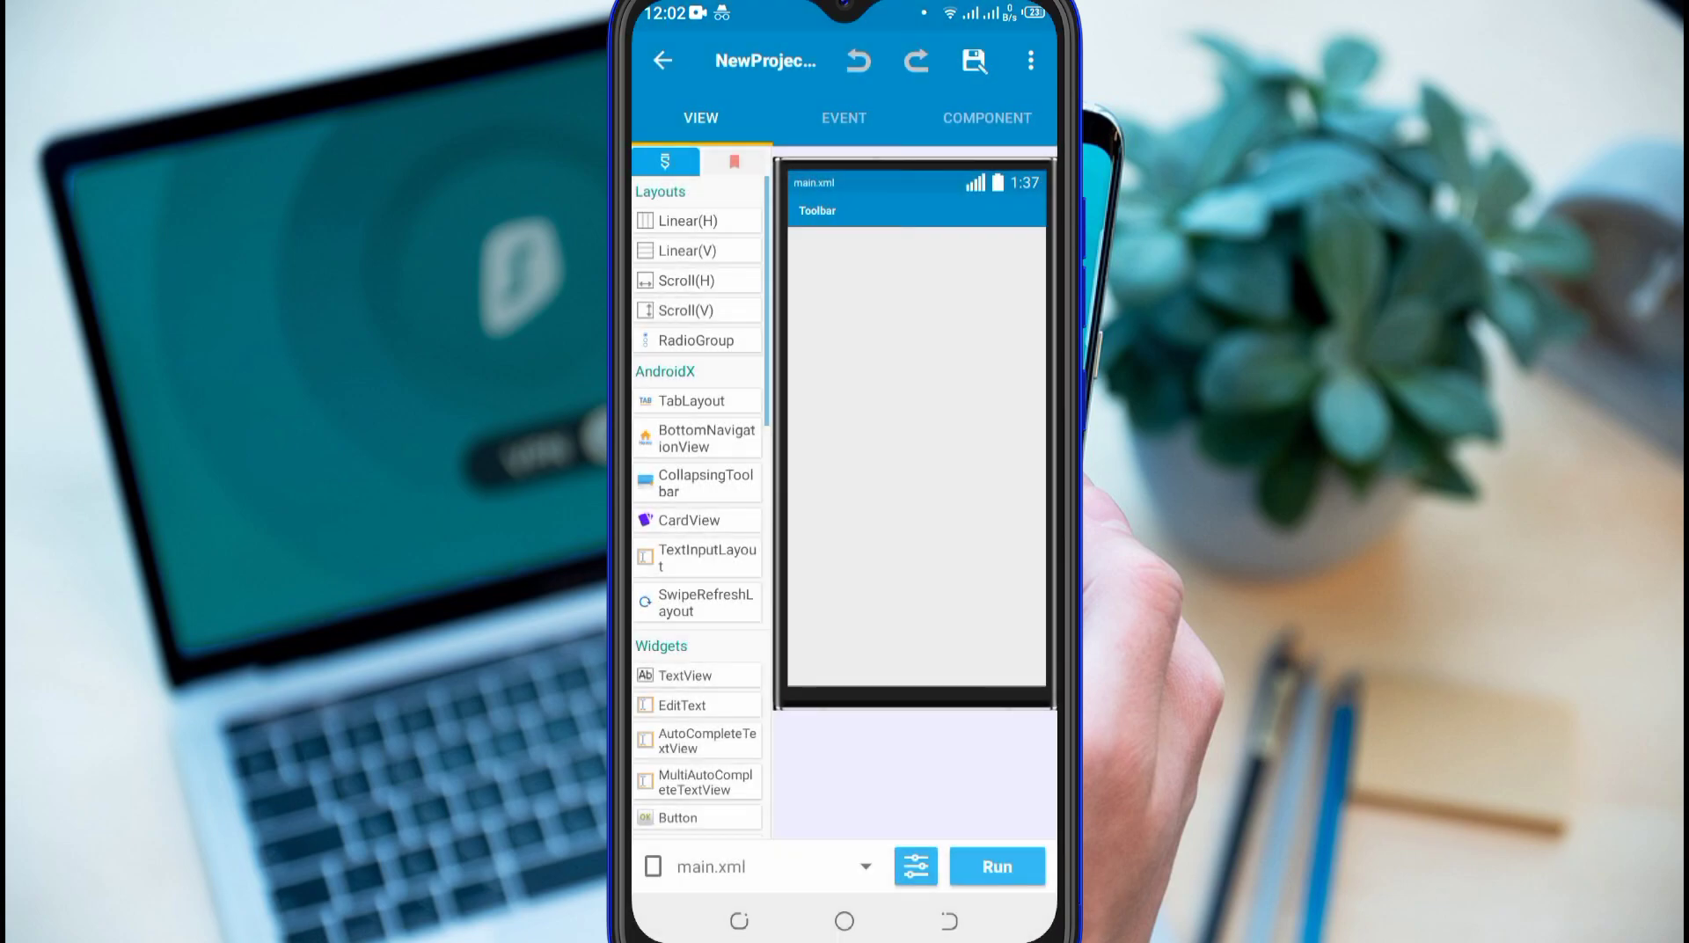
click(916, 867)
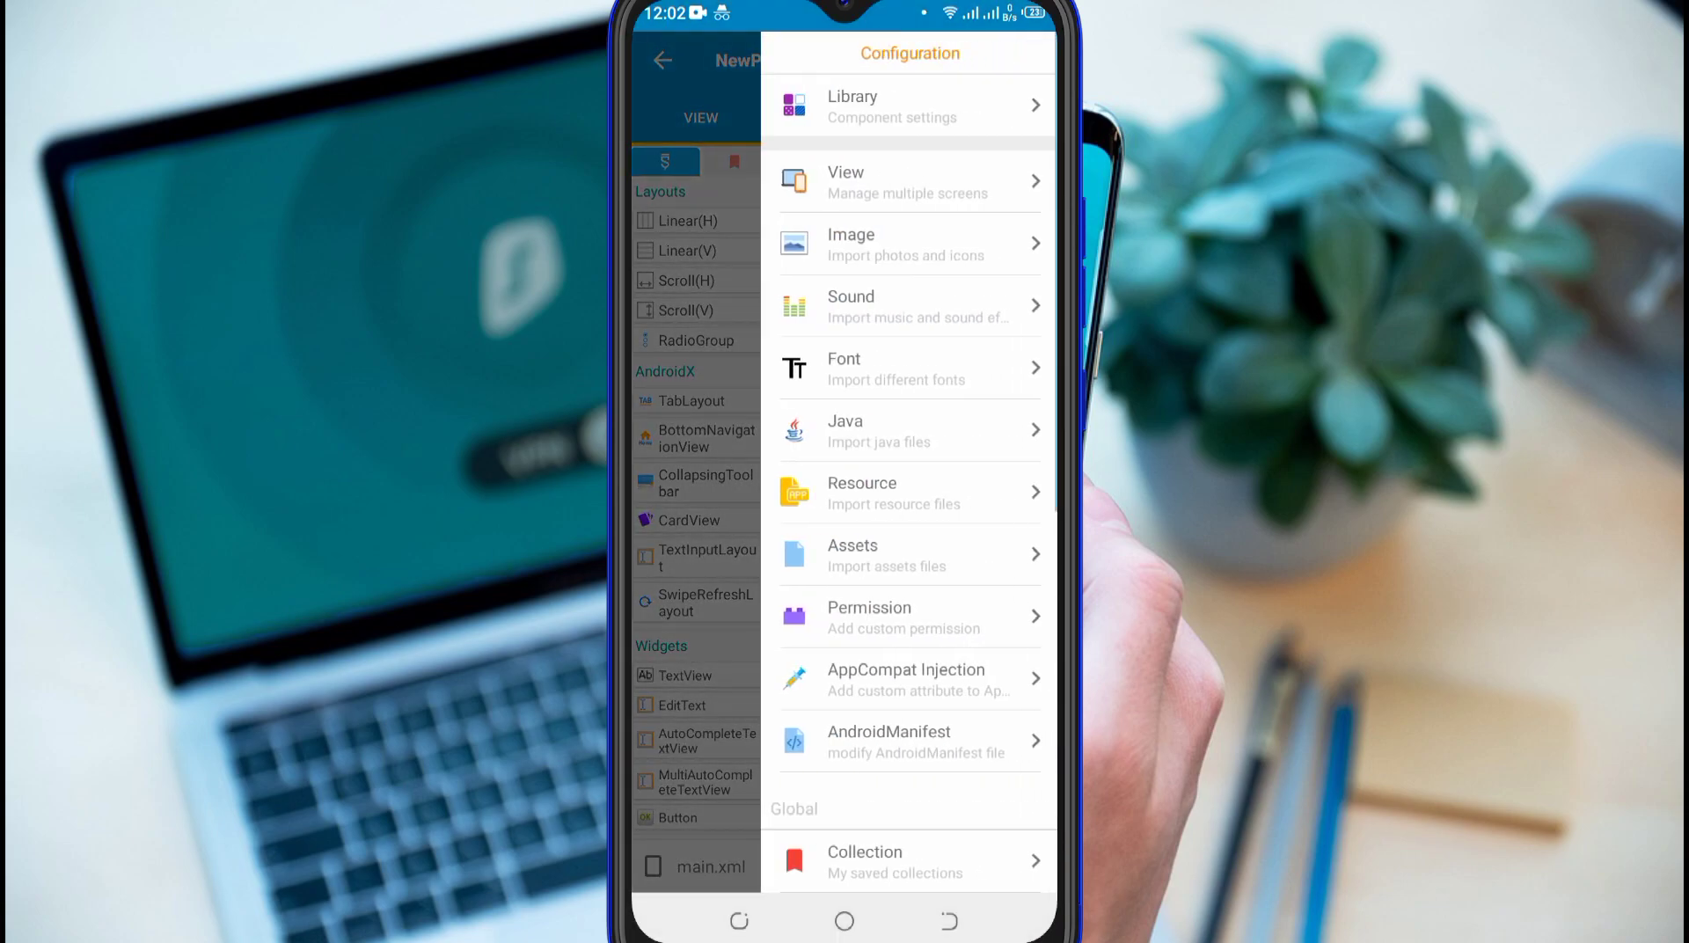
click(905, 679)
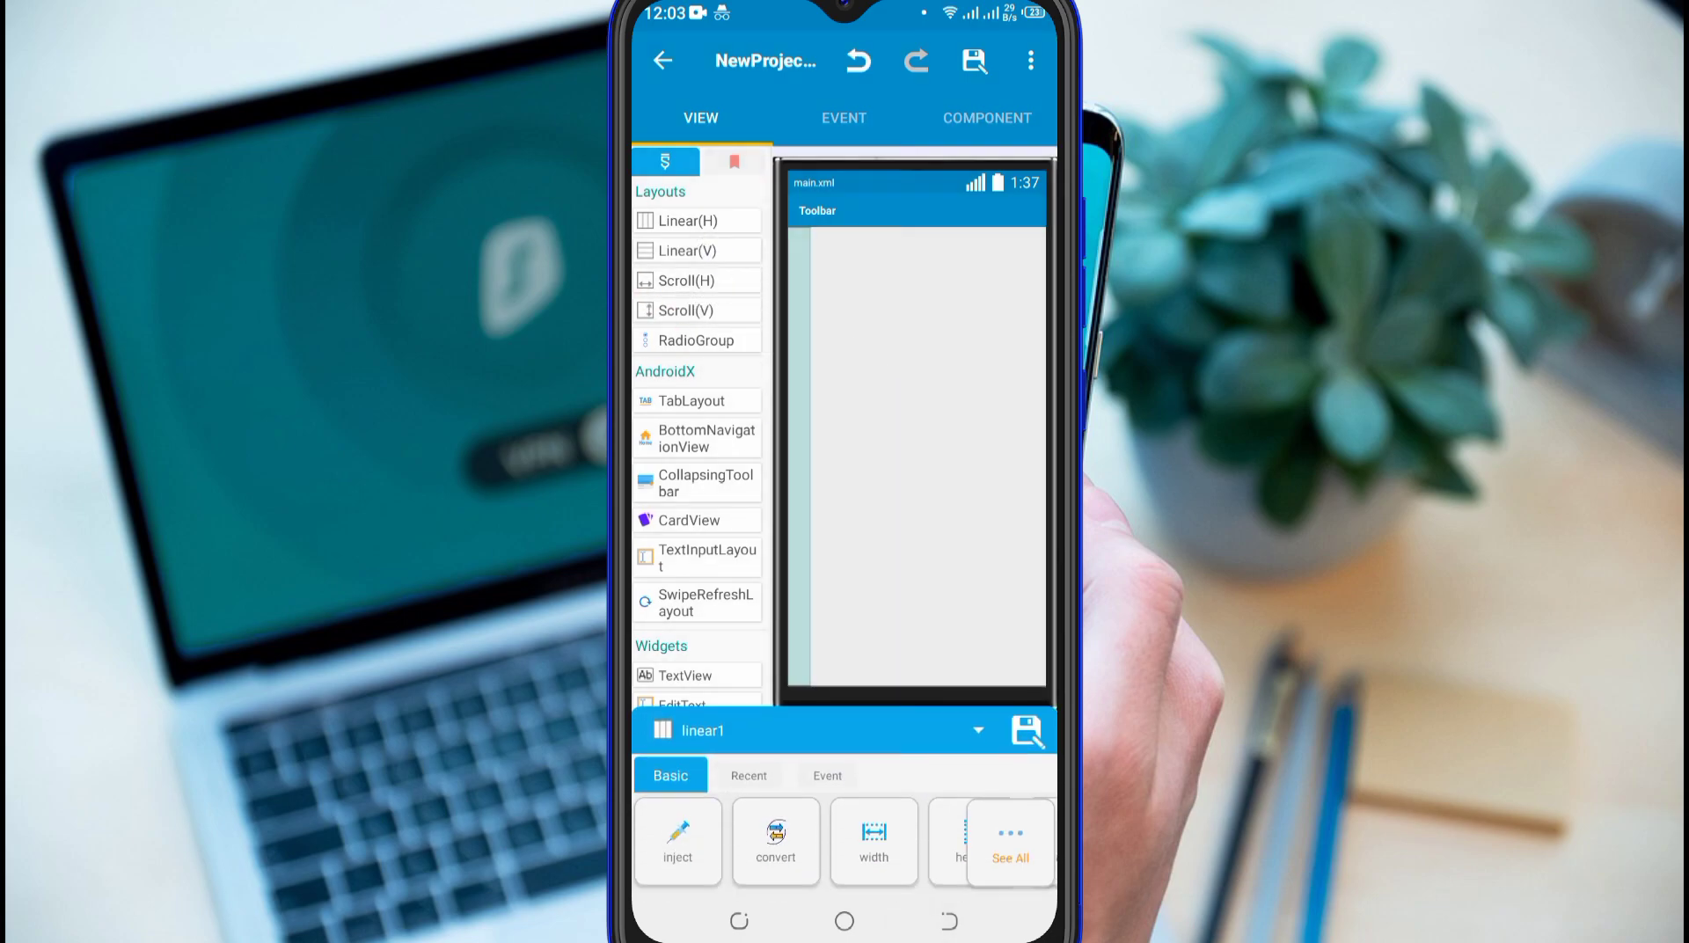
Set linear1's width to match_parent and scroll the palette toward YoutubePlayer.
click(874, 843)
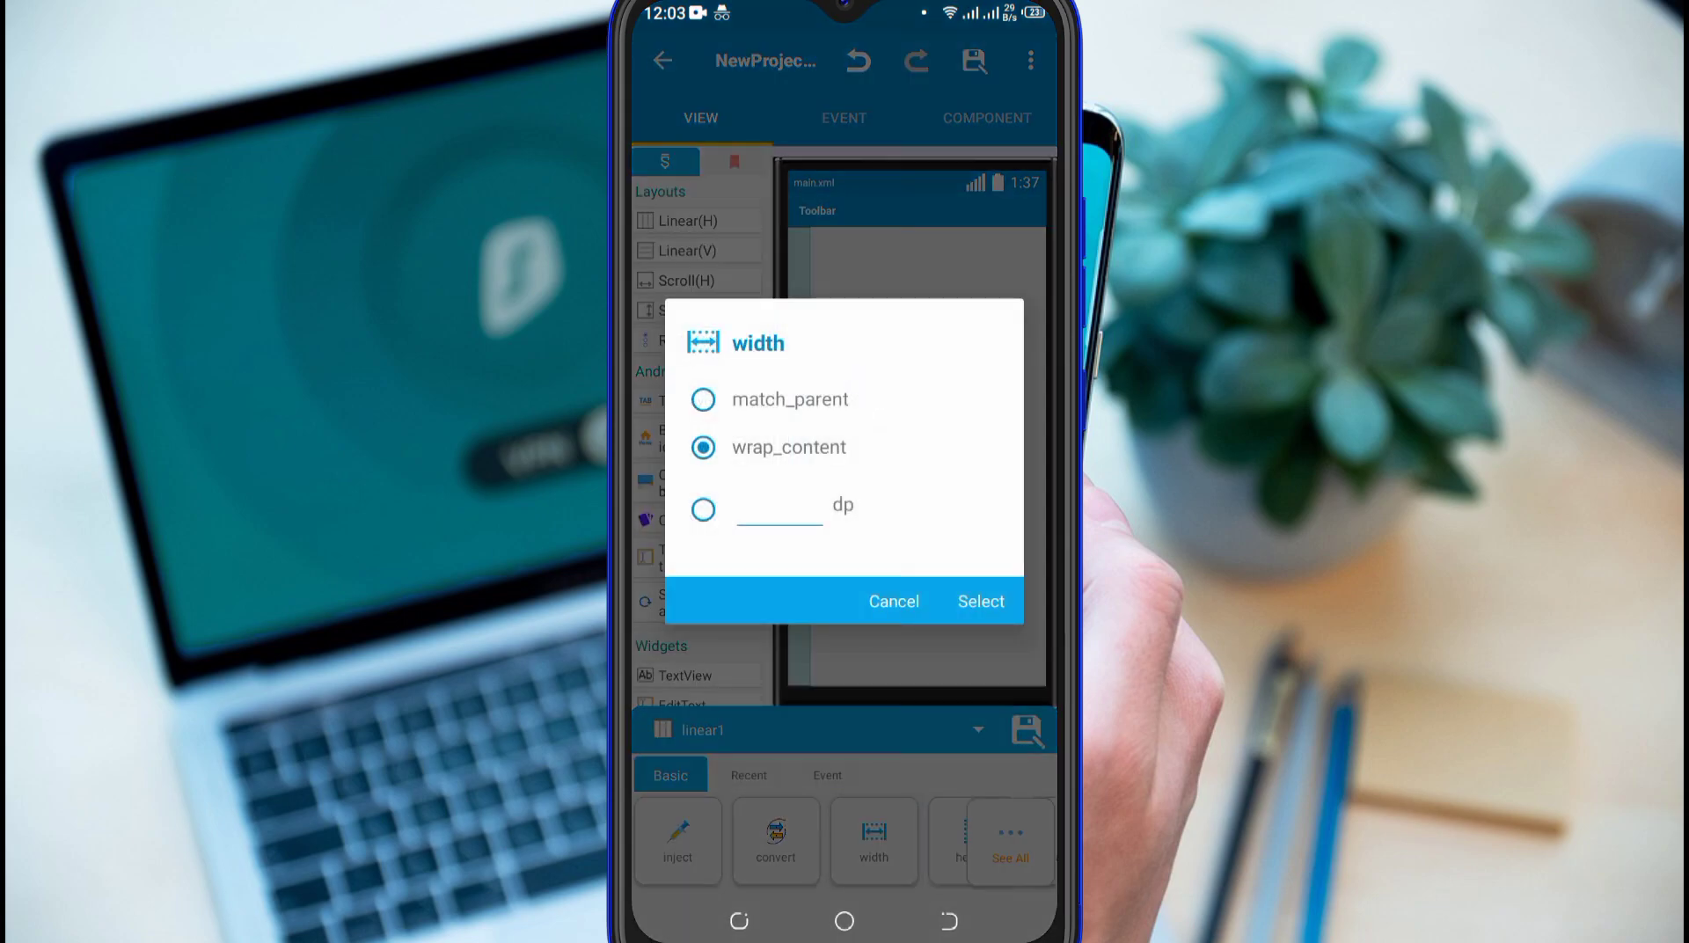
click(981, 601)
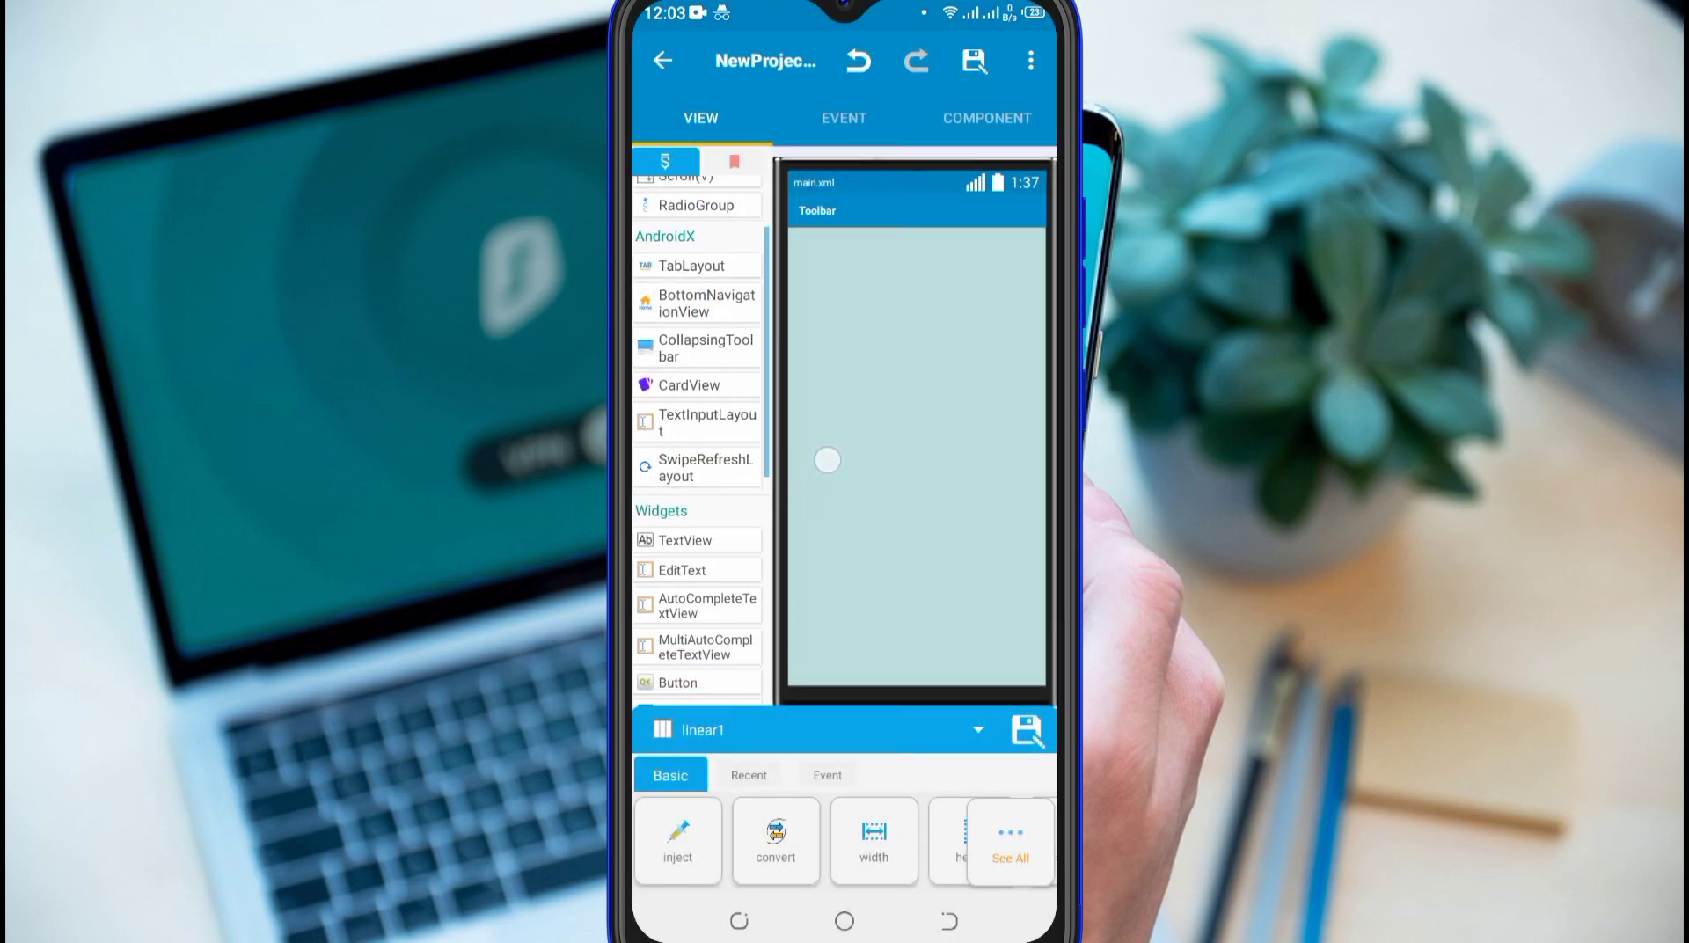
scroll(down, 3)
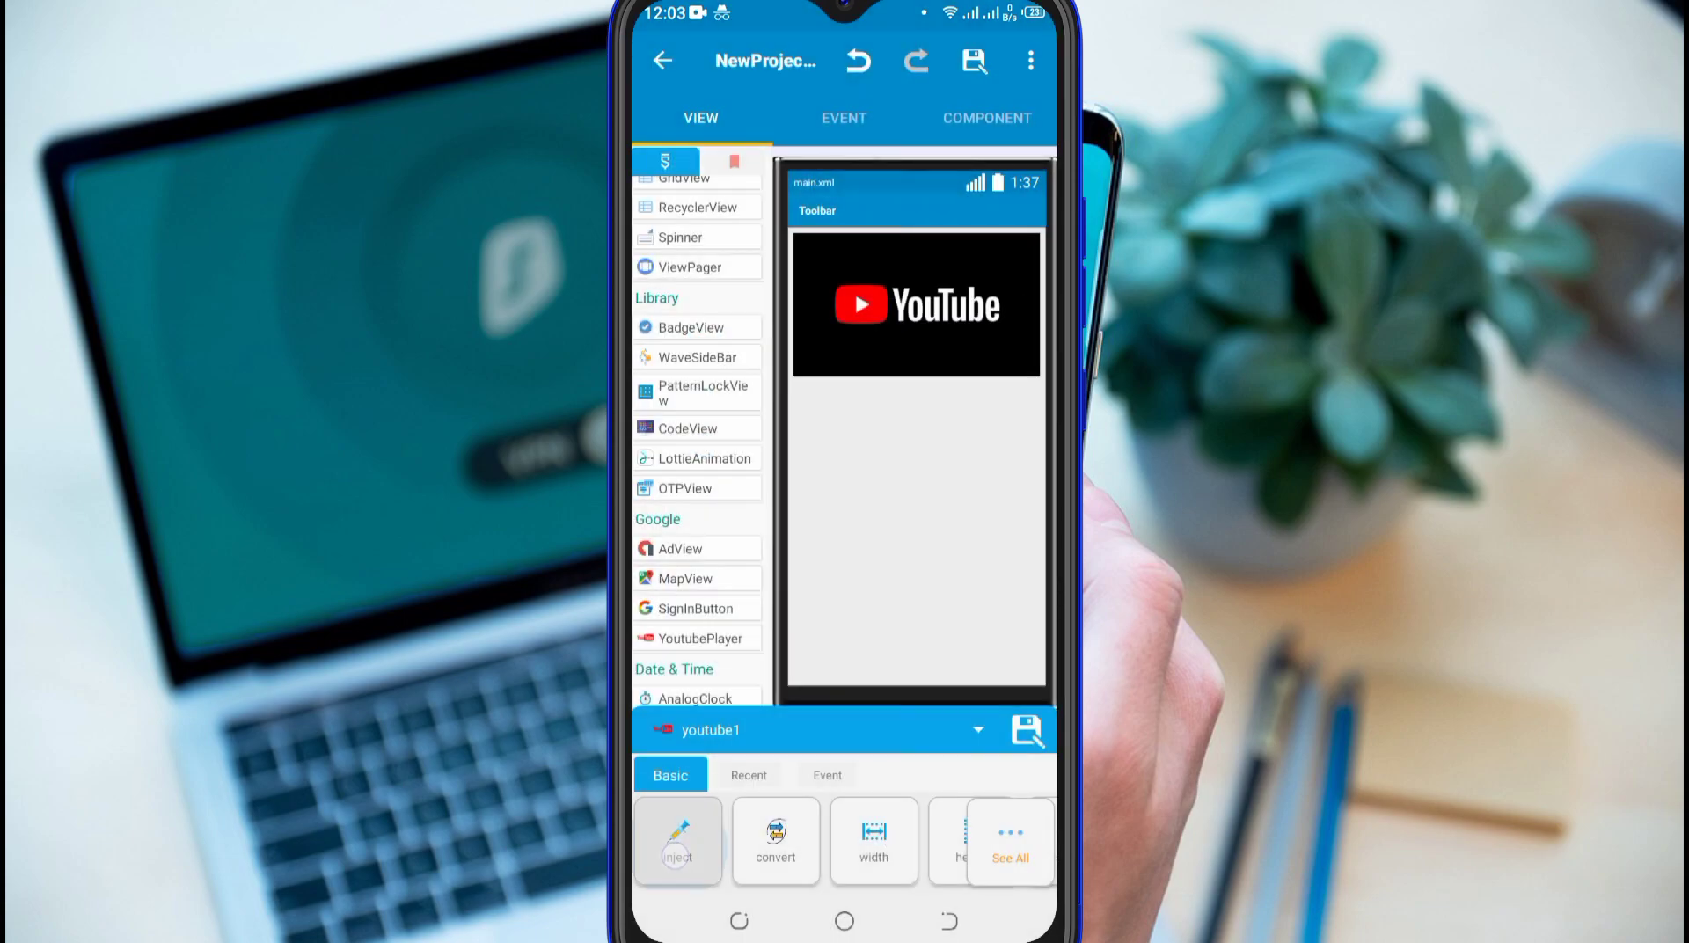
Inject showYouTubeButton, showFullScreenButton and showSeekBar as false on youtube1.
click(678, 841)
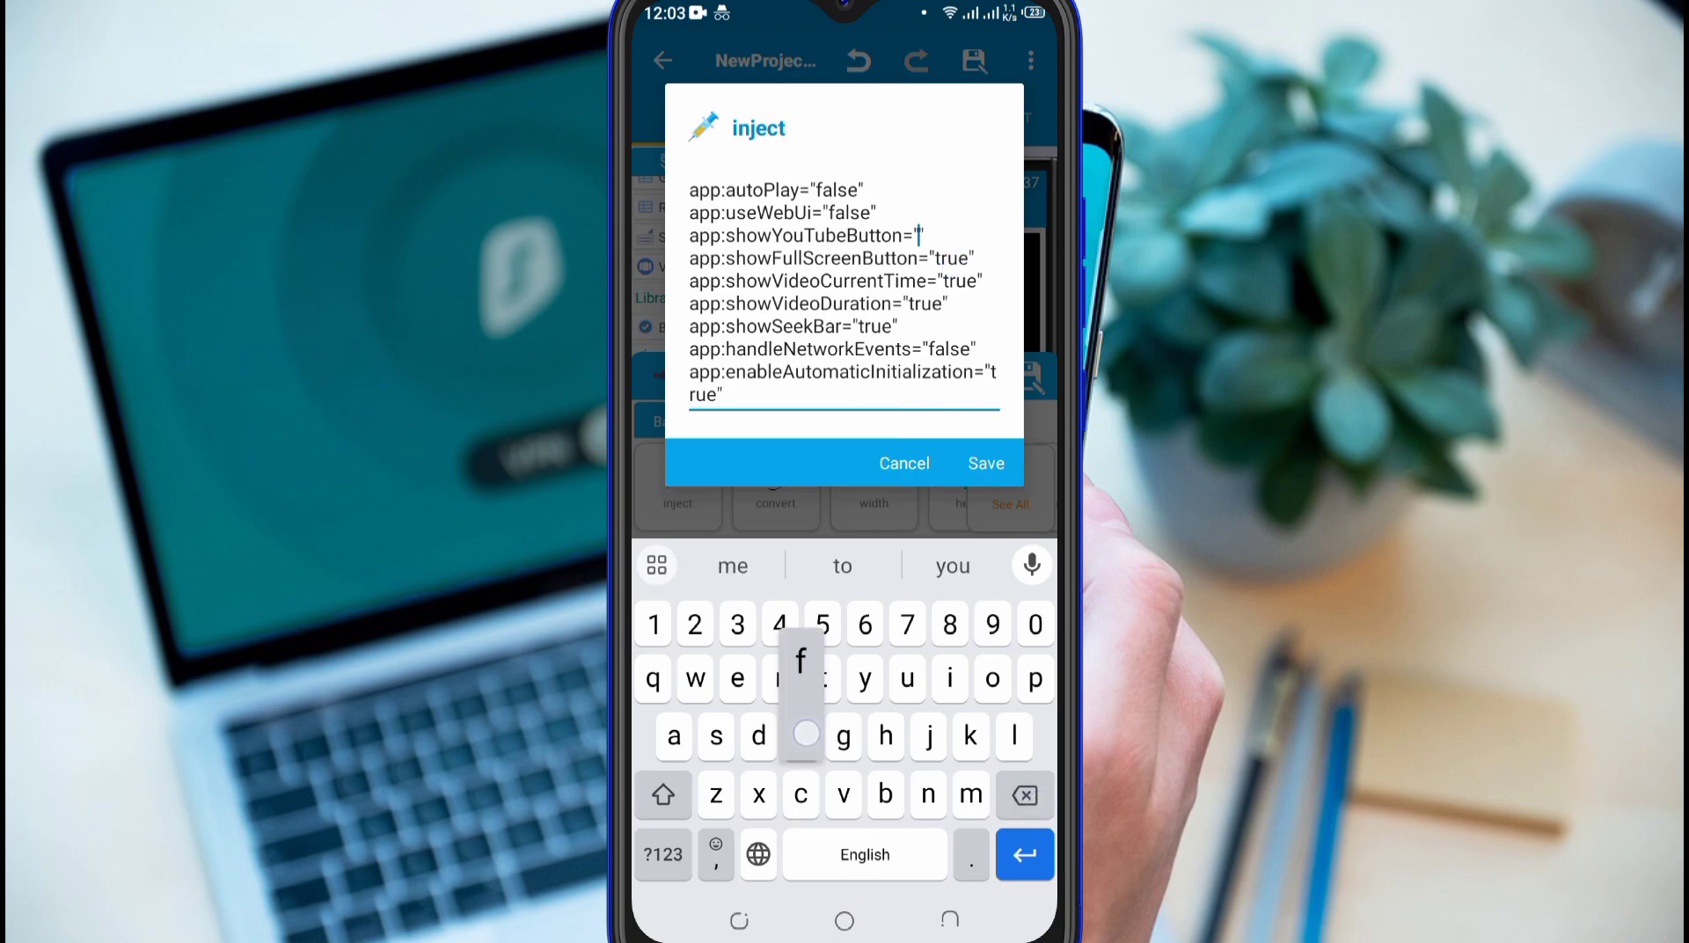
text(false)
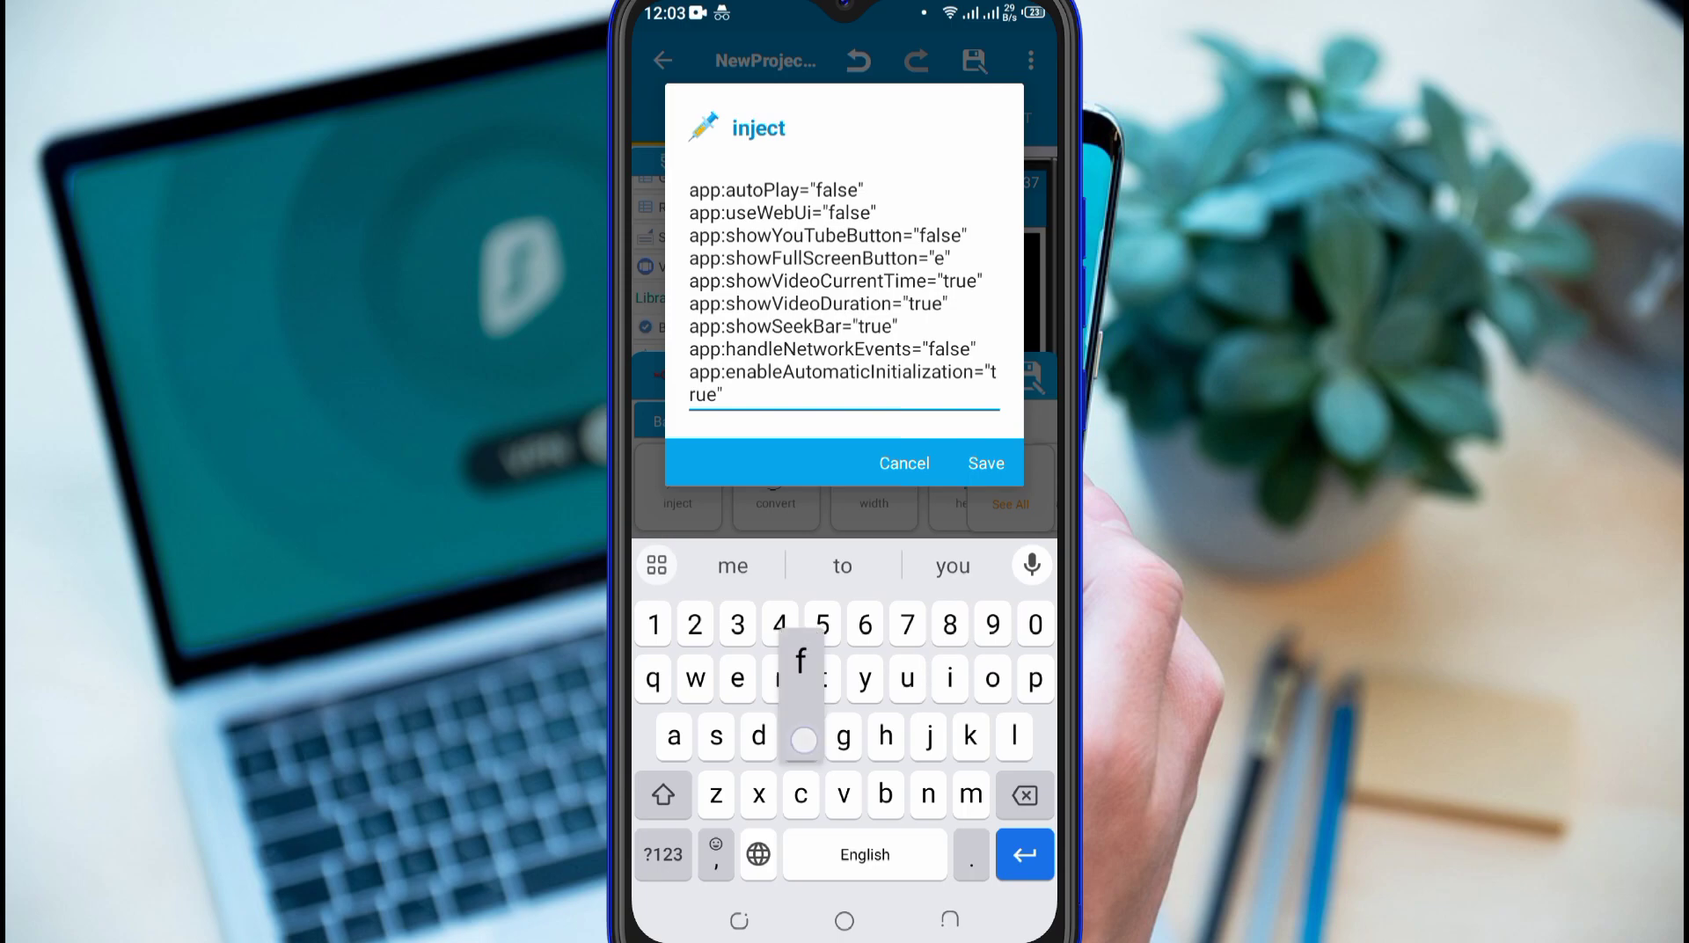
text(alse)
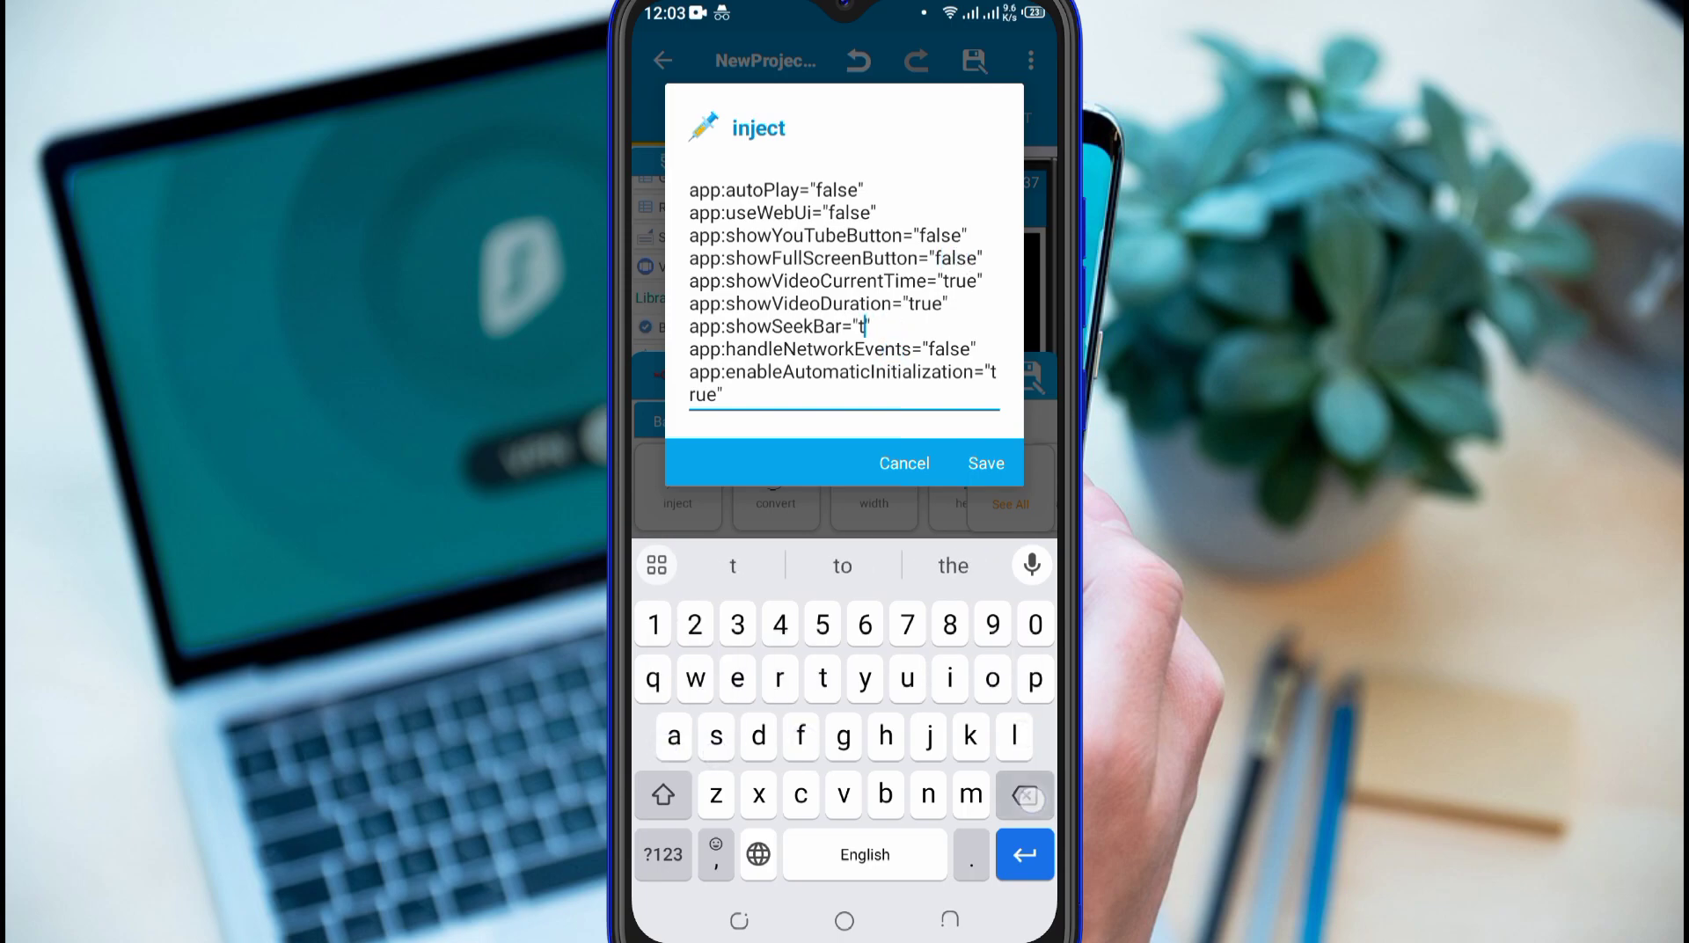
click(672, 678)
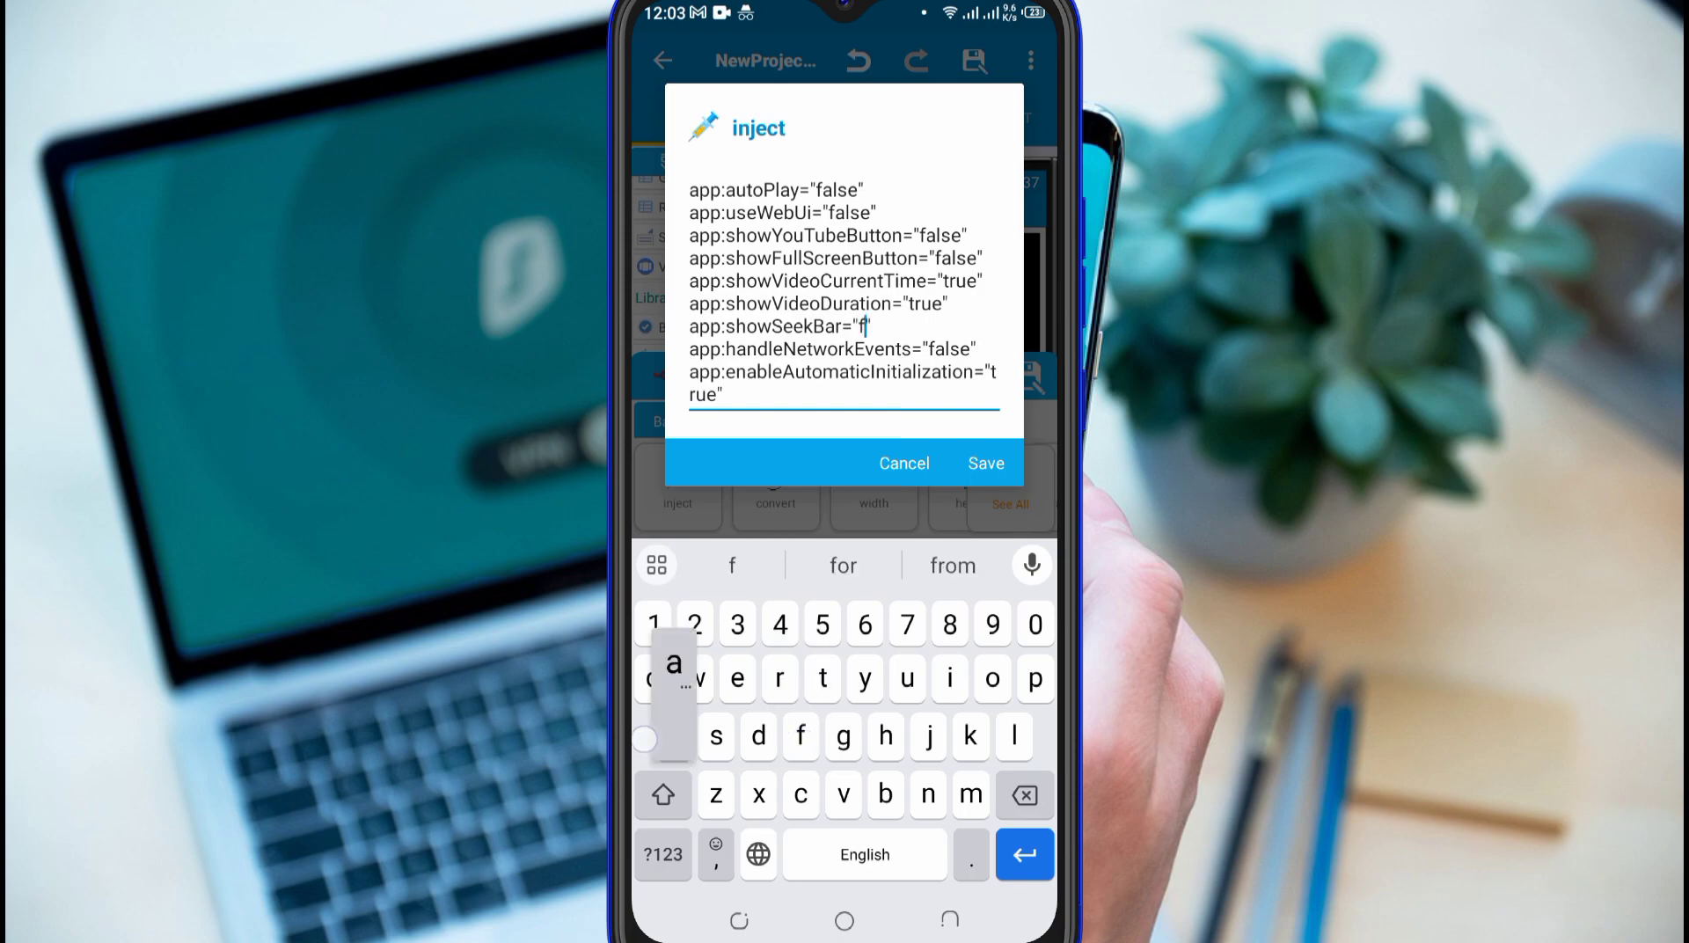
text(alse)
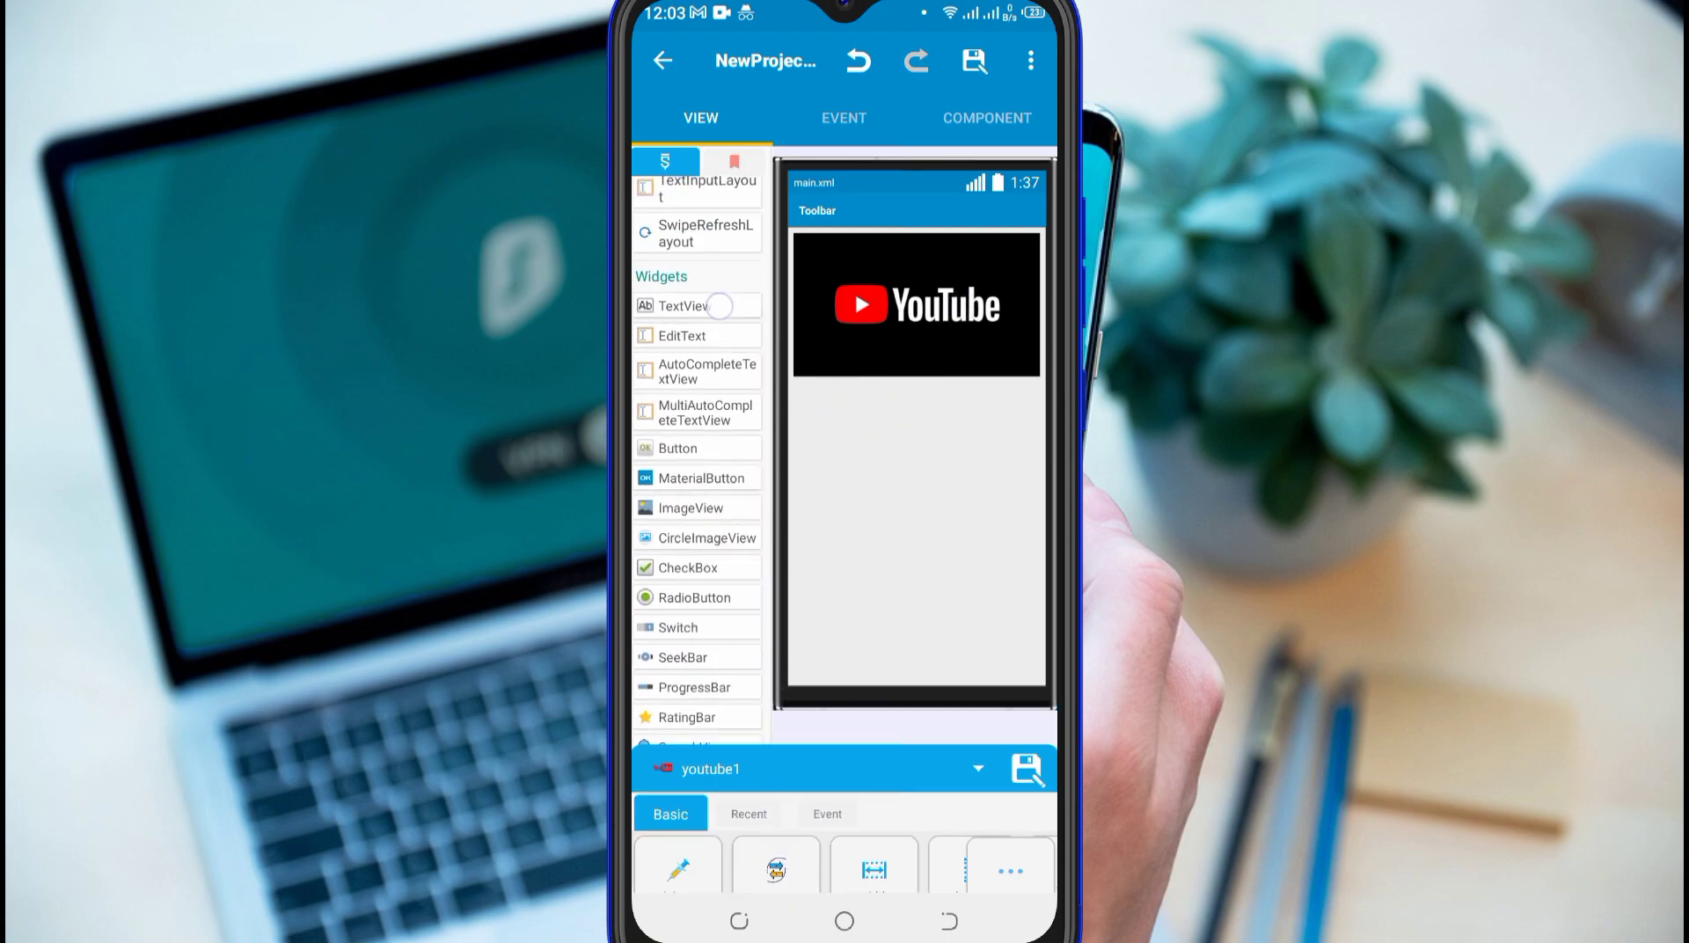
Place a TextView below the YouTube player and switch to the EVENT tab.
click(685, 306)
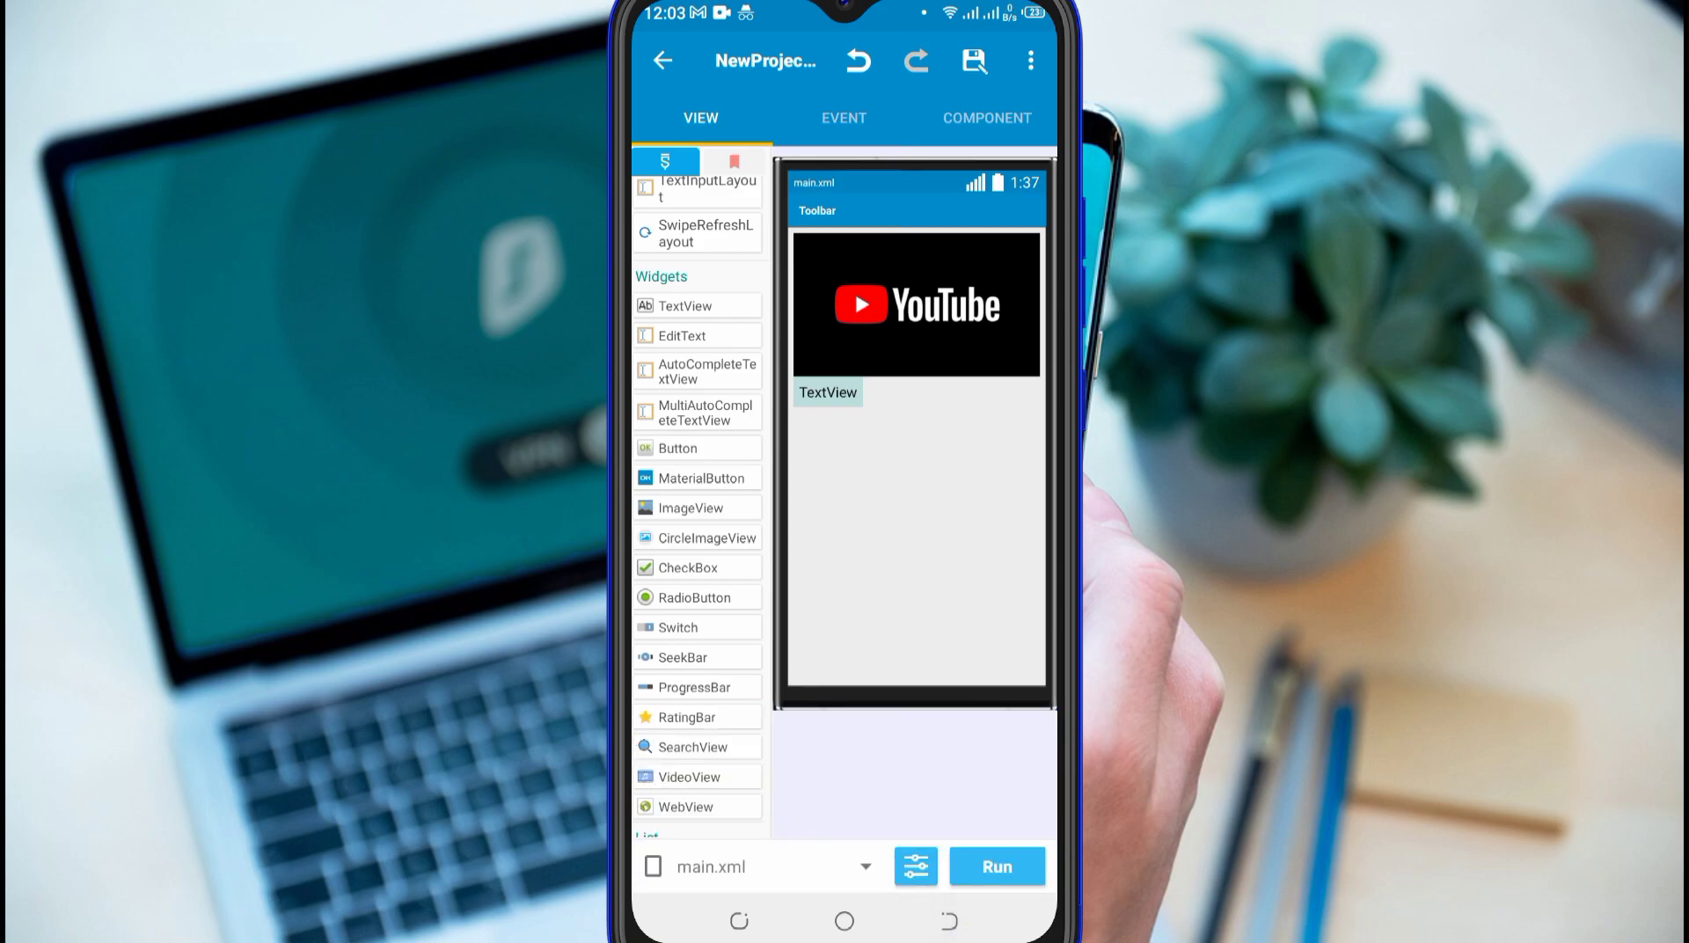
click(844, 118)
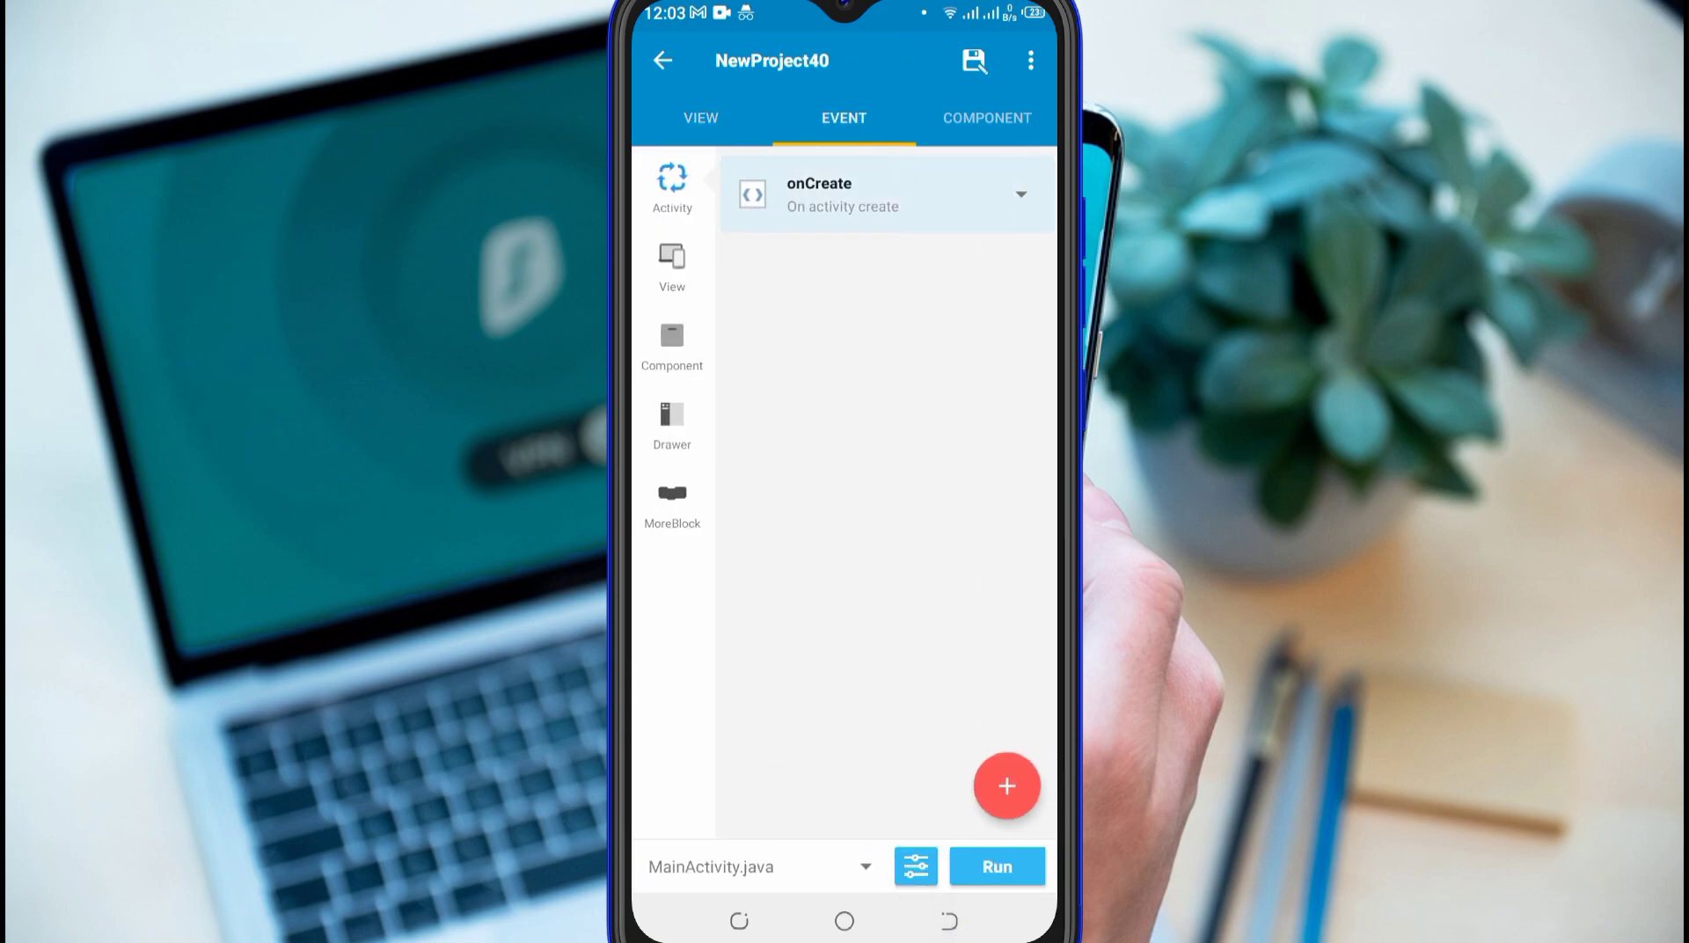
Open onCreate and place the youtube1 player and textview blocks on the canvas.
click(857, 193)
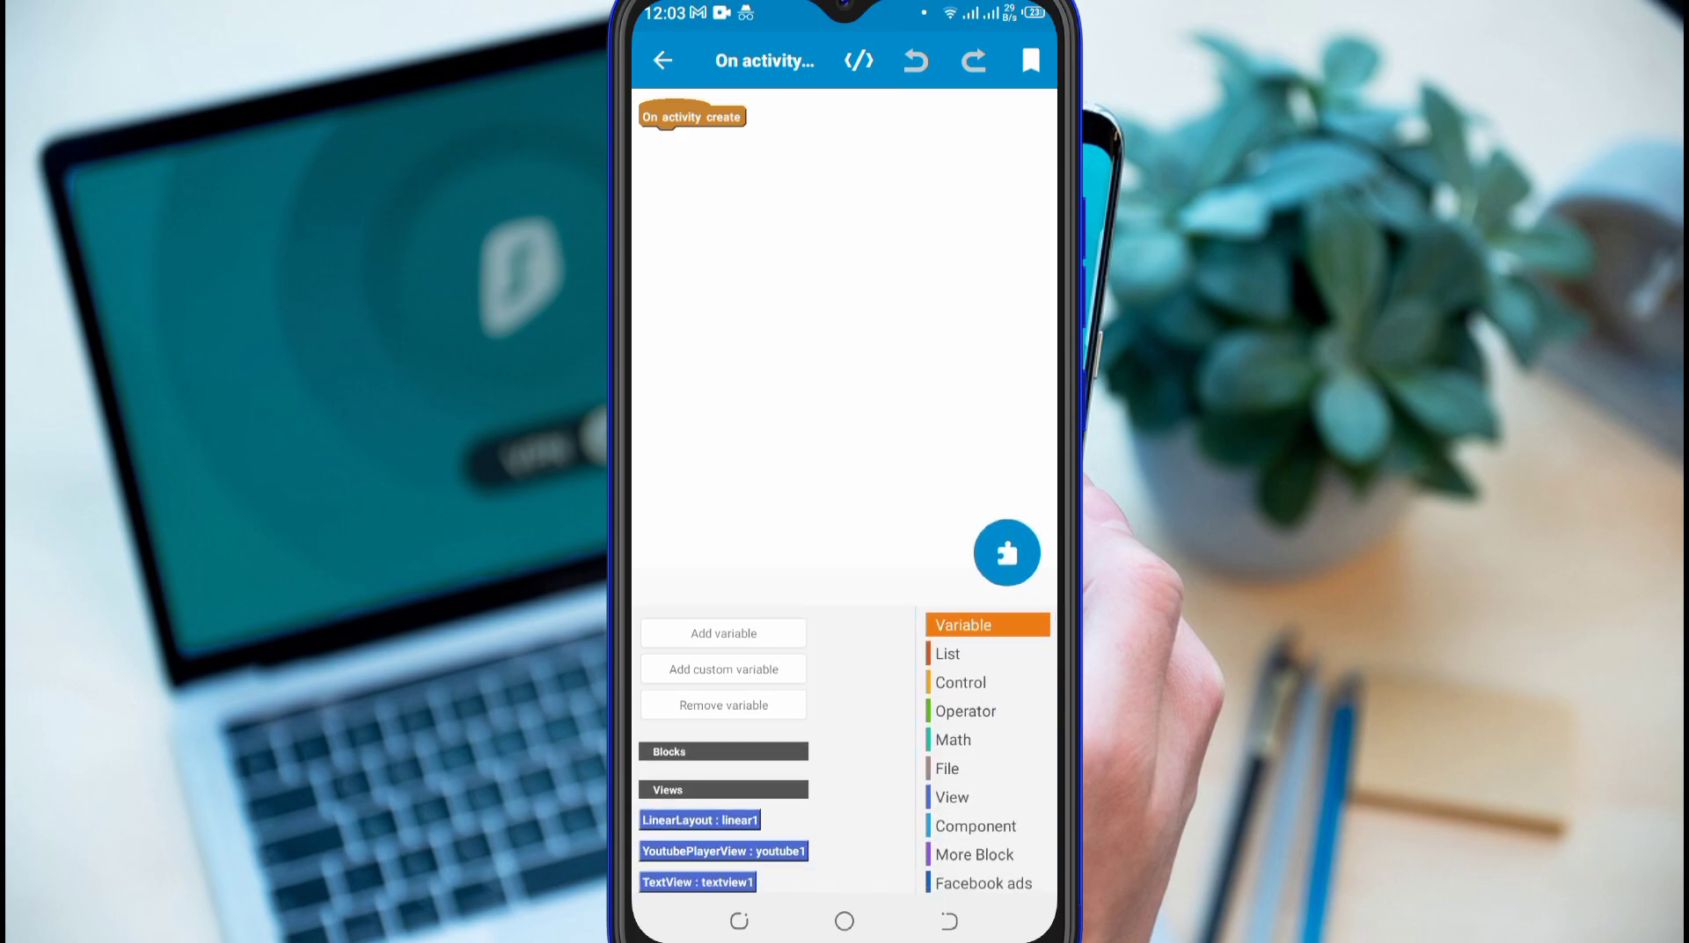
drag(724, 851, 855, 378)
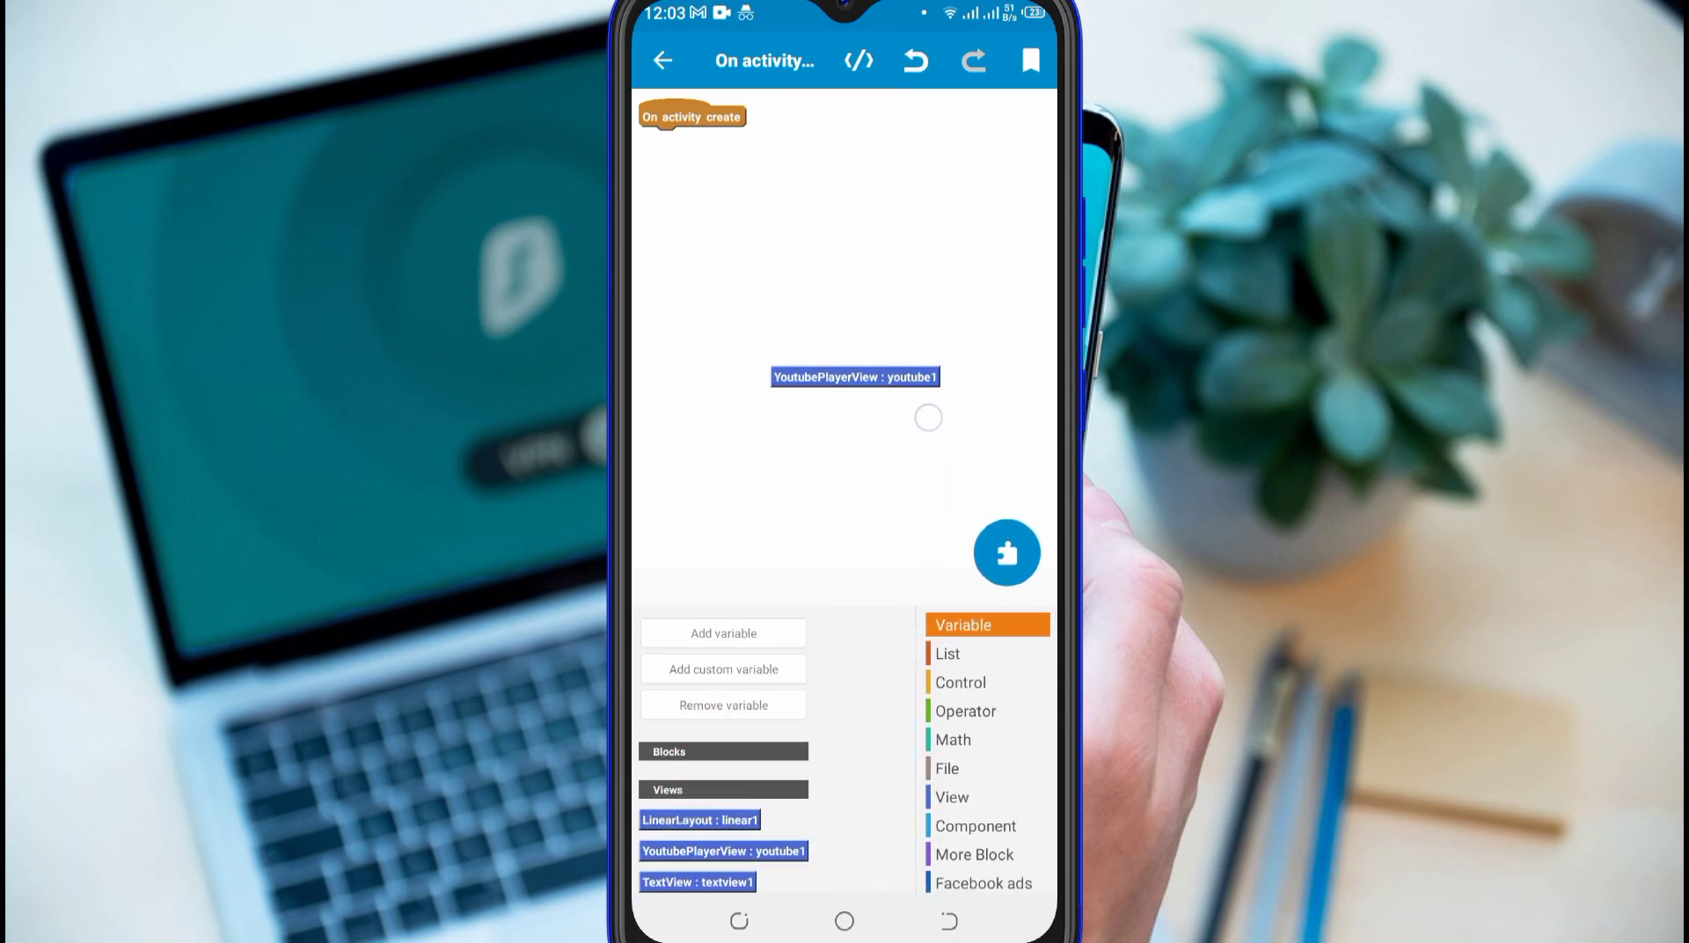
drag(696, 881, 877, 435)
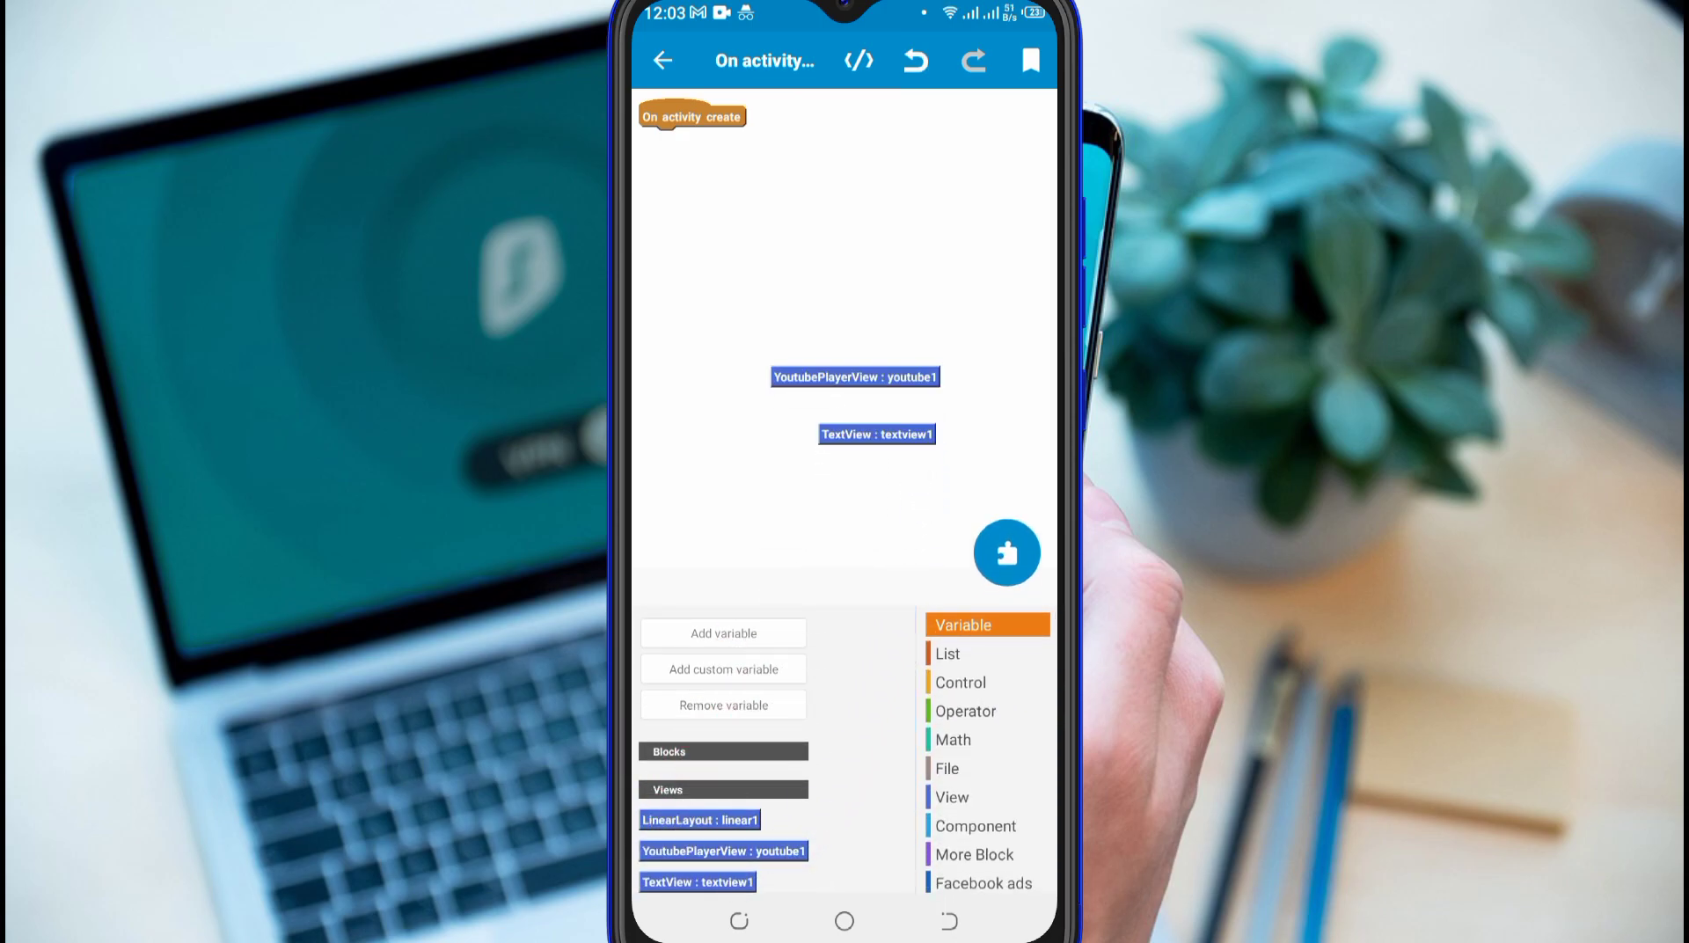
scroll(down, 3)
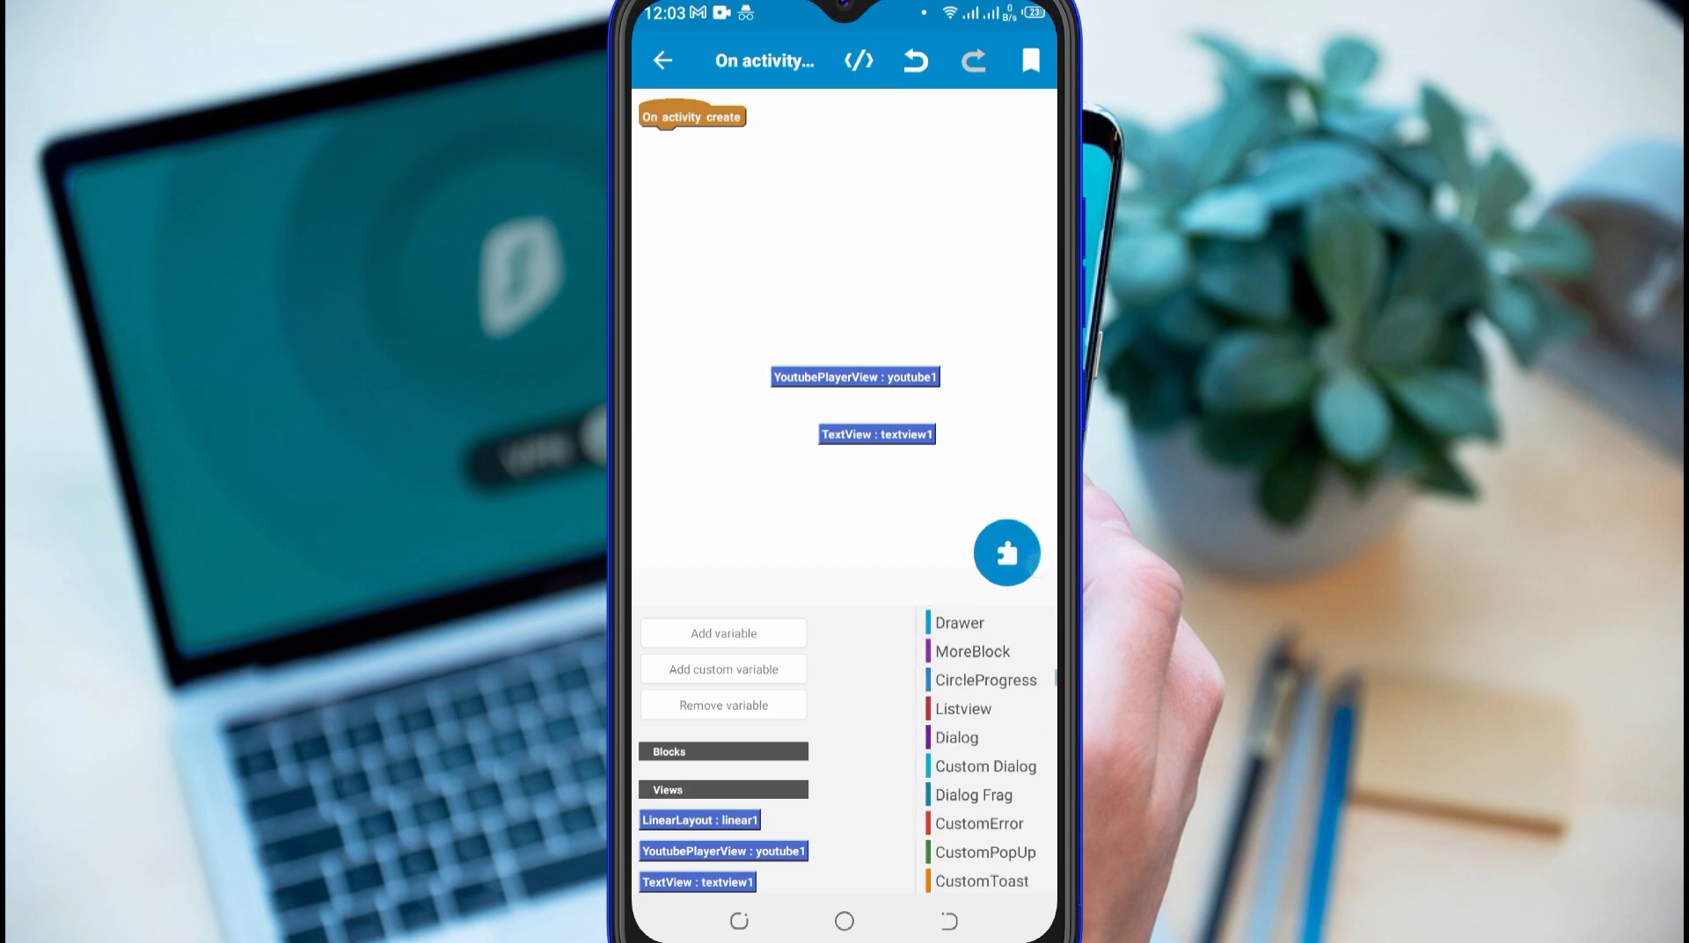
scroll(down, 3)
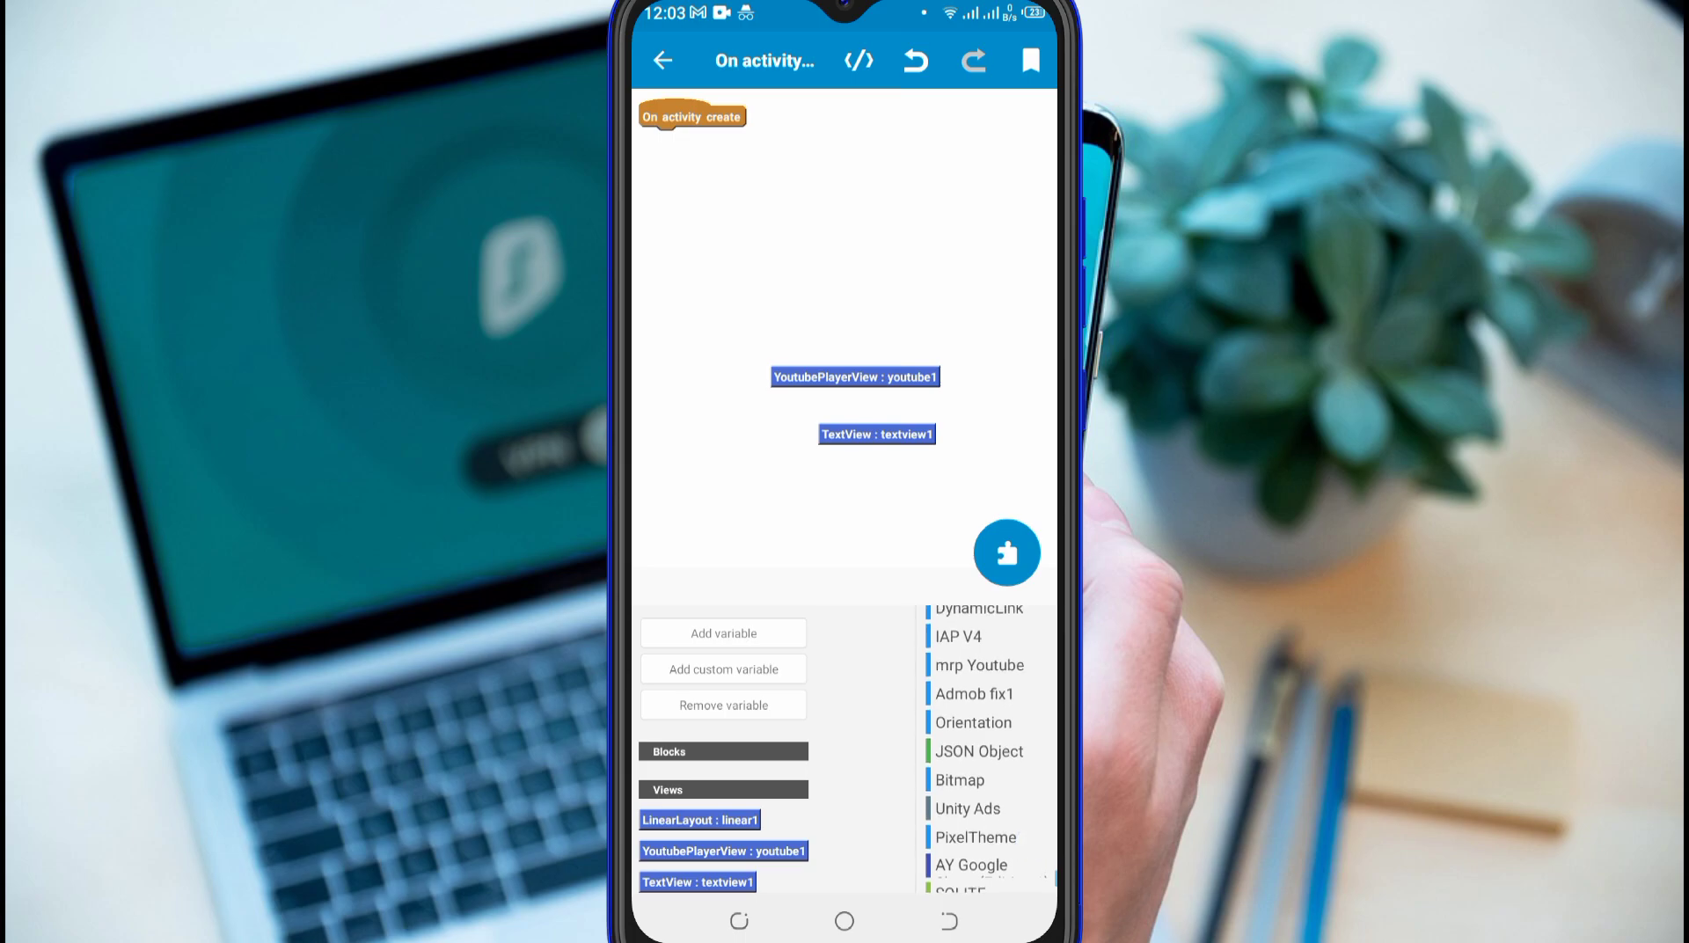
Drag the onReady event from the YouTube category into the player listener.
click(979, 665)
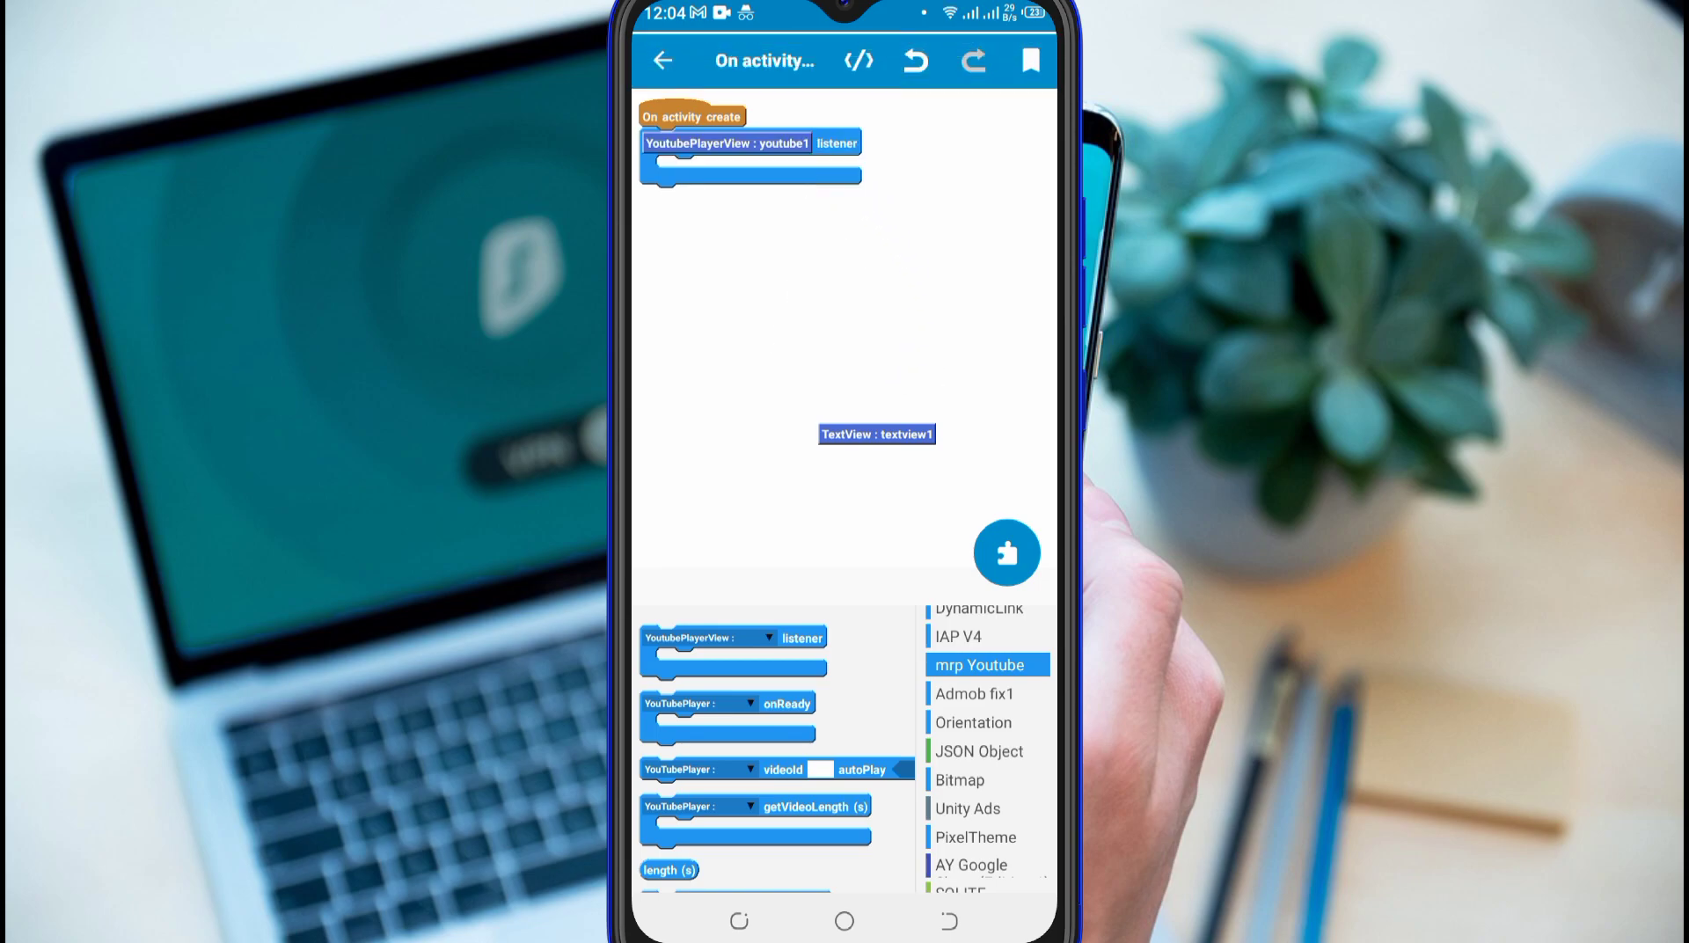
scroll(down, 3)
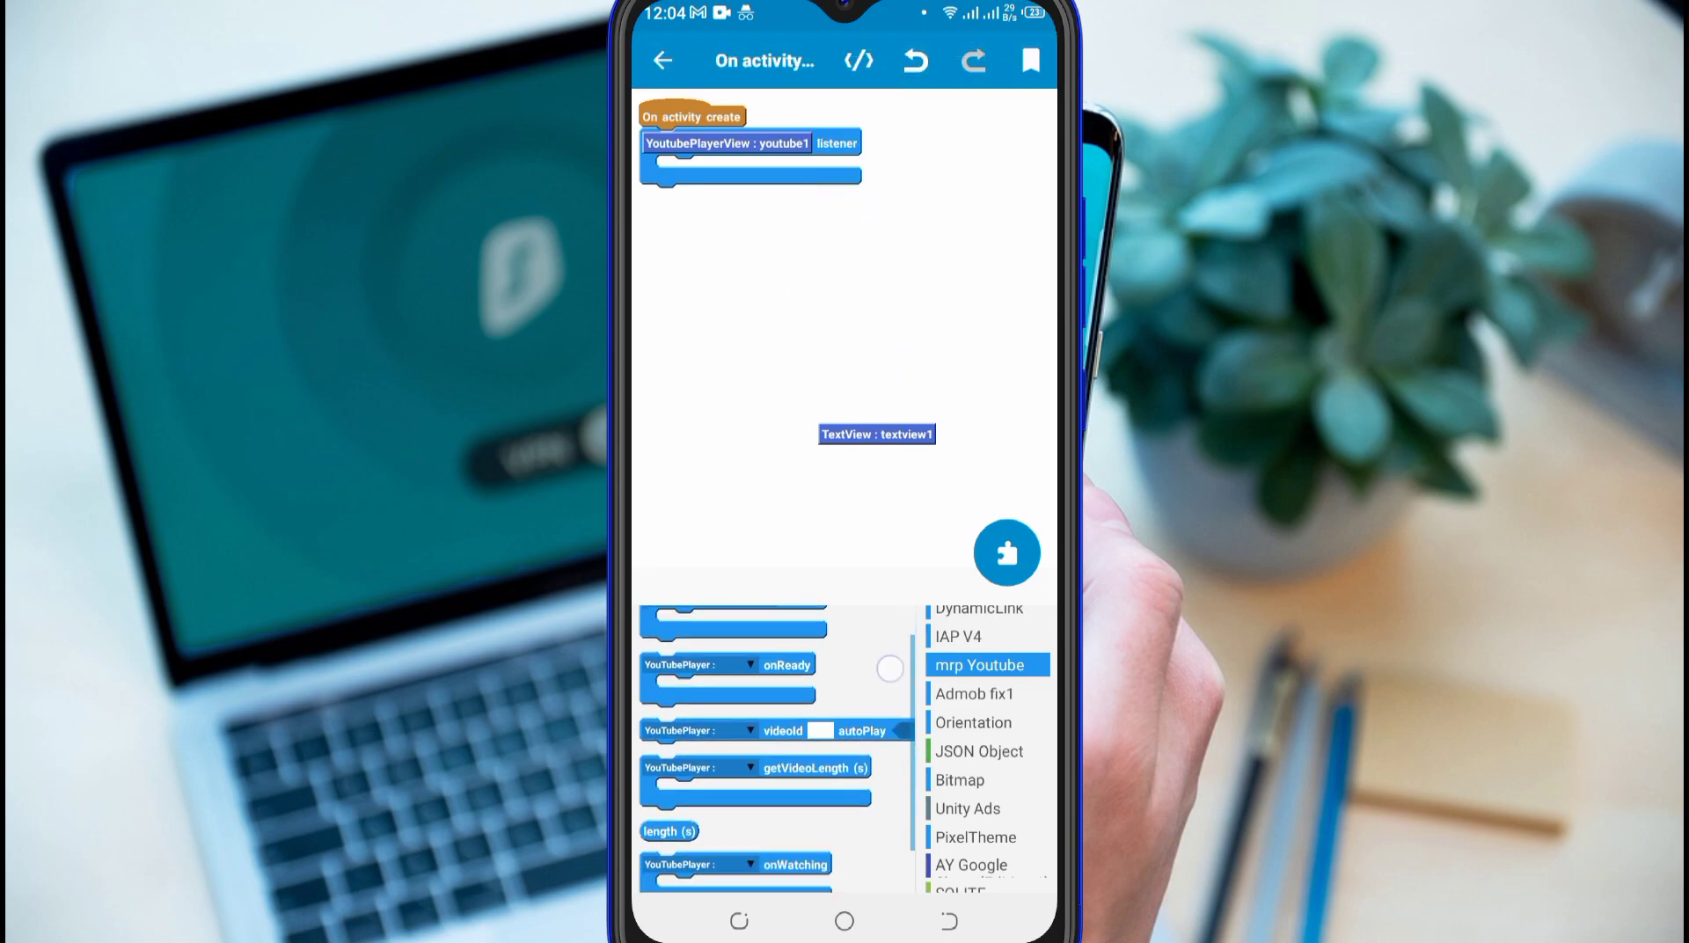
drag(728, 668, 750, 188)
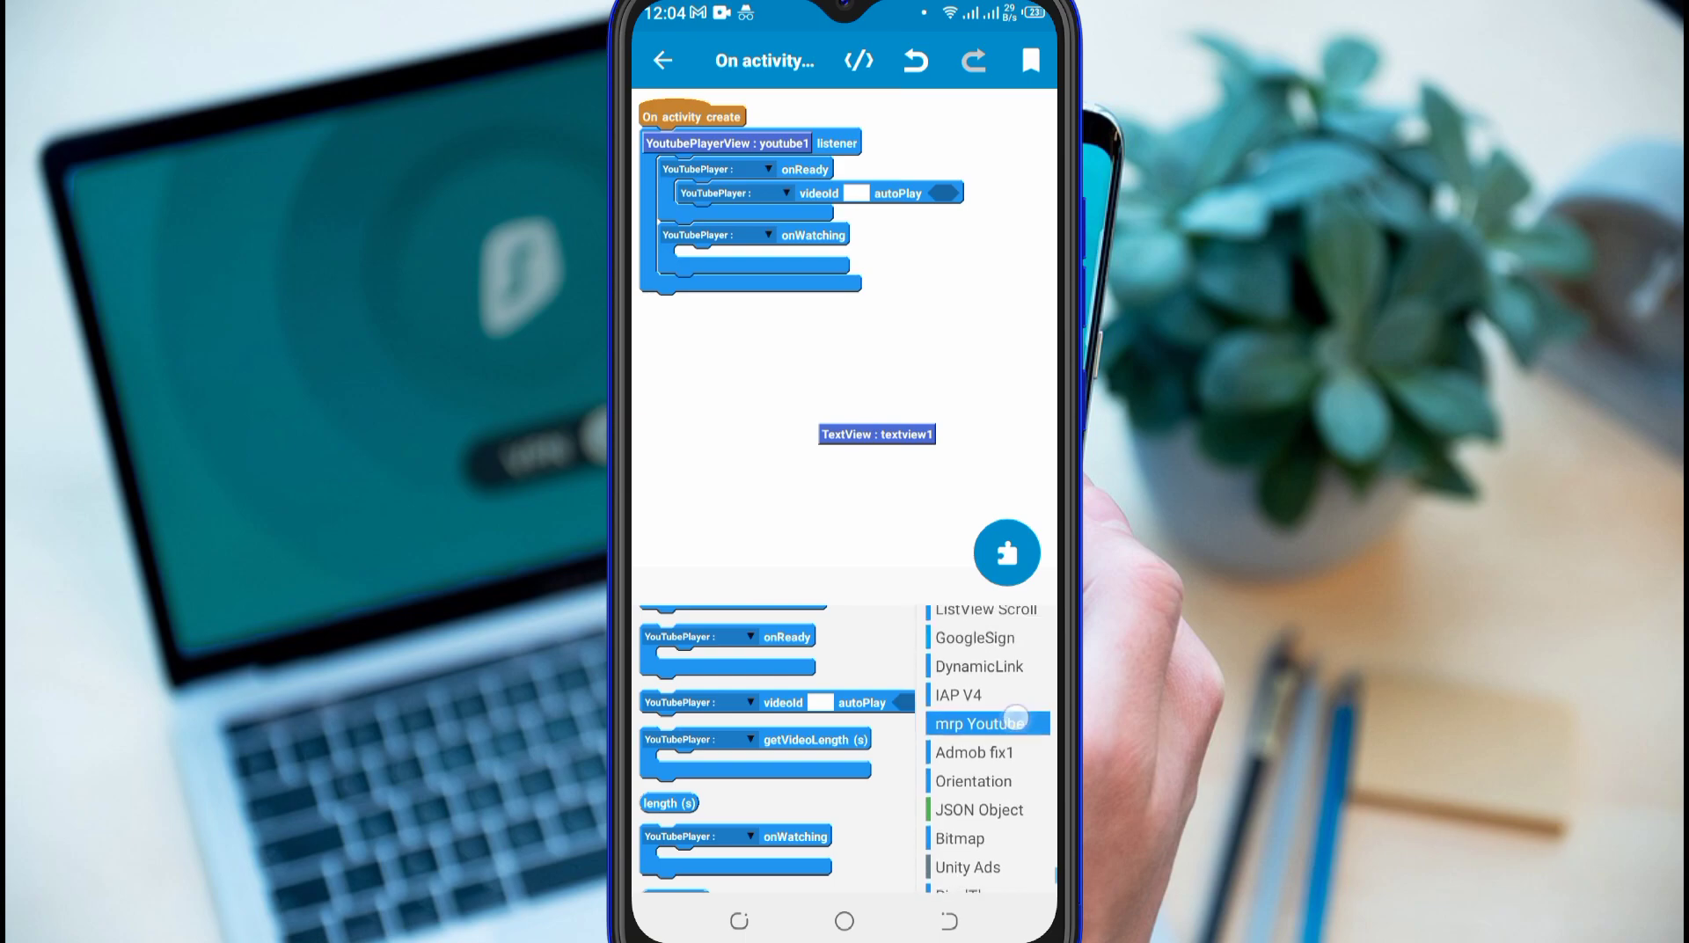
scroll(down, 3)
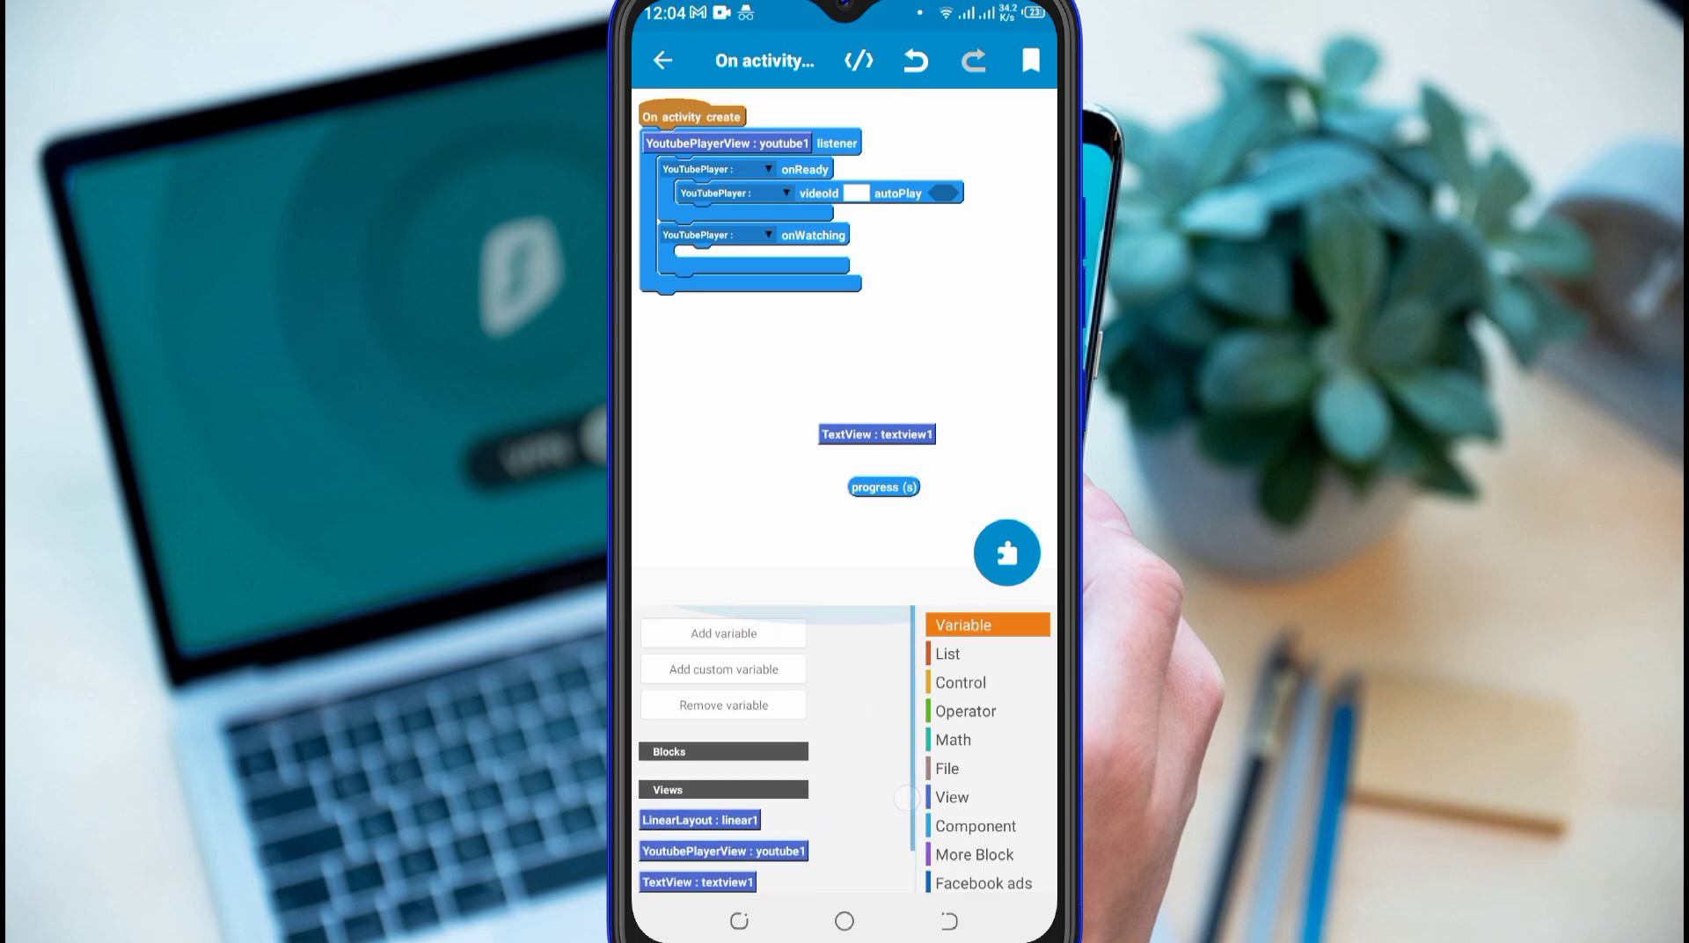
Create custom variable 'YouTubePlayer play' and plug it into the player blocks.
click(722, 668)
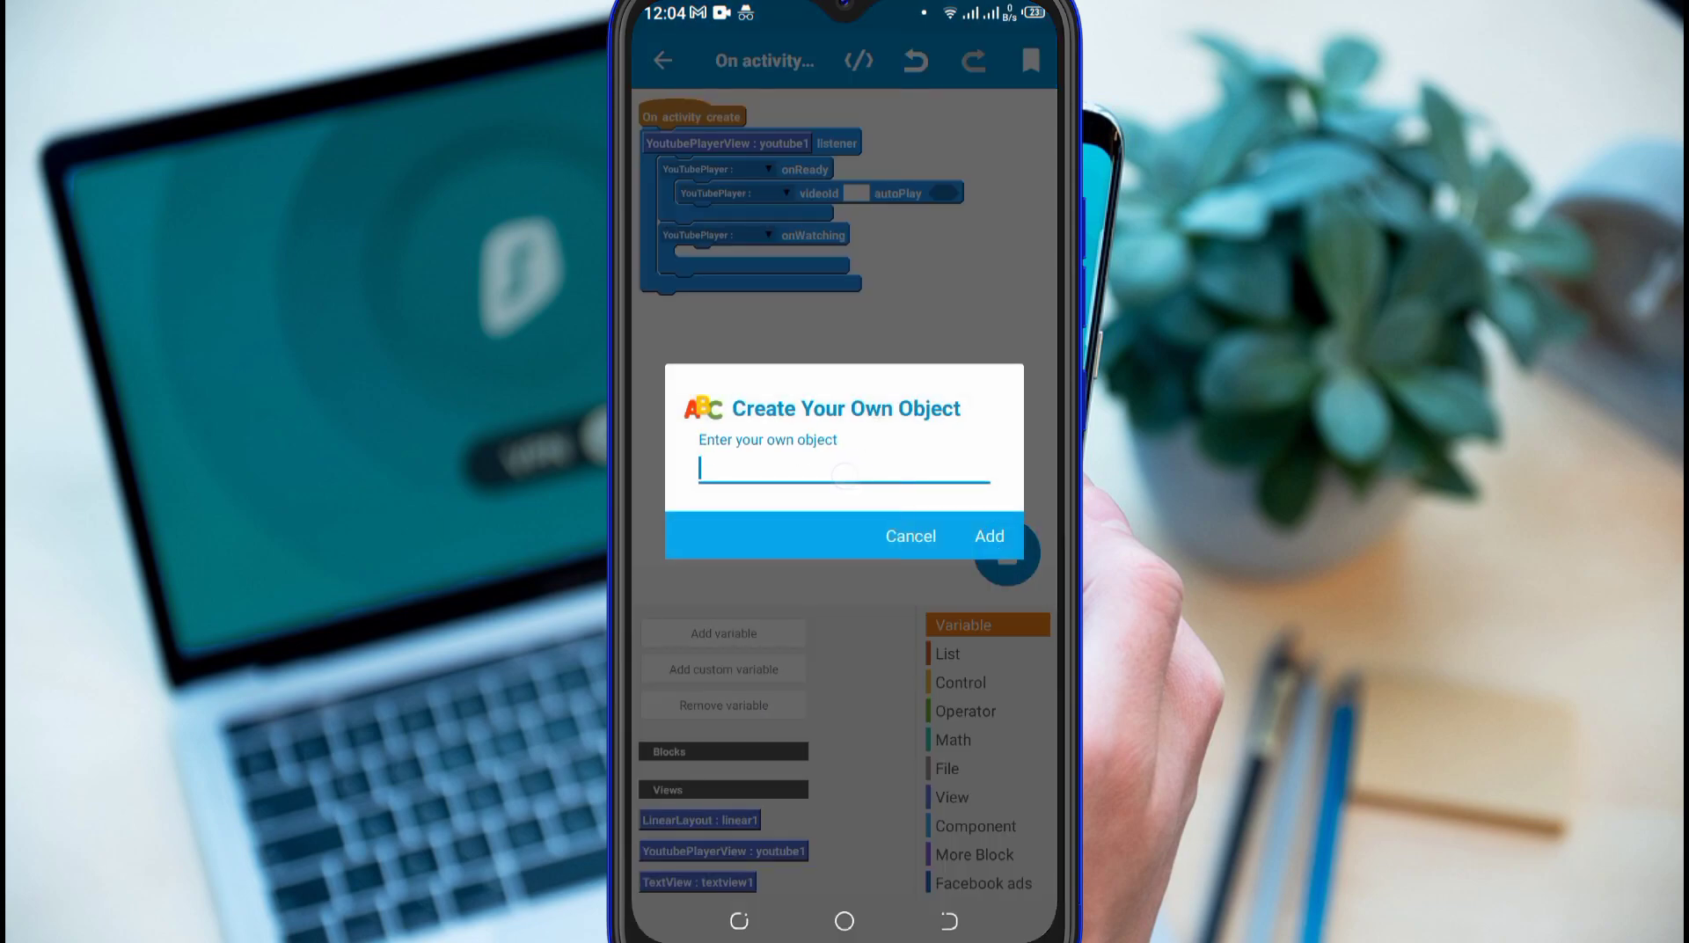
text(You)
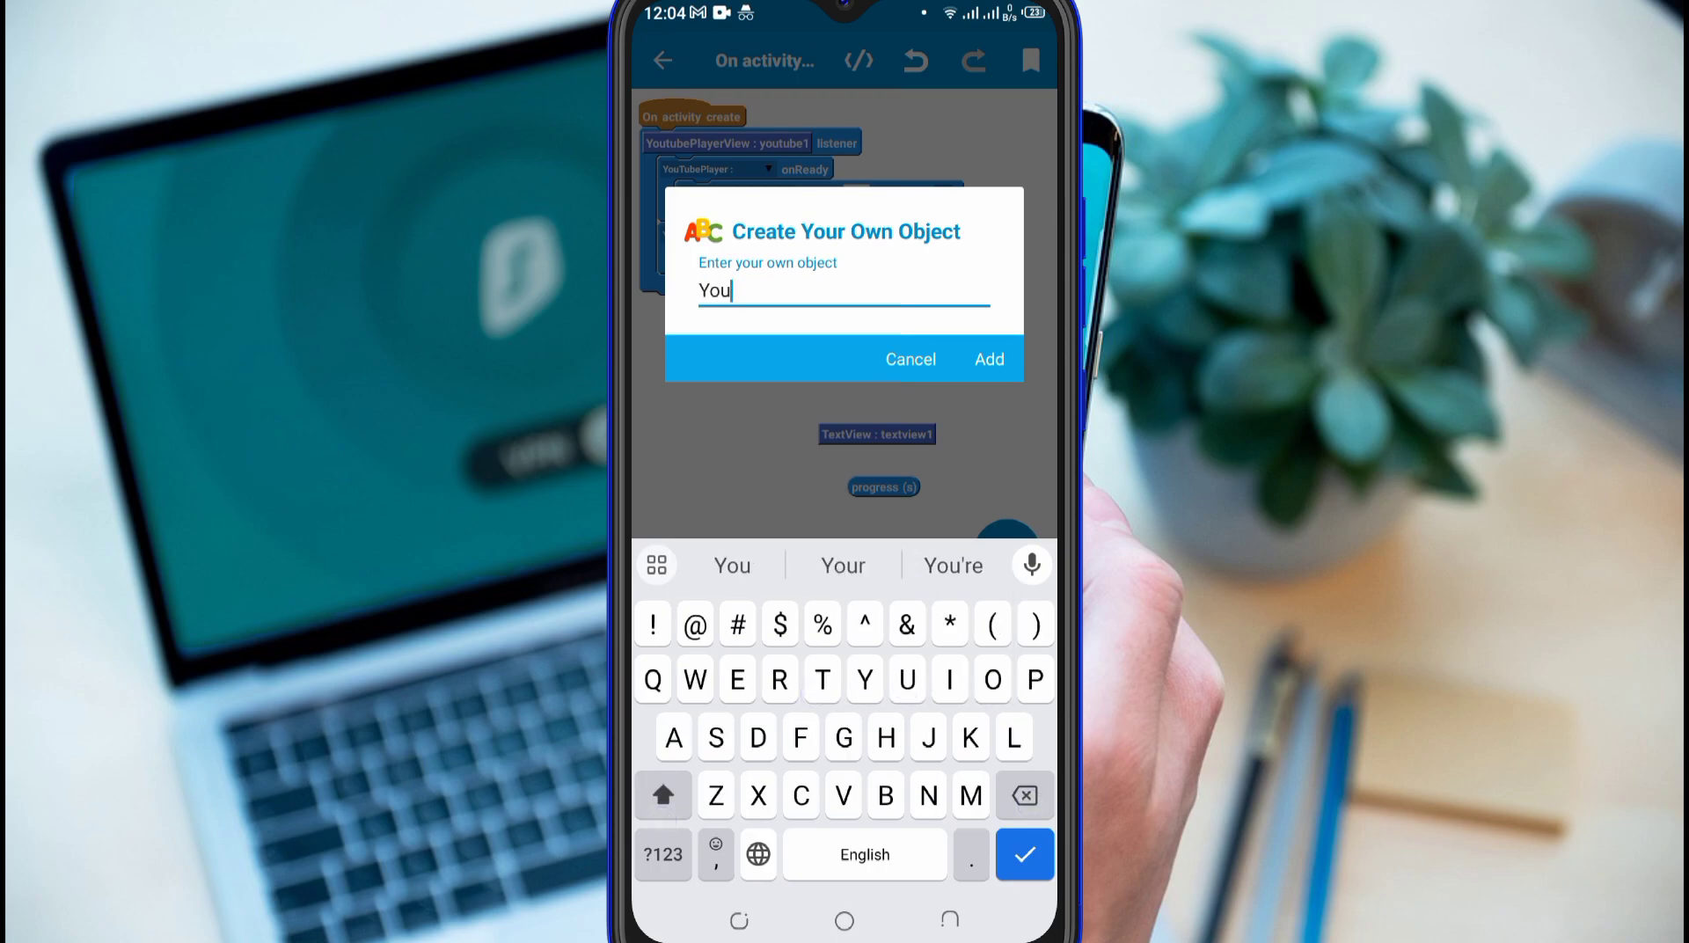
text(YouTubePl)
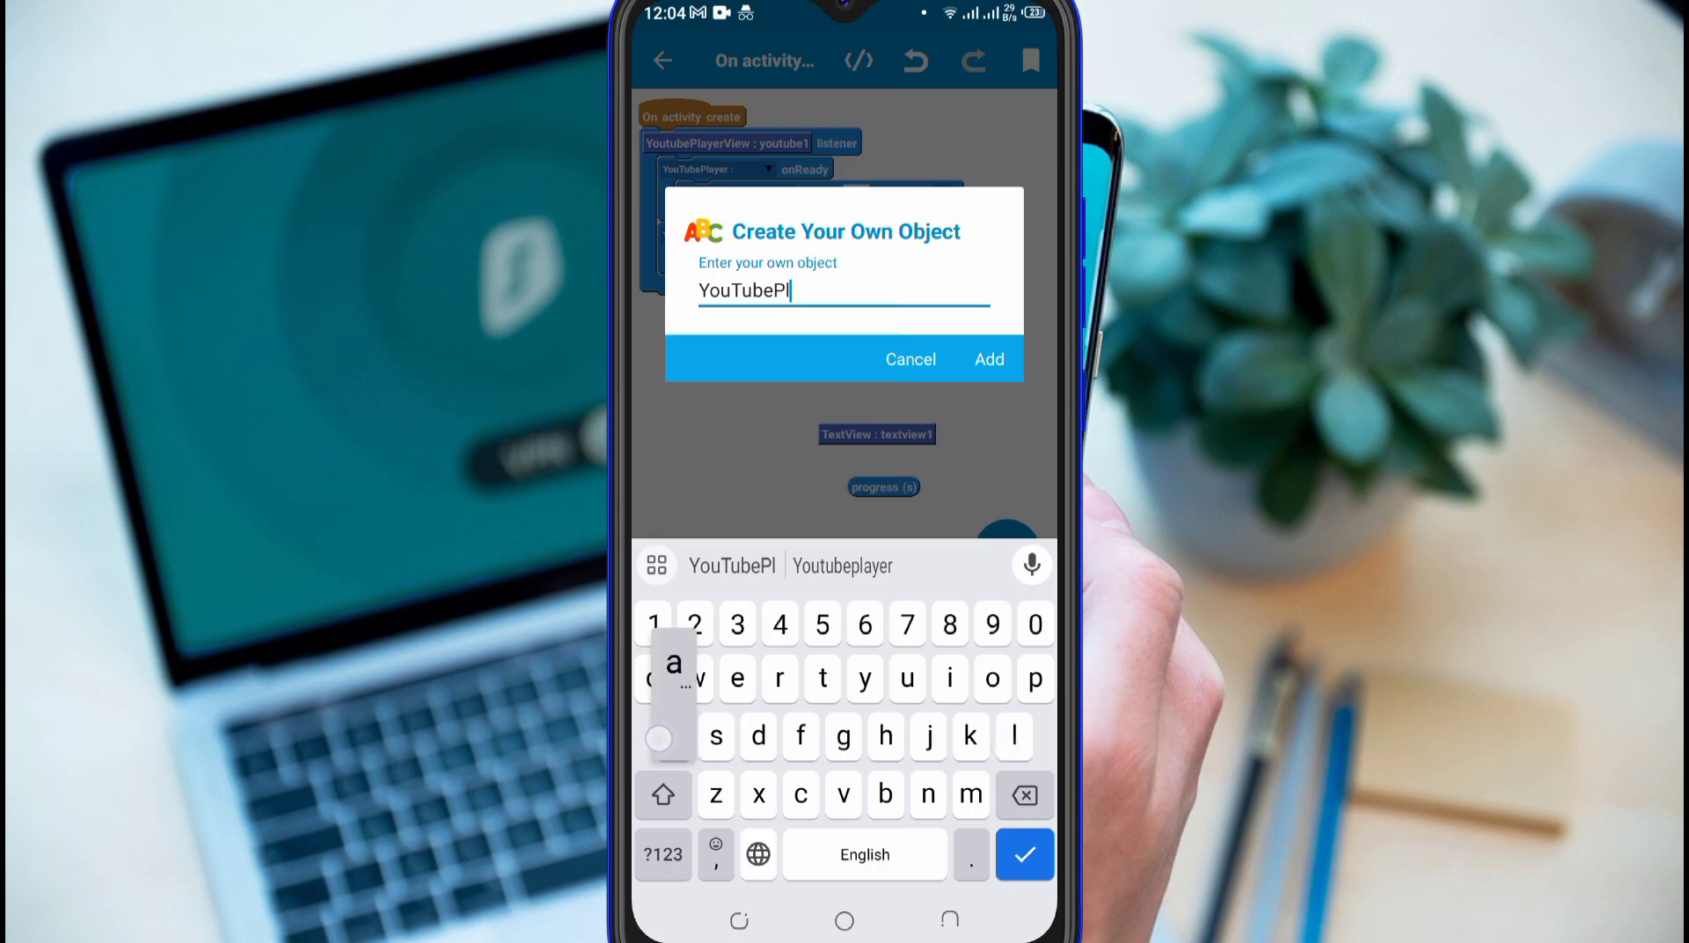
text(ayer)
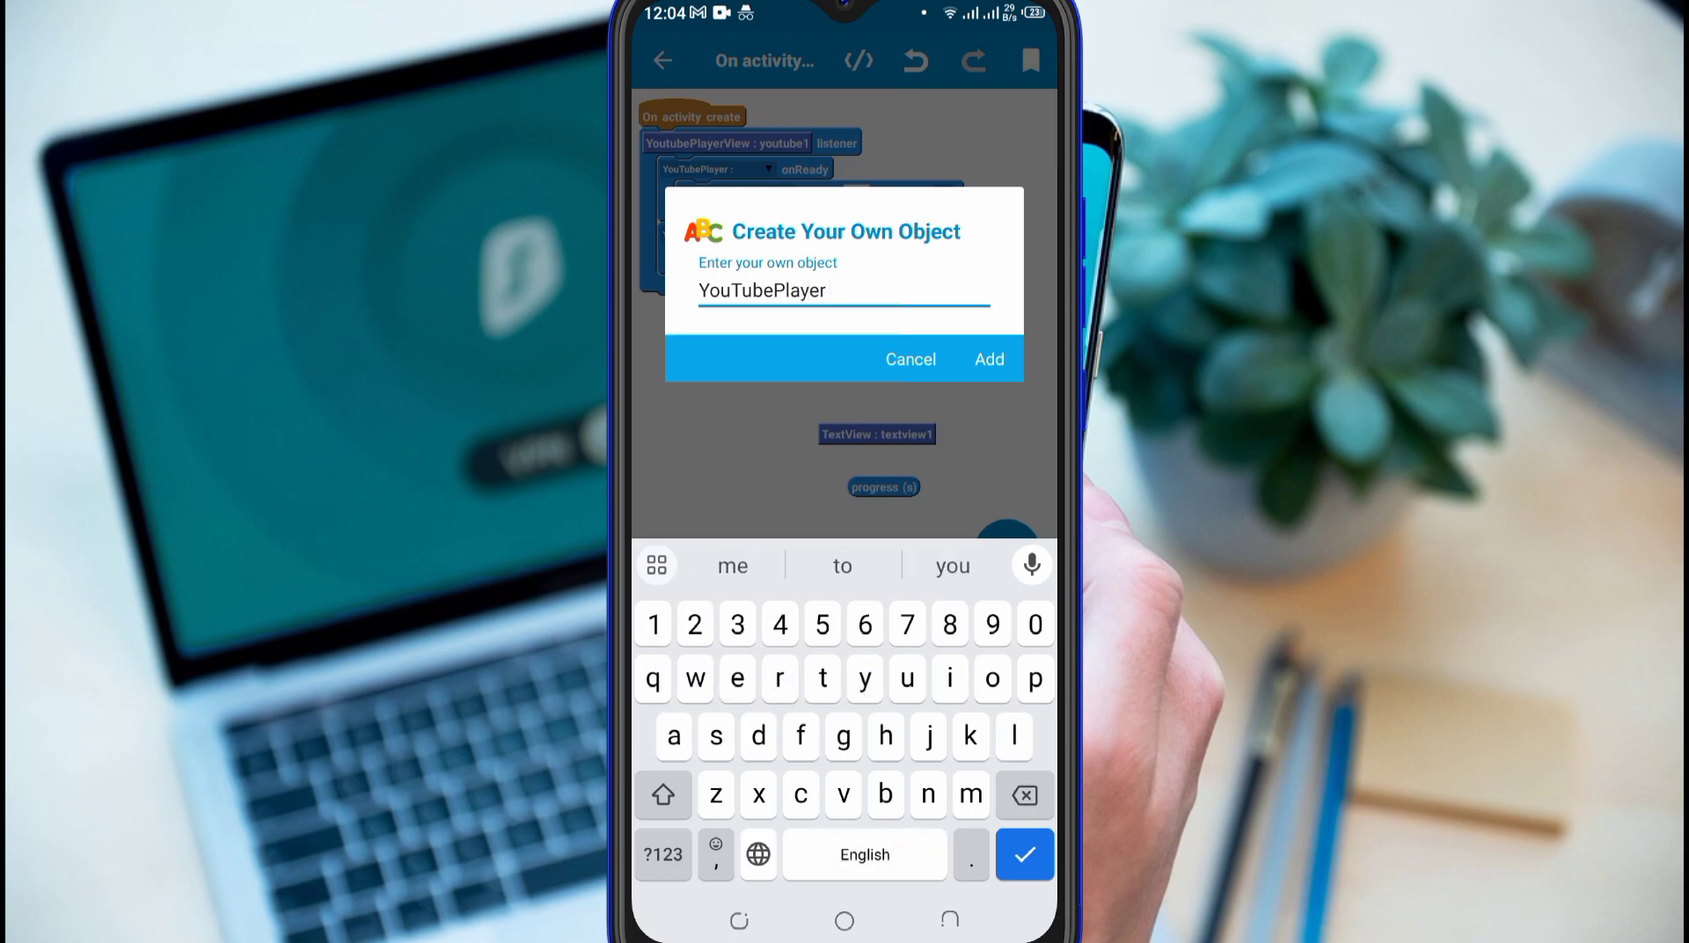
text(play)
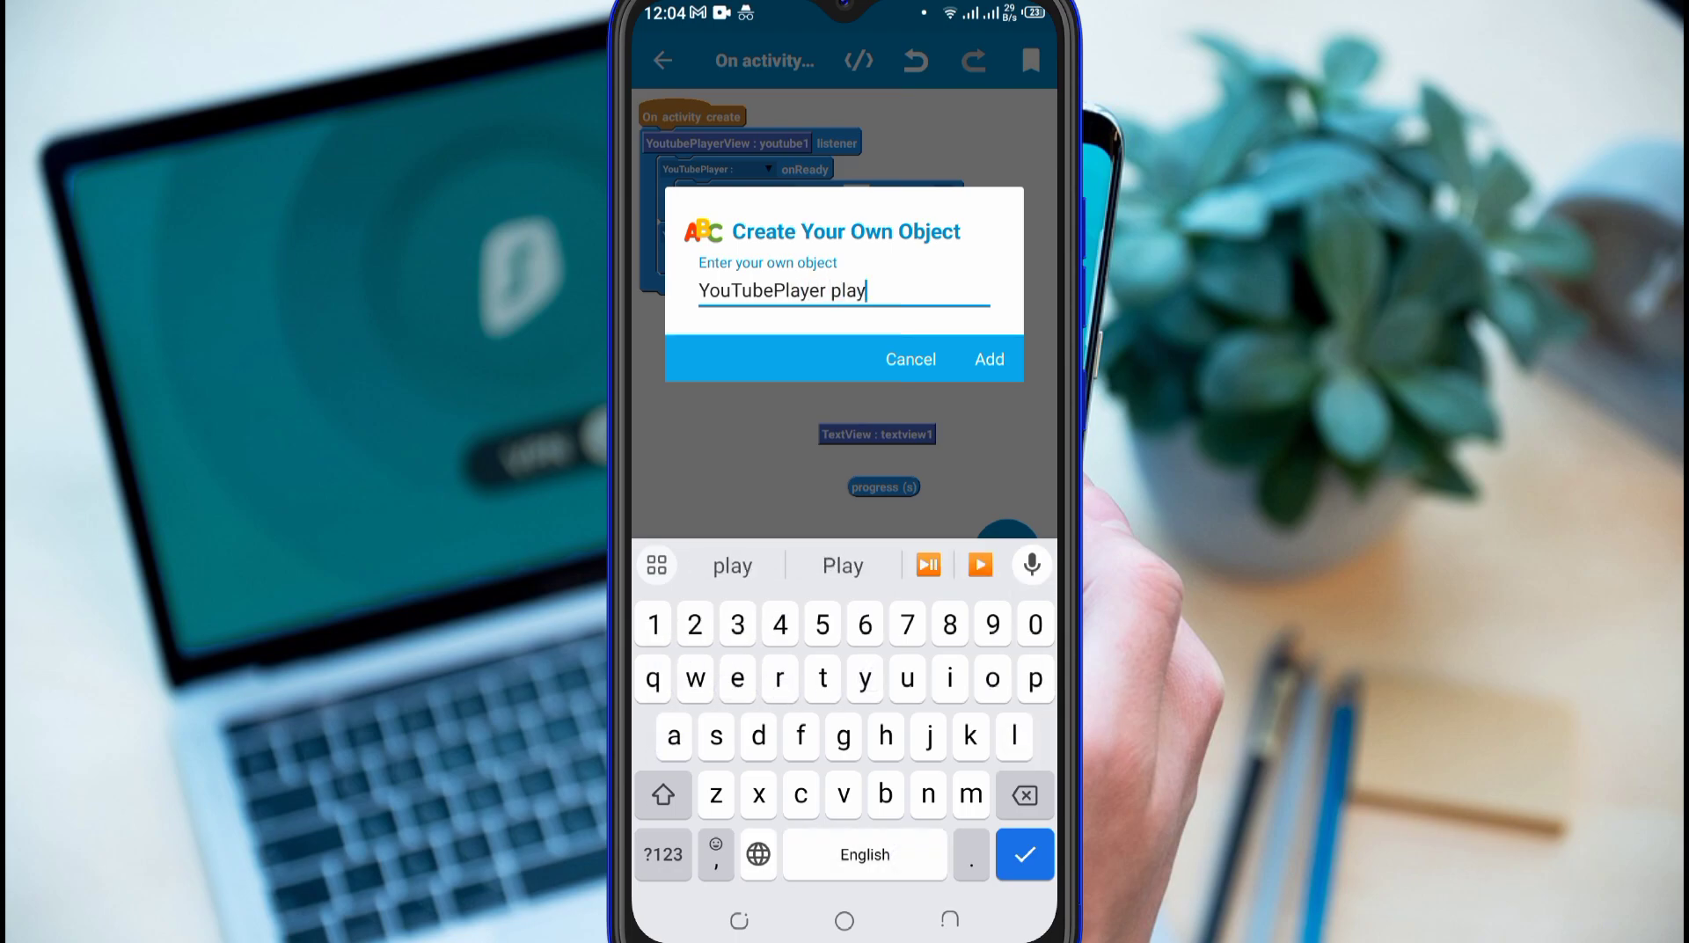
click(989, 359)
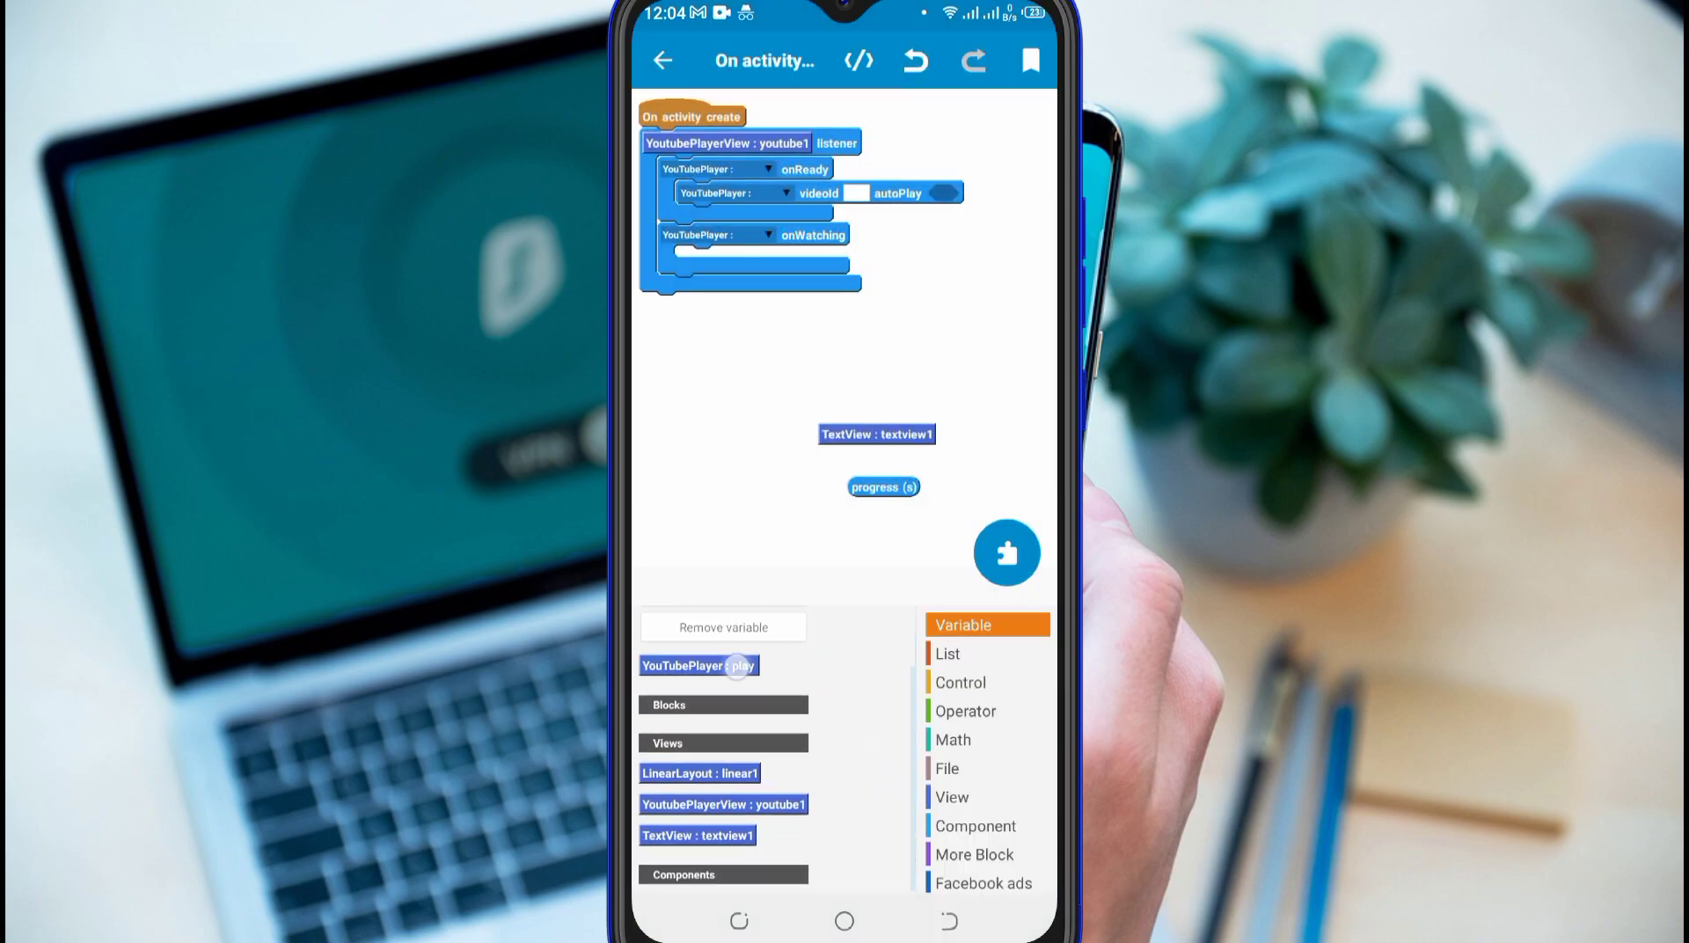
drag(698, 665, 719, 172)
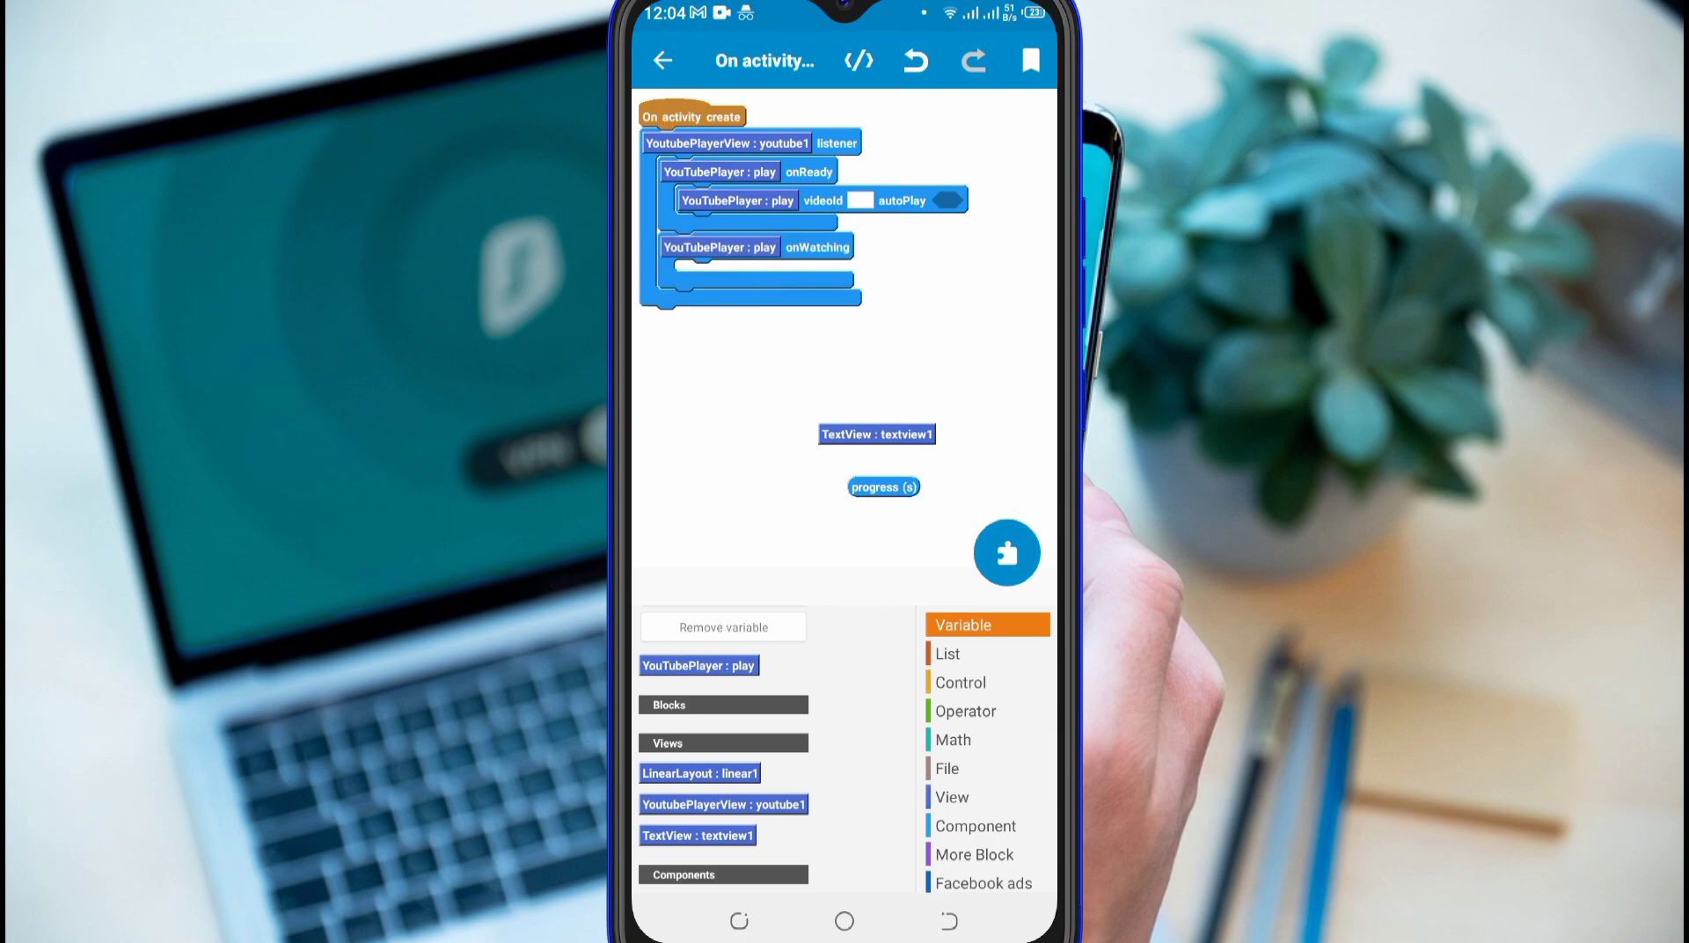
Add a textview1 setText block to onWatching and browse the Operator blocks.
click(951, 798)
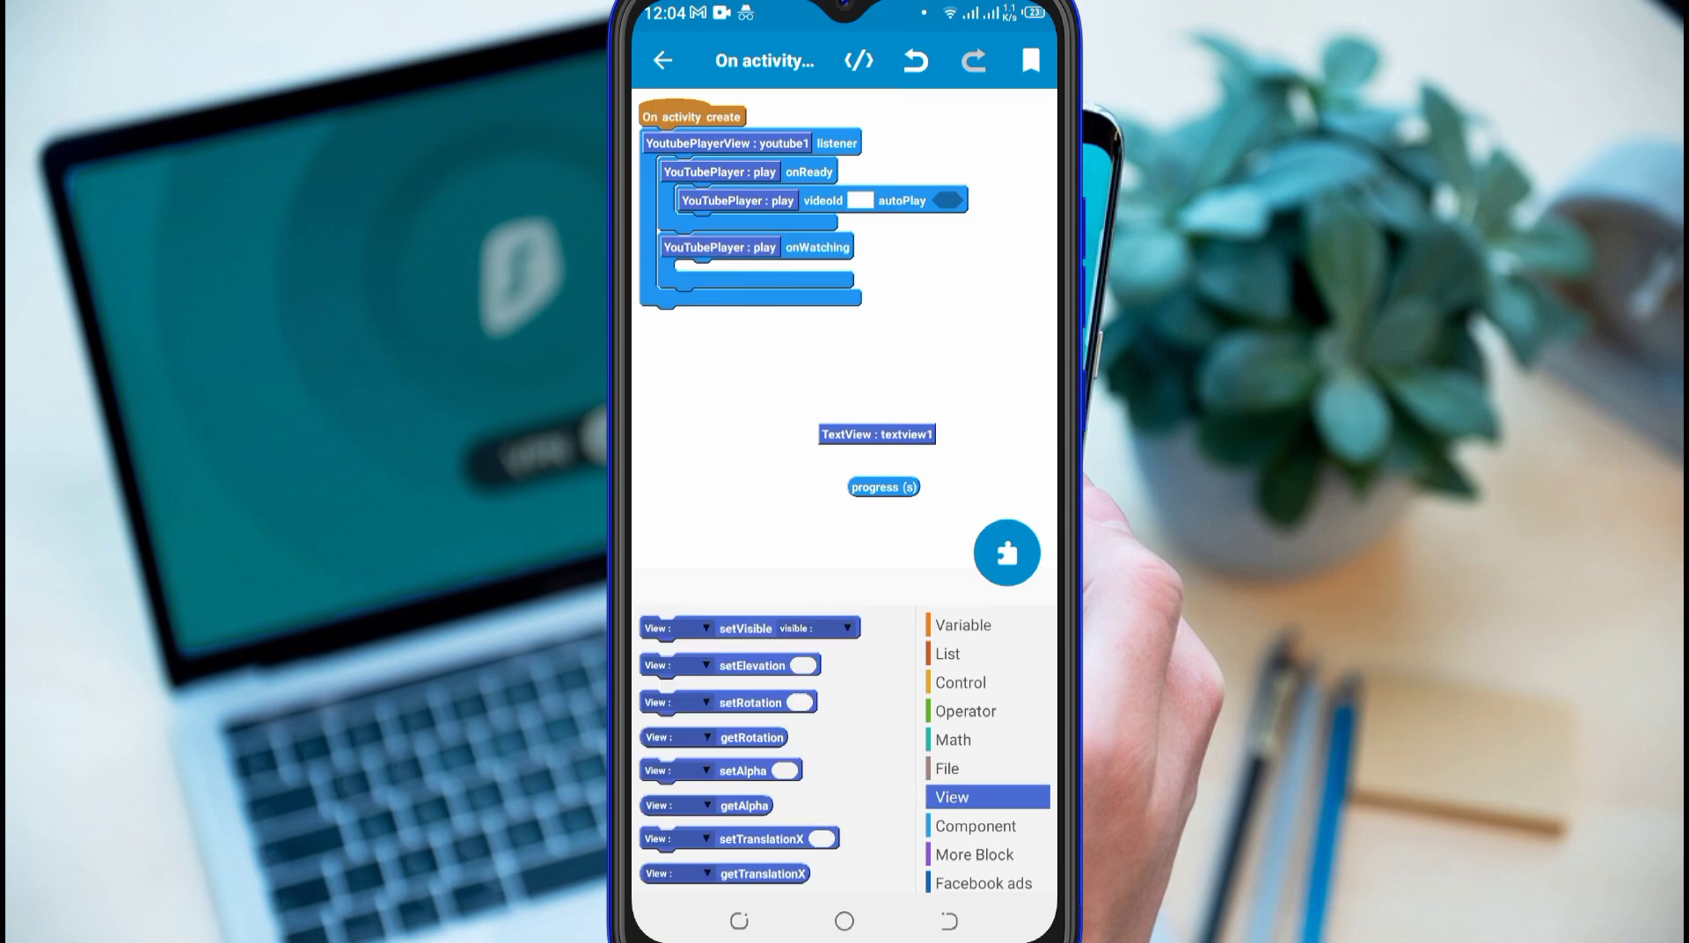
scroll(down, 3)
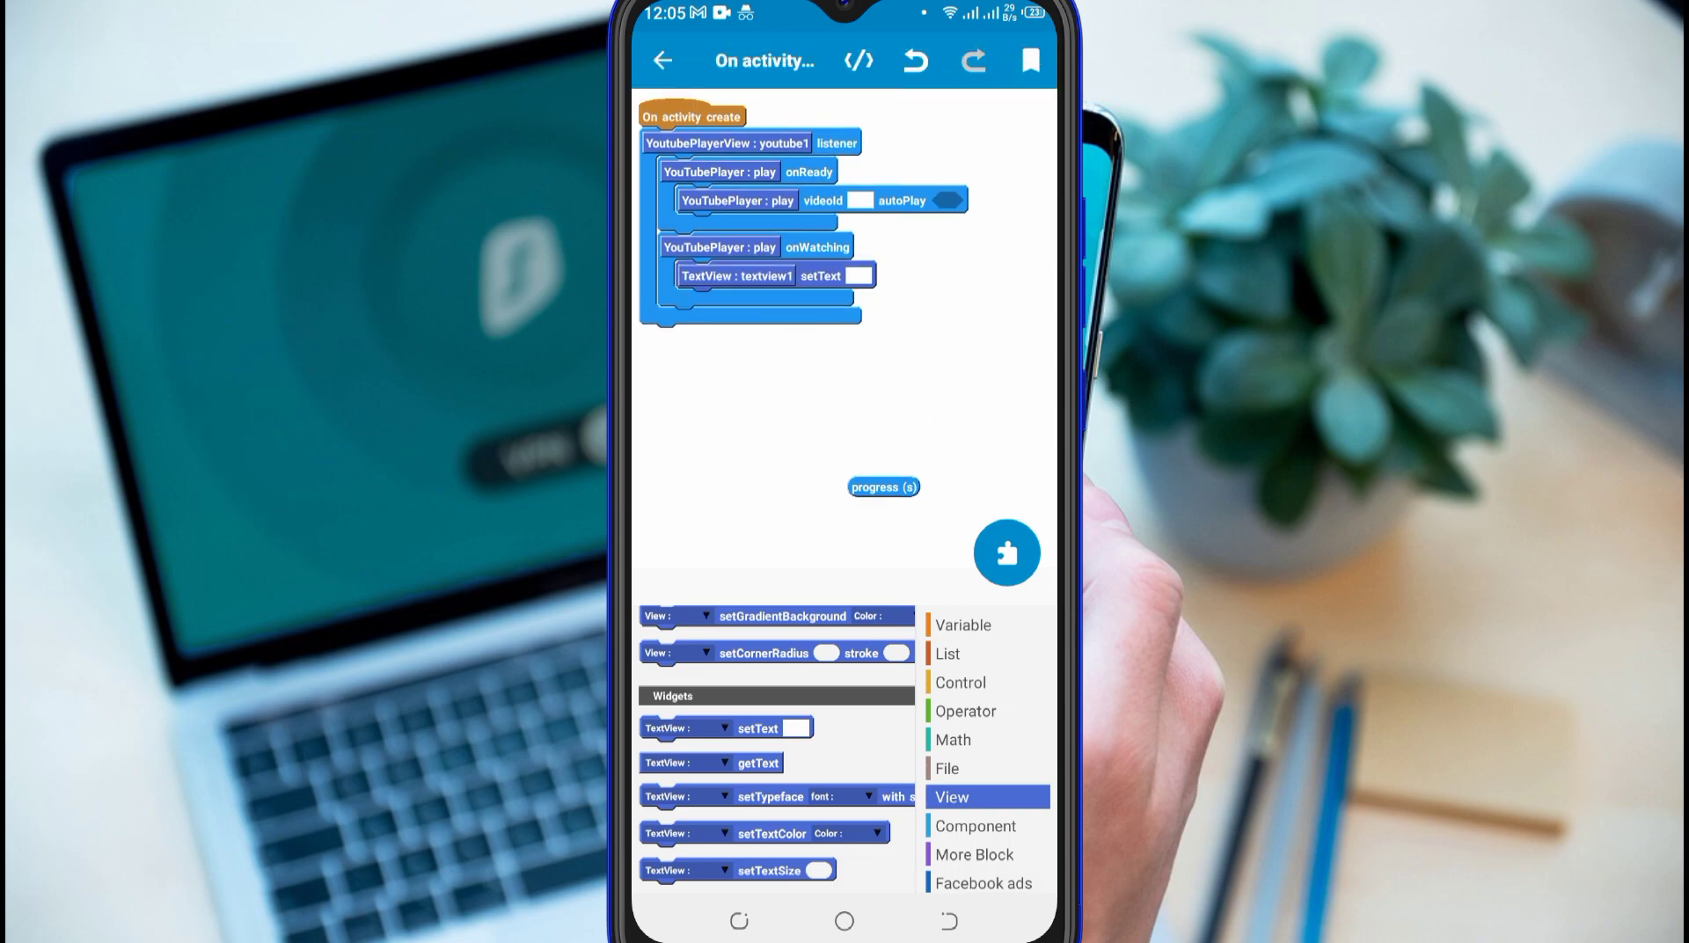
click(965, 711)
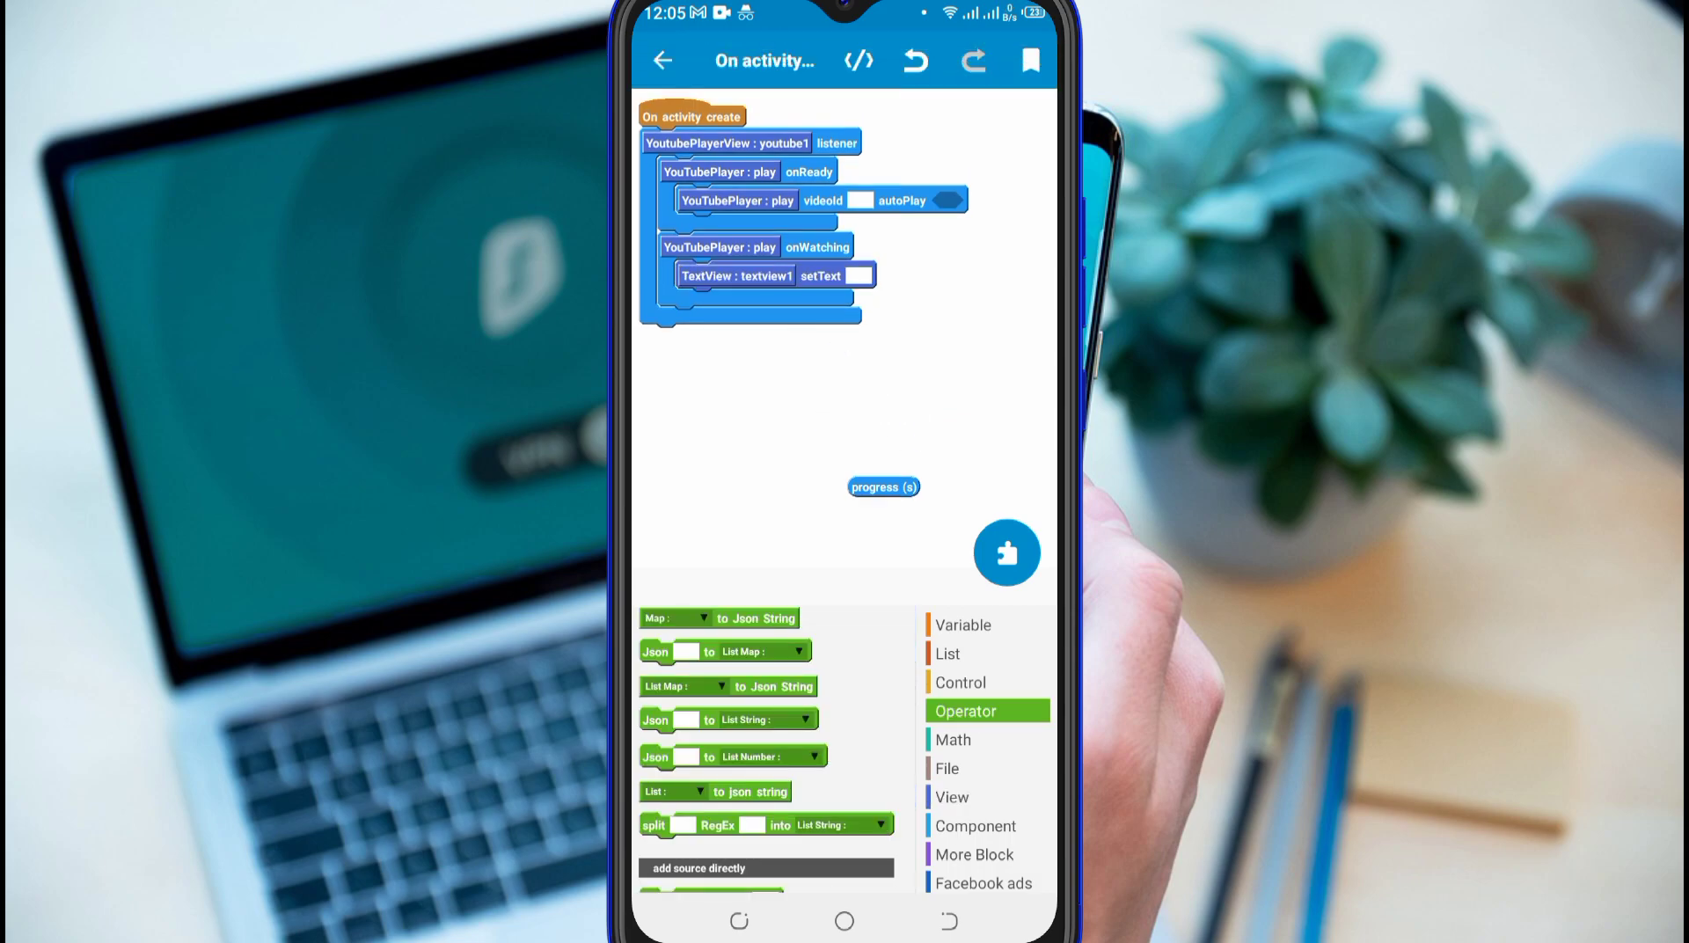
click(965, 711)
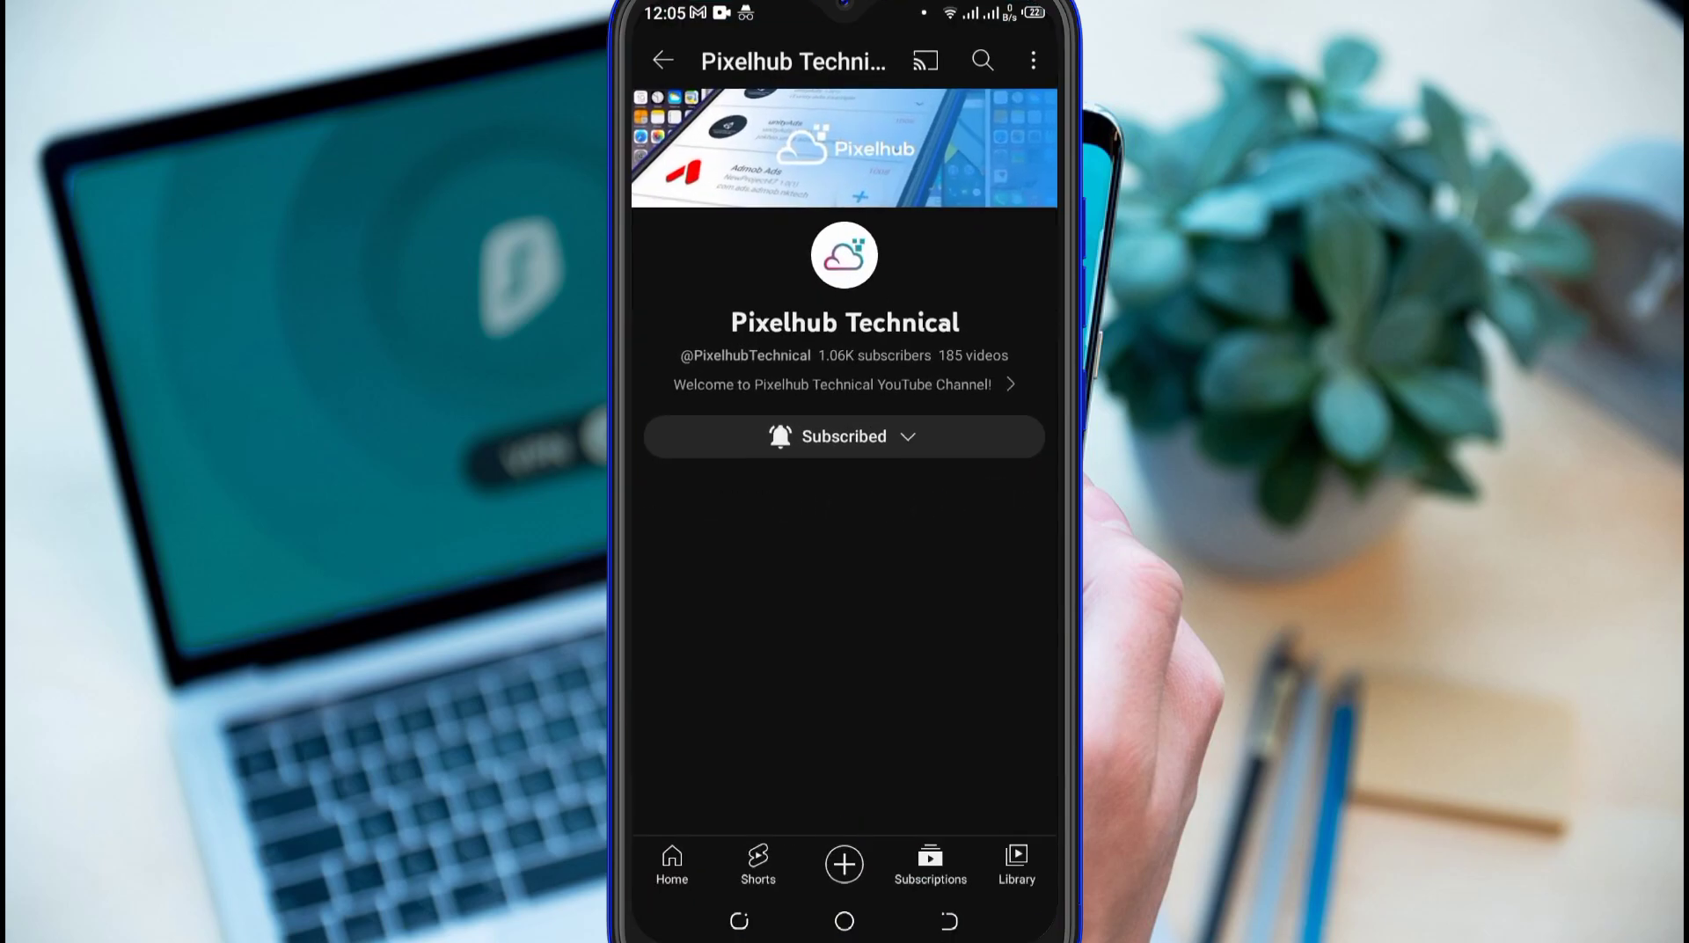
Open the channel's VIDEOS tab and share the latest video to copy its link.
scroll(down, 3)
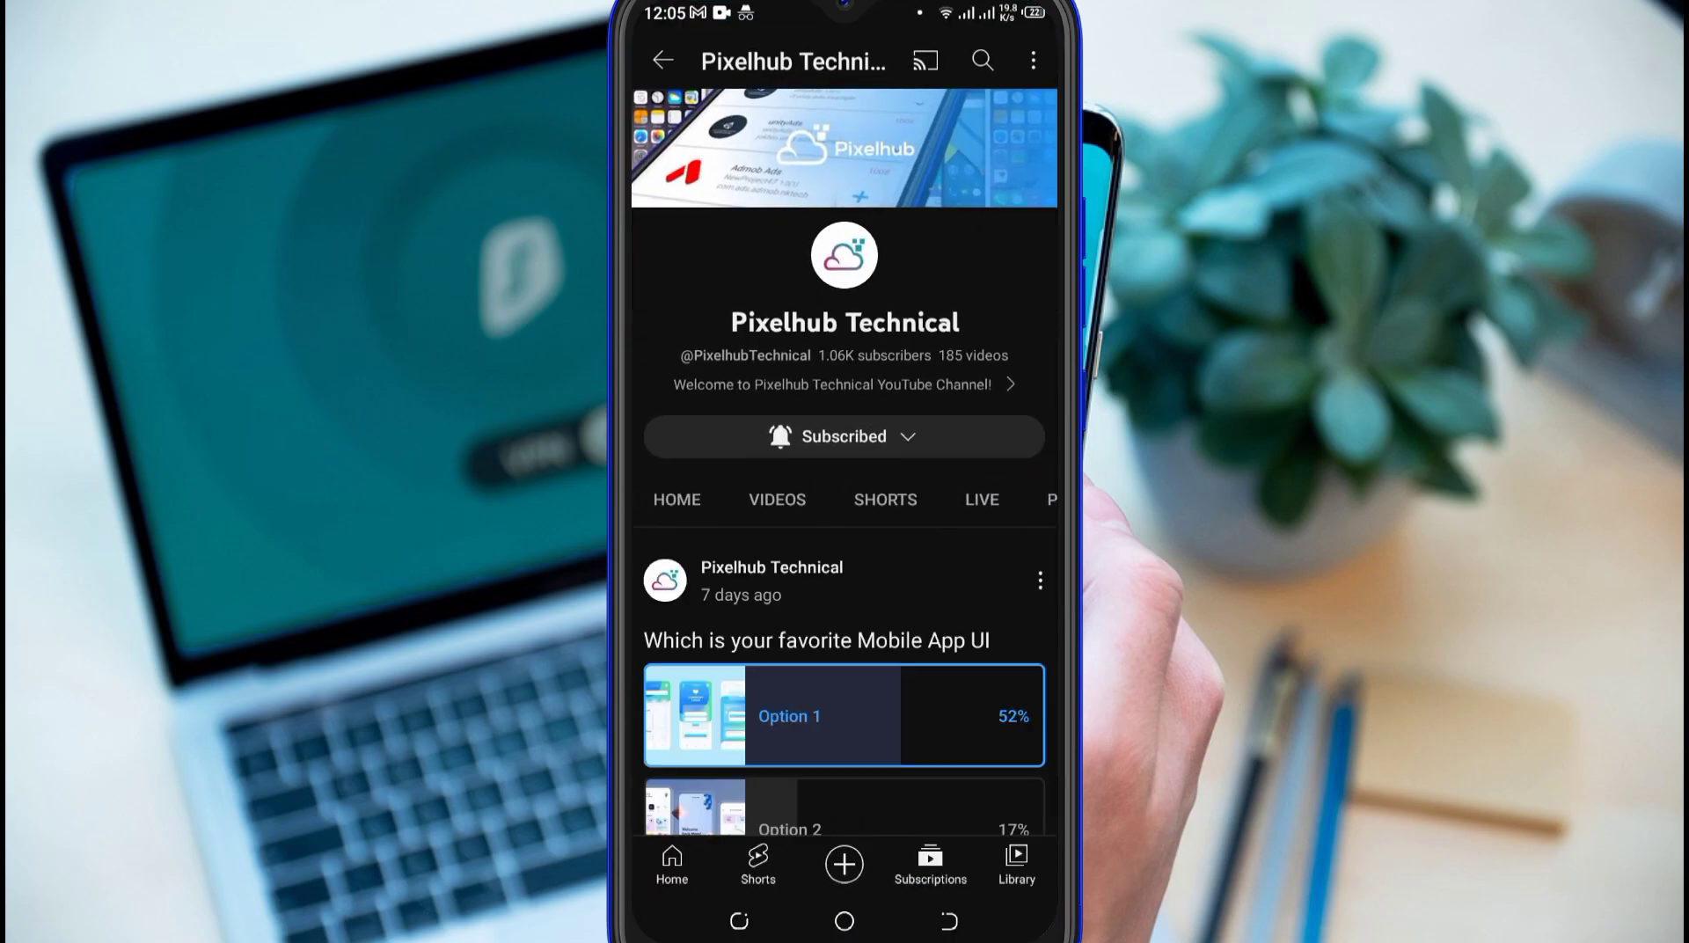
click(776, 500)
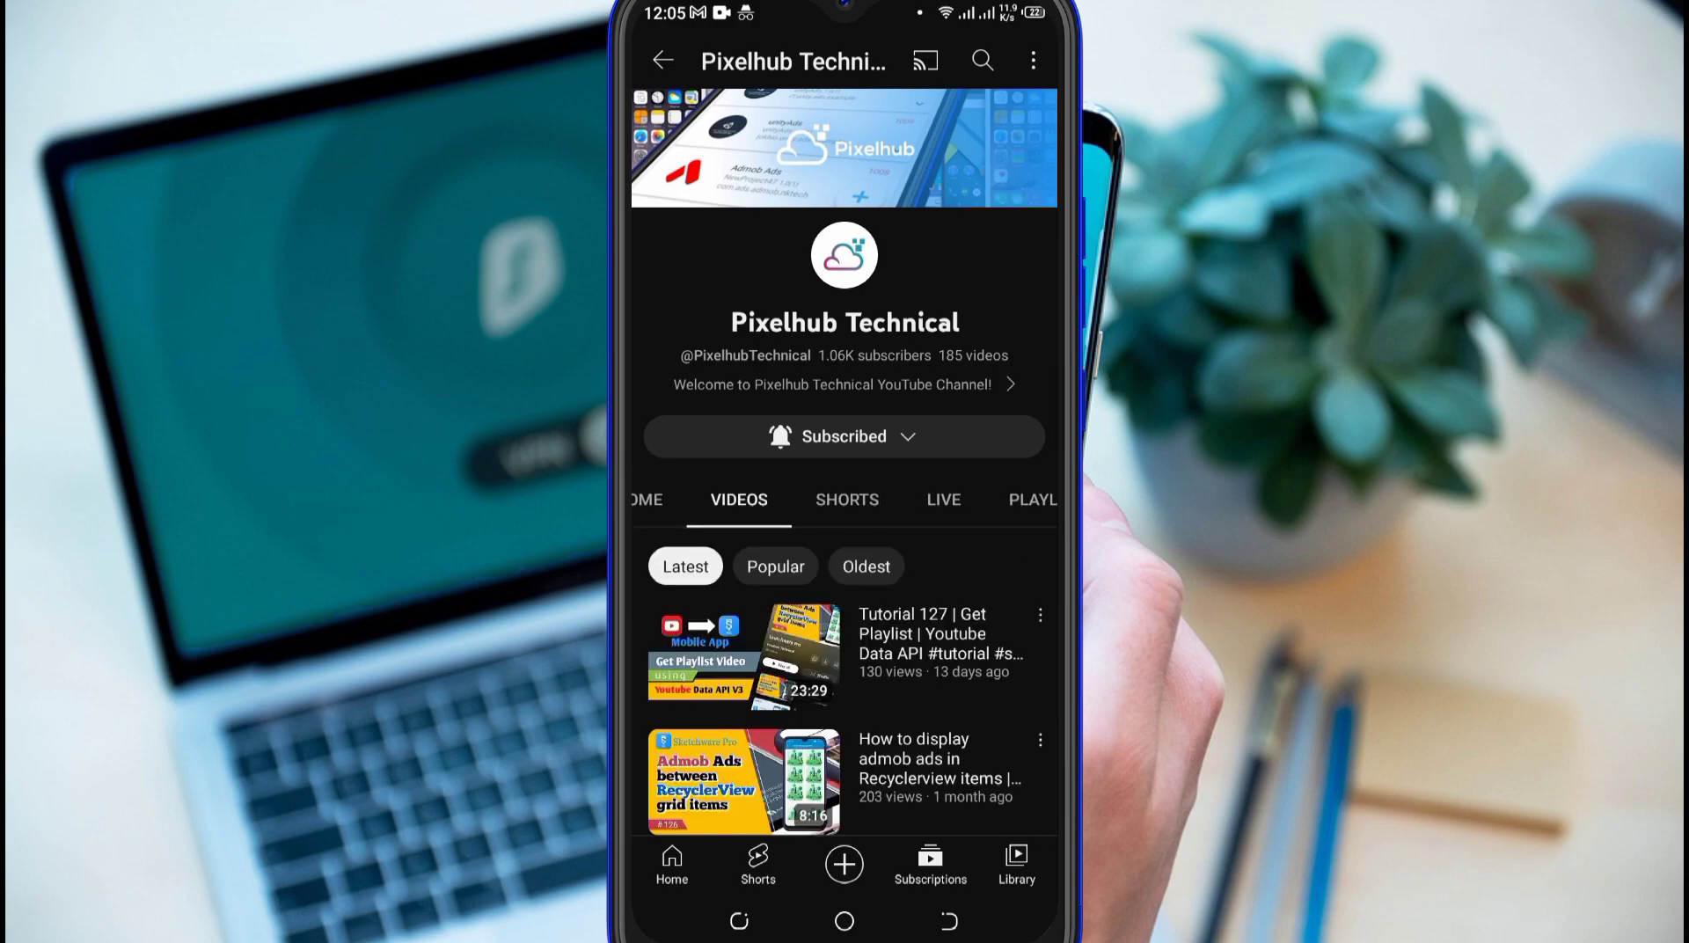
click(1040, 614)
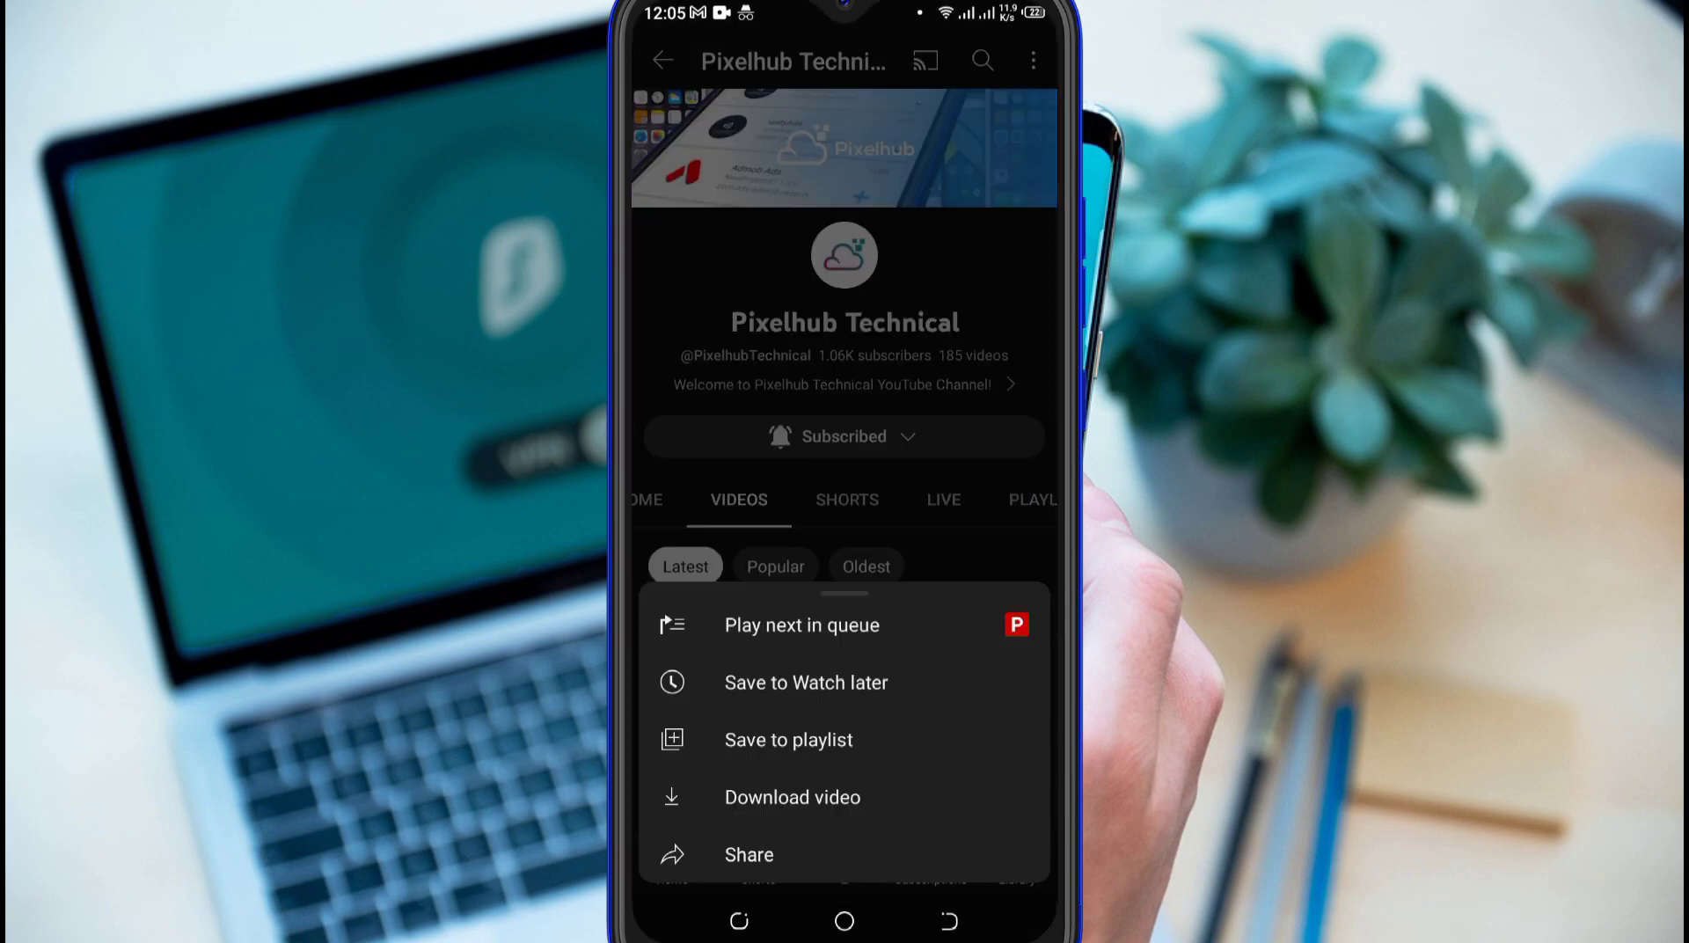
click(748, 855)
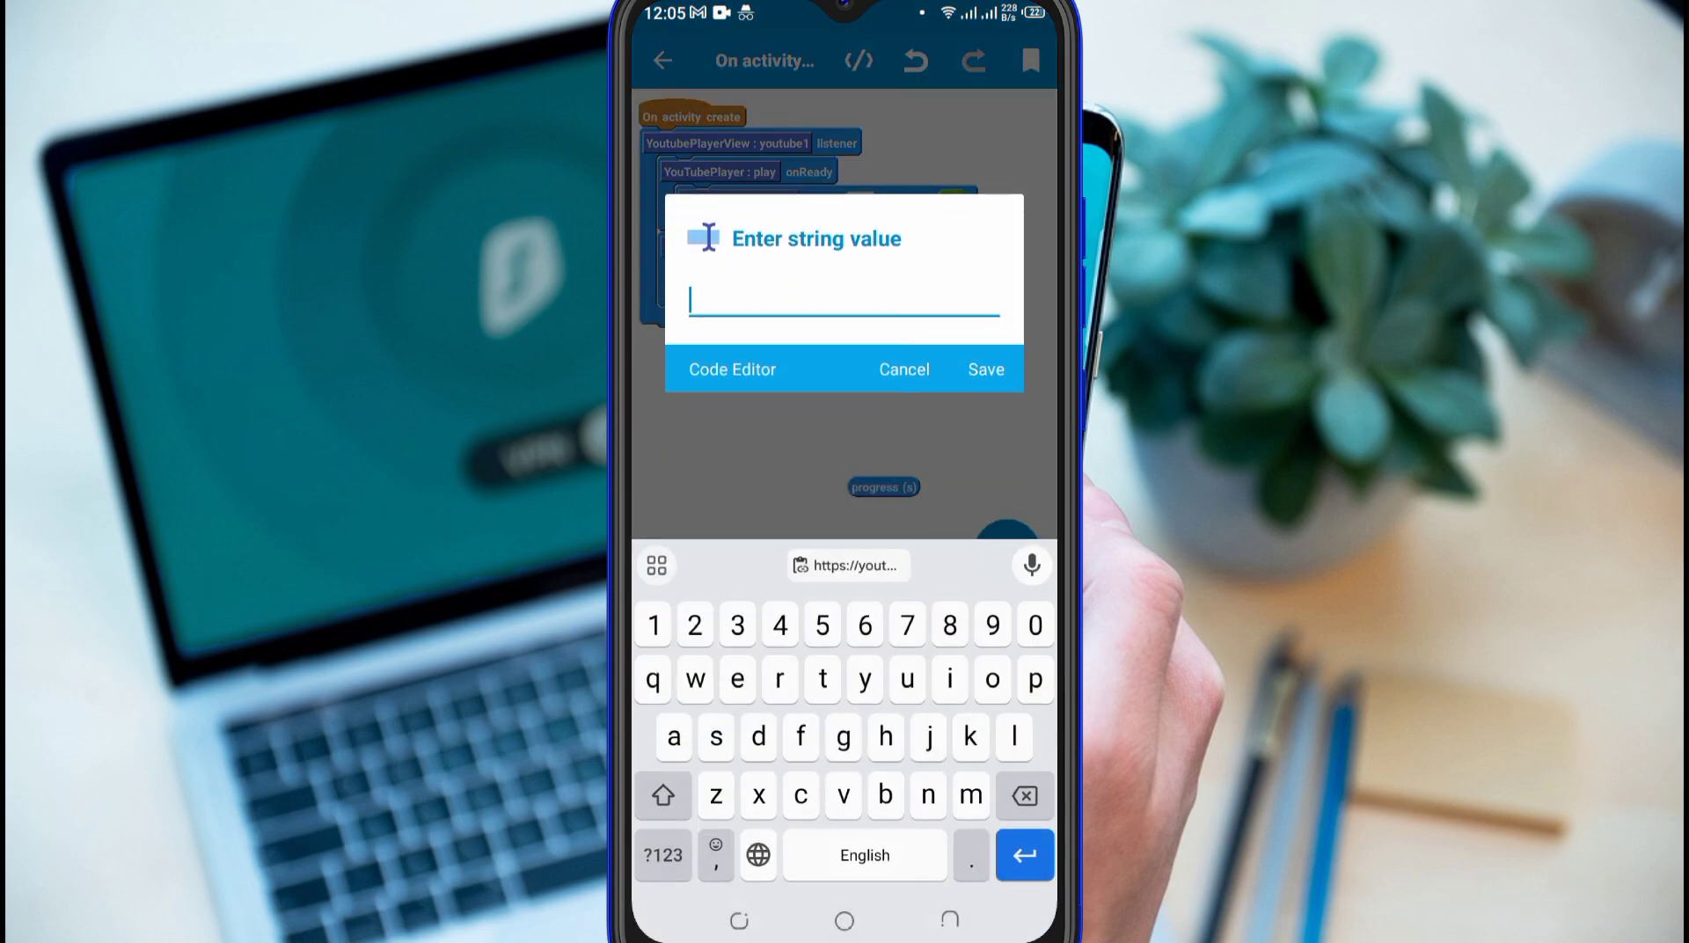
Enter video ID AyCSKqq0bLU from the pasted link and set autoPlay to true.
text(https://youtu.be/AyCSKqq0bLU)
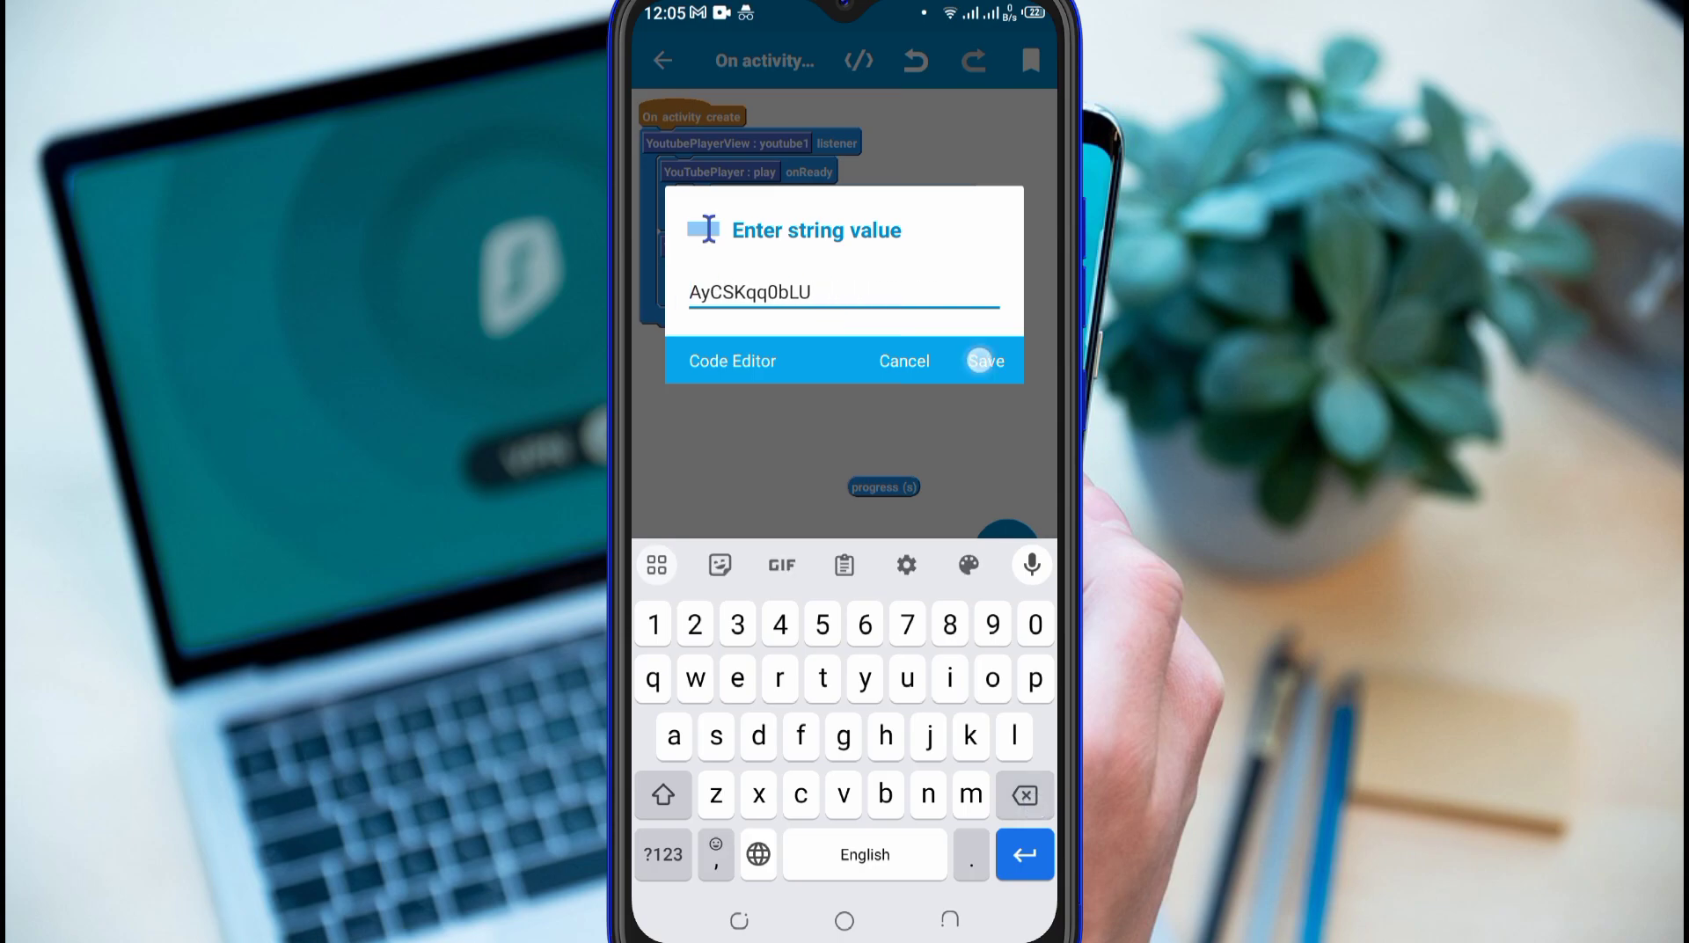
click(985, 361)
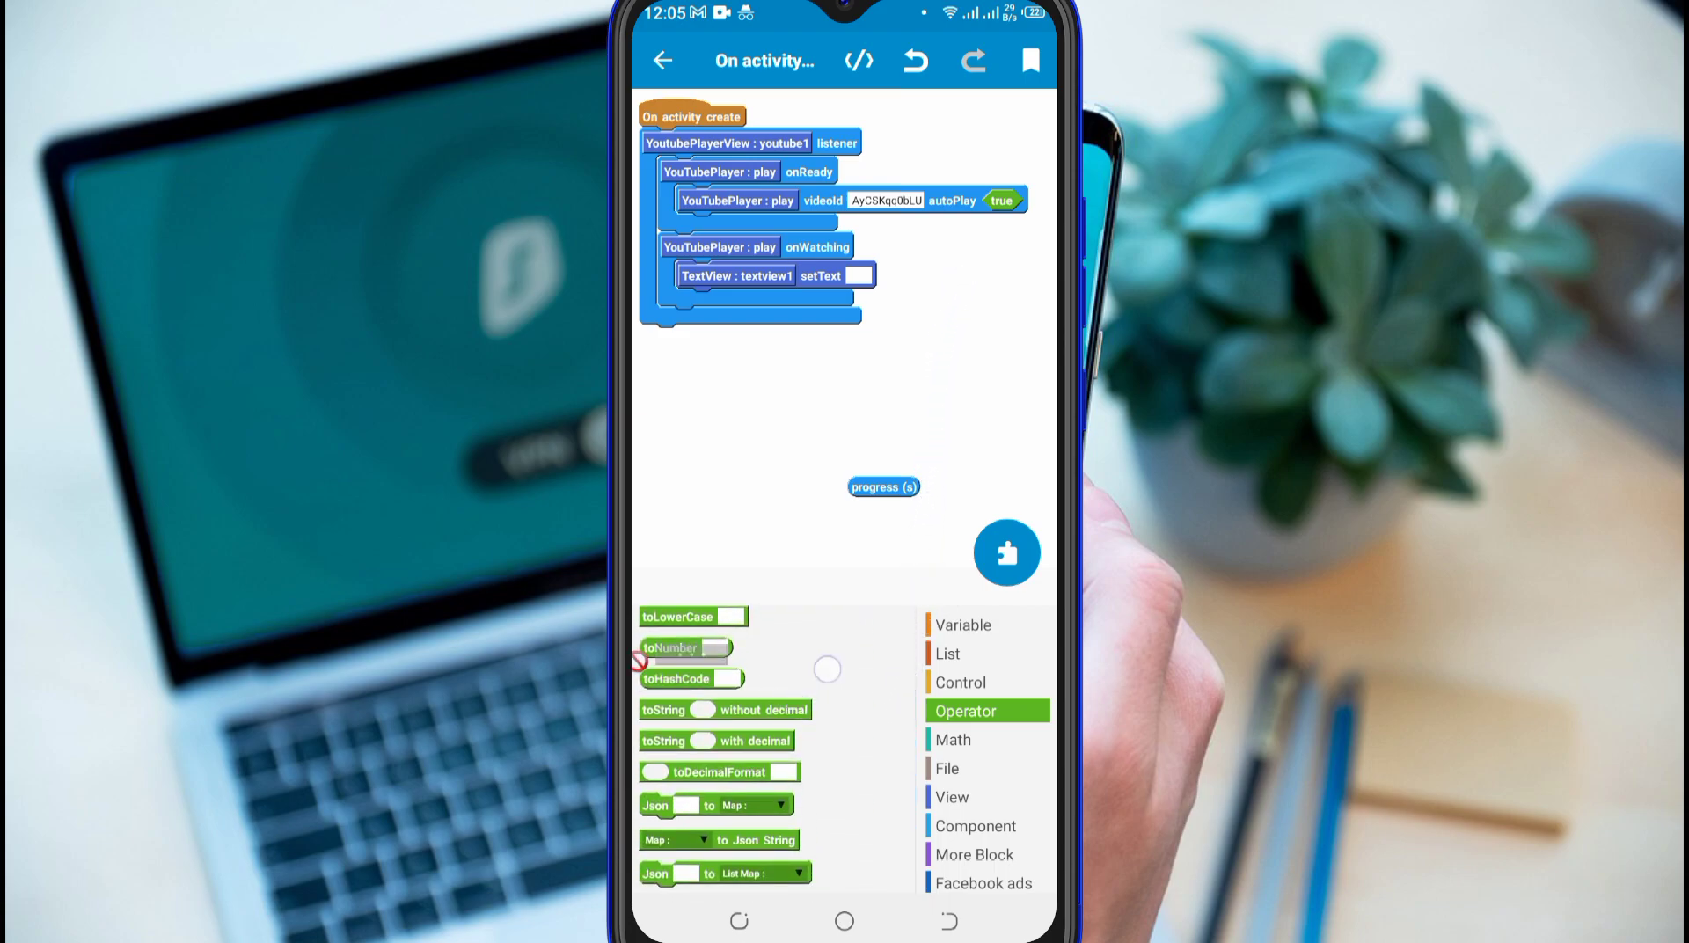
drag(724, 709, 872, 277)
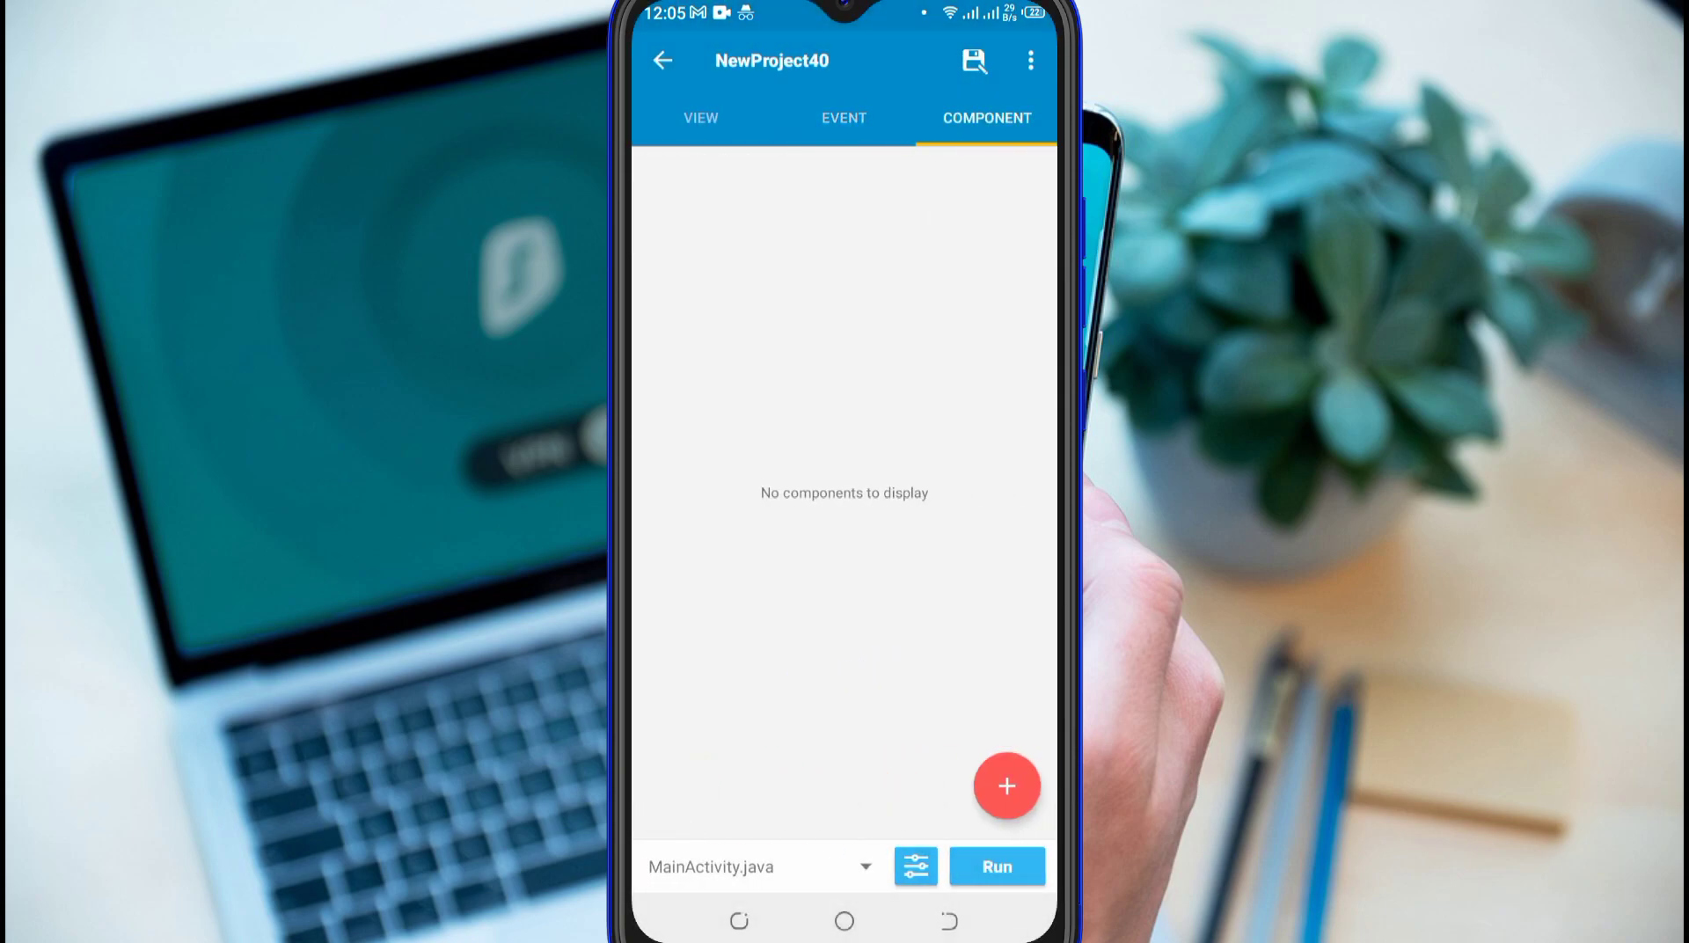
Add a RequestNetwork component through the COMPONENT tab's + button.
click(1007, 786)
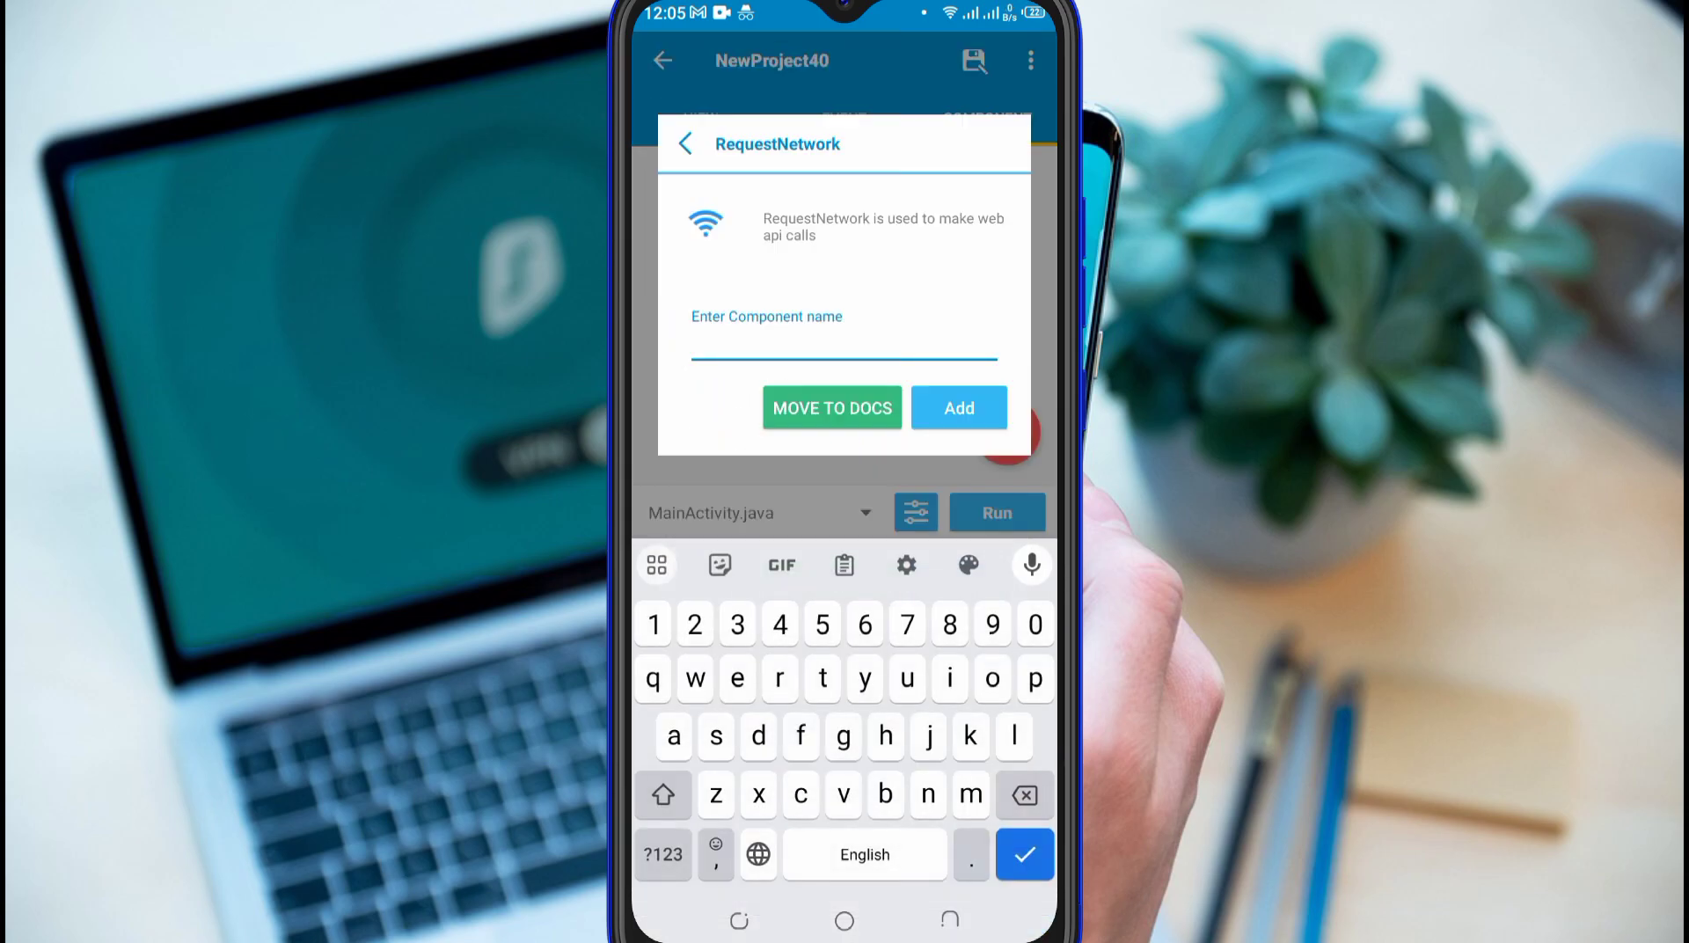
click(958, 408)
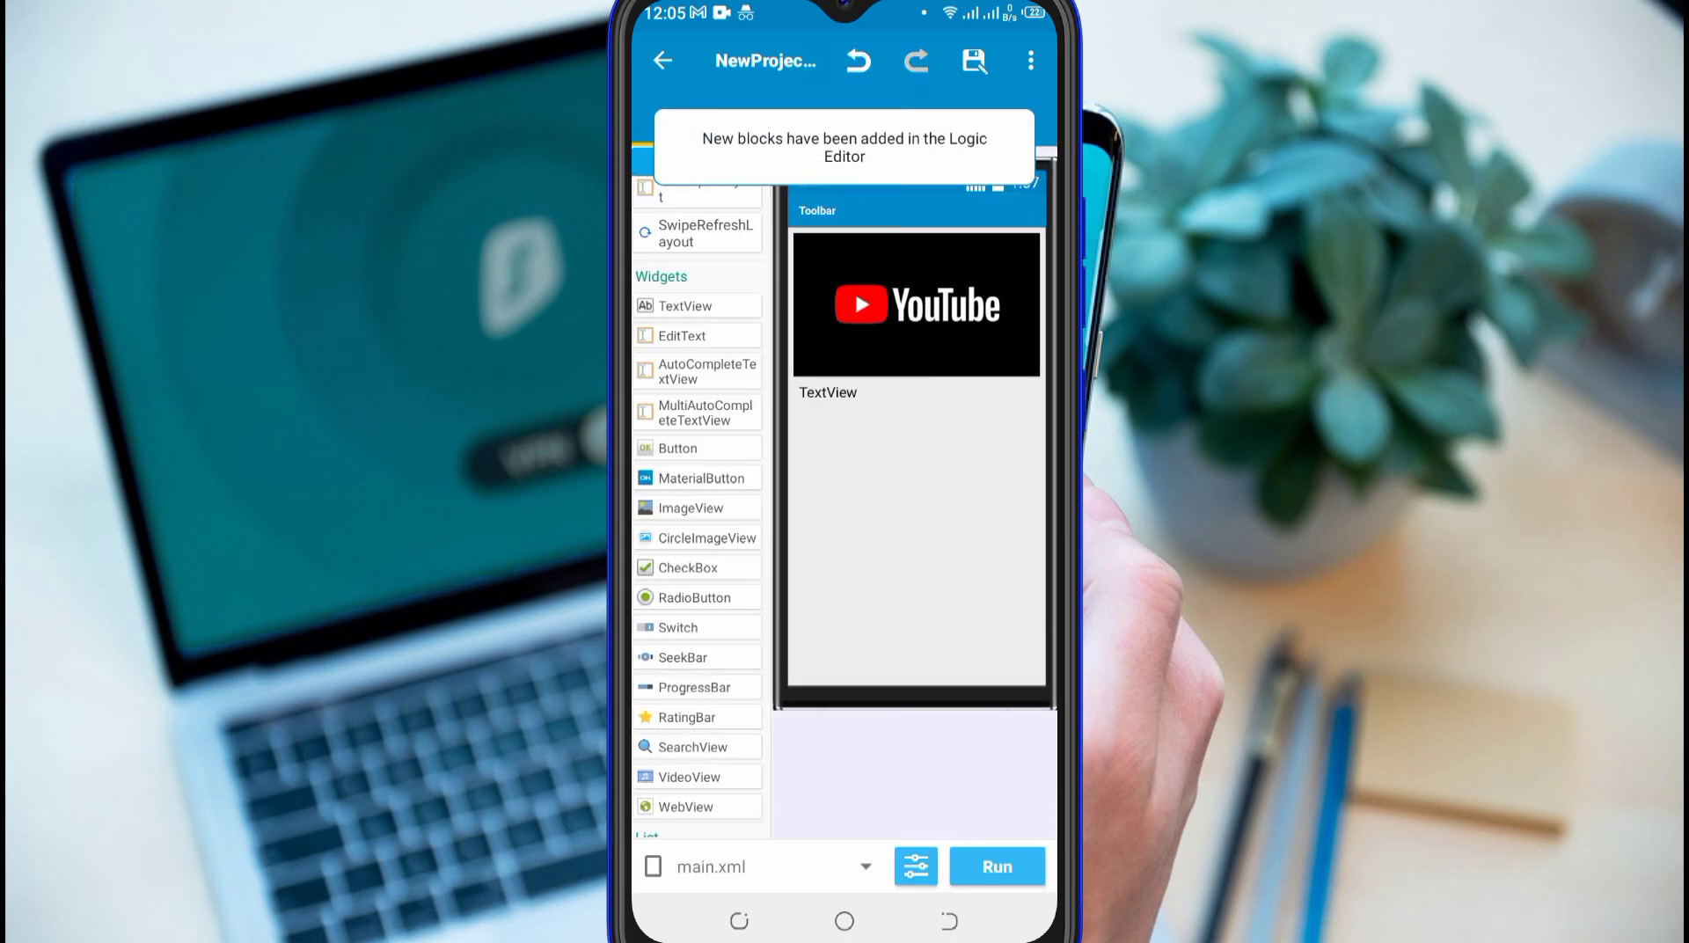
Save the YouTube player project and run the APK build, starting Aapt.
click(975, 61)
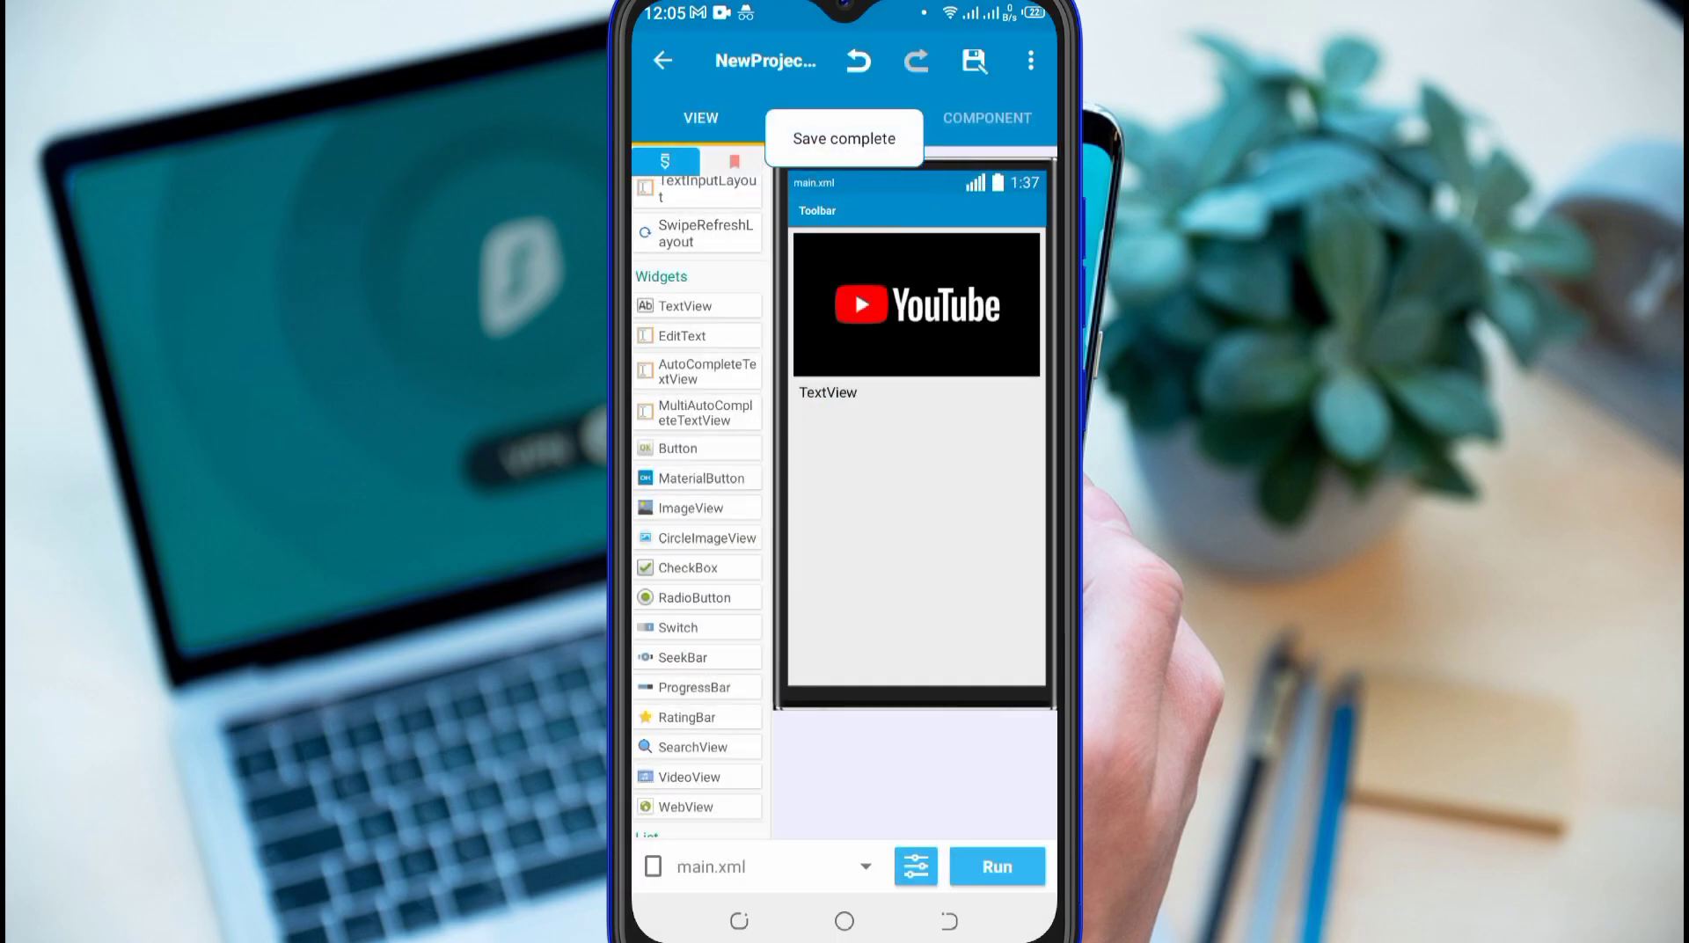
click(996, 866)
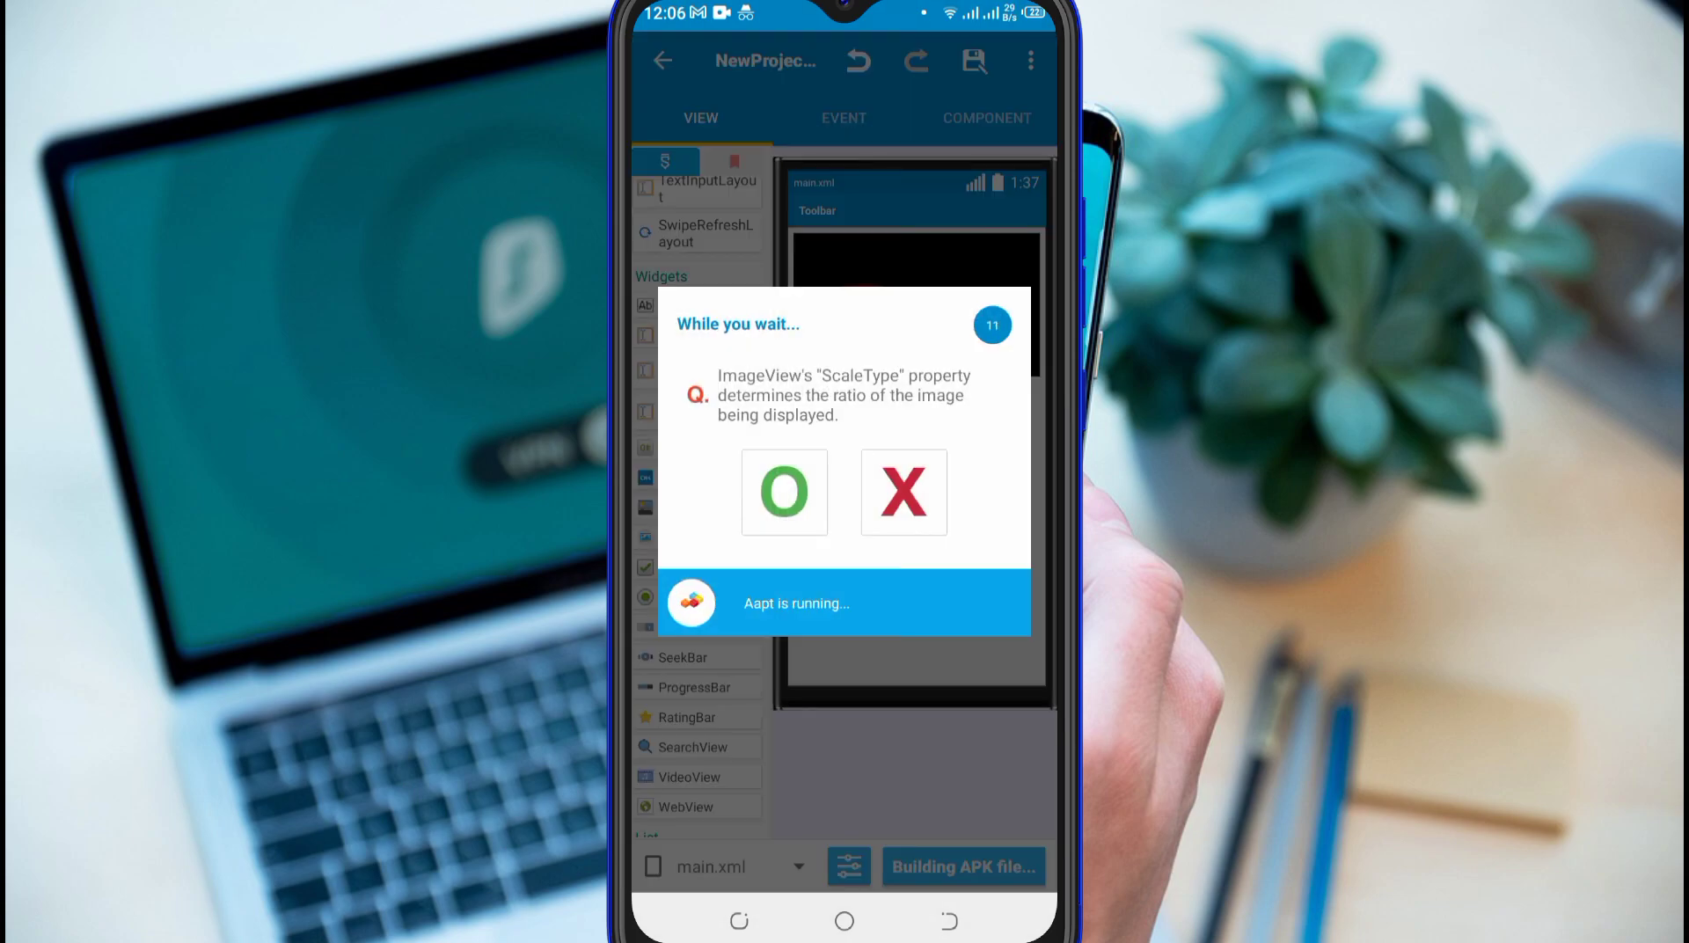